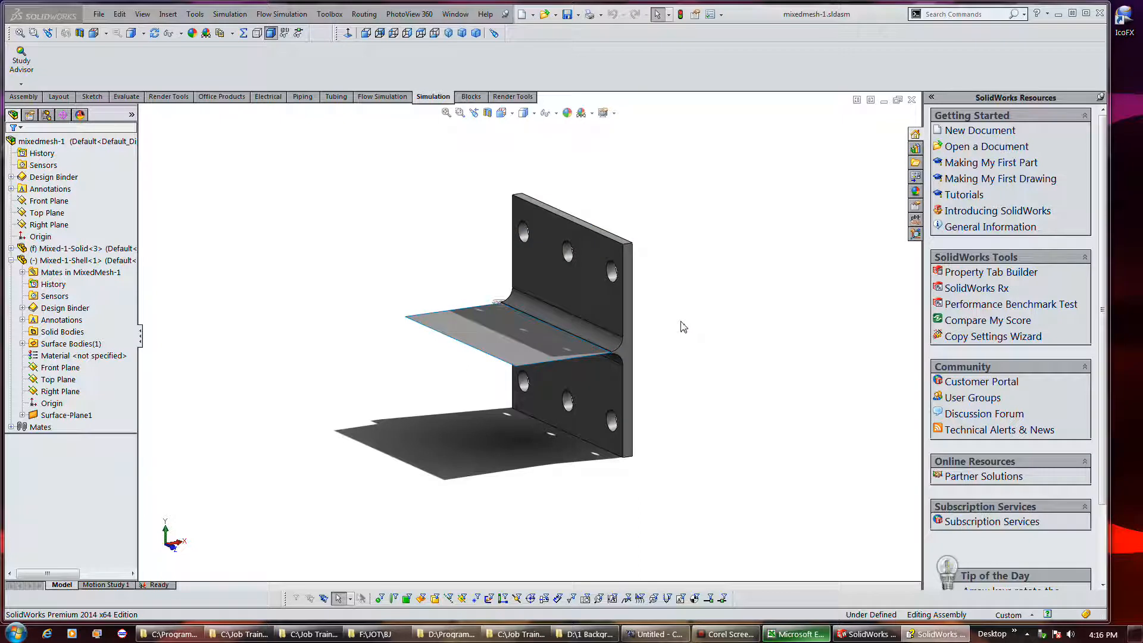
{"action": "mouse_move", "coordinate": [21, 58]}
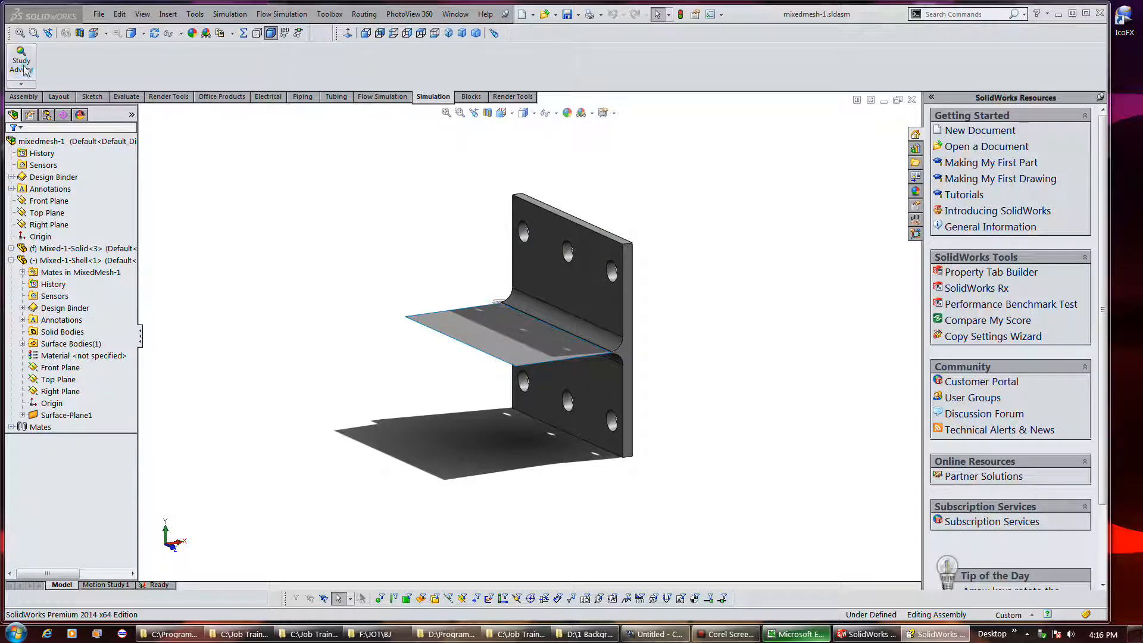
Begin a new Static simulation study from the Study Advisor dropdown, default name 'Static 2'.
{"action": "left_click", "coordinate": [21, 58]}
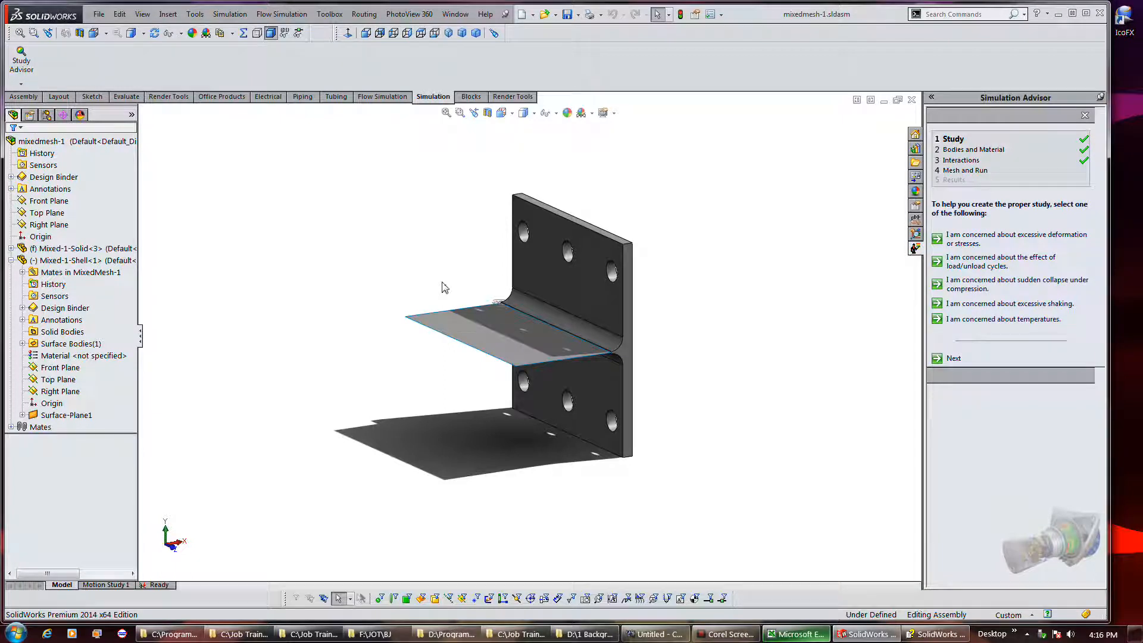
{"action": "mouse_move", "coordinate": [434, 281]}
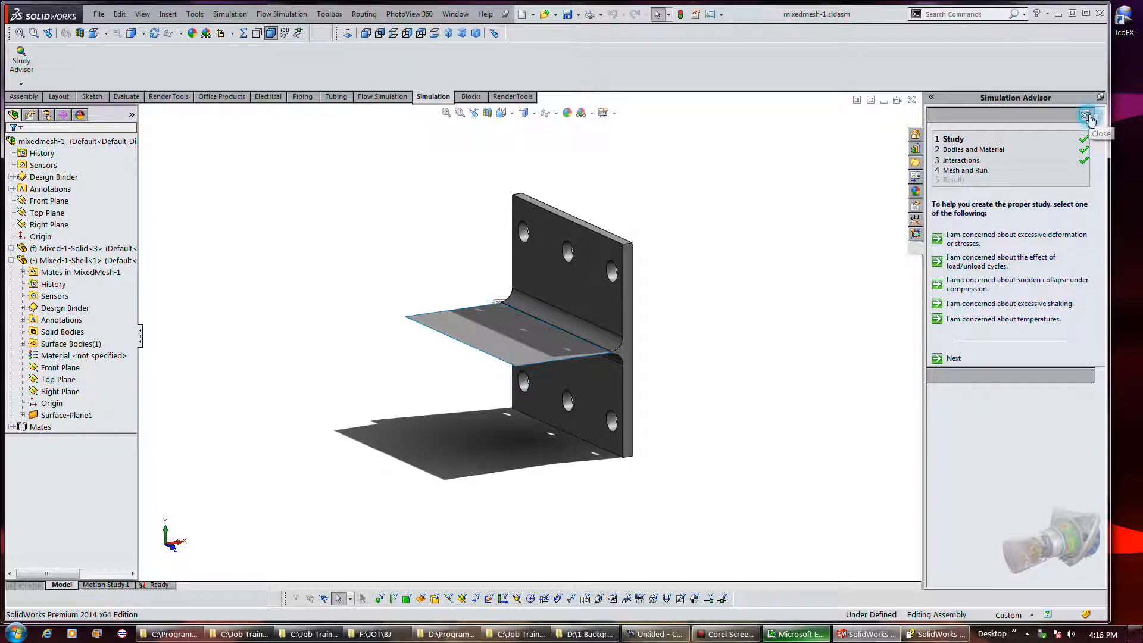
{"action": "left_click", "coordinate": [1087, 117]}
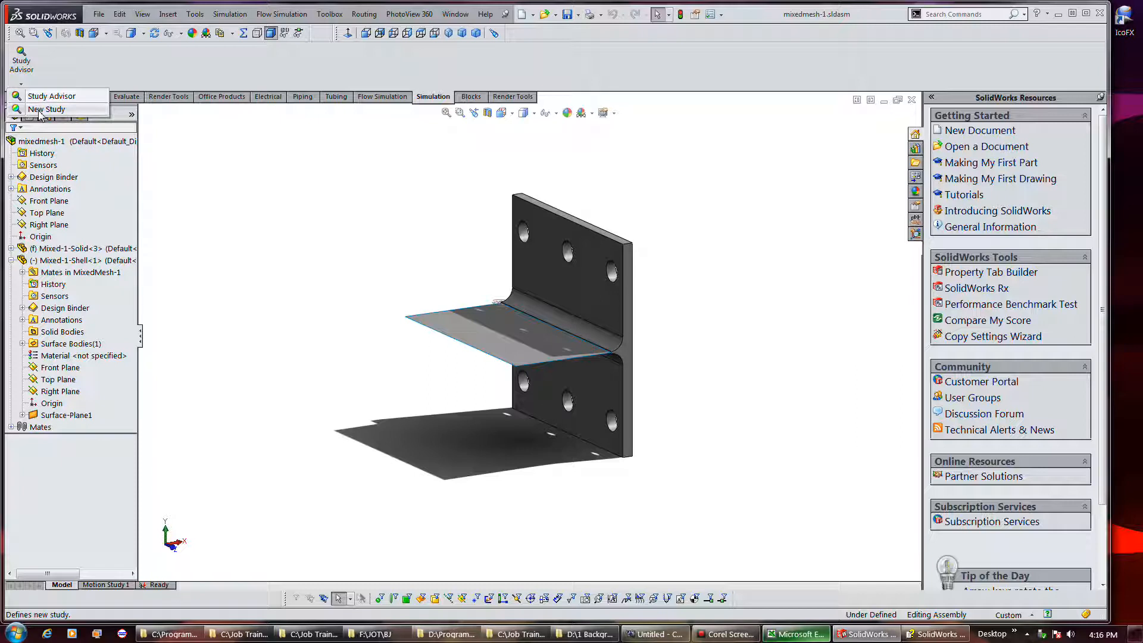
{"action": "left_click", "coordinate": [46, 109]}
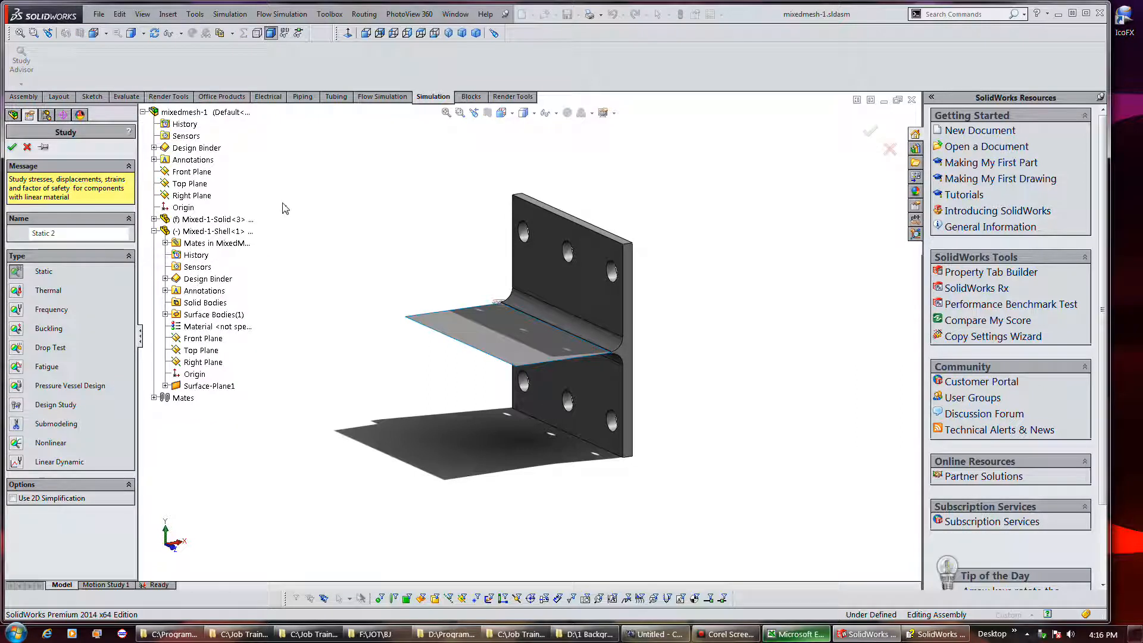
{"action": "mouse_move", "coordinate": [297, 257]}
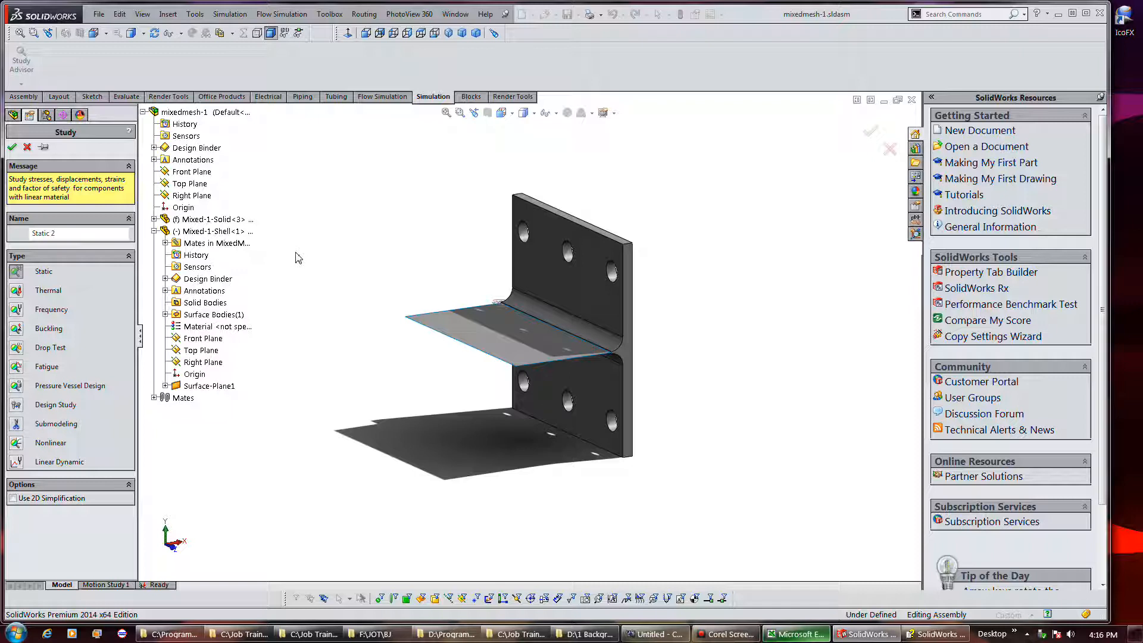
{"action": "mouse_move", "coordinate": [317, 257]}
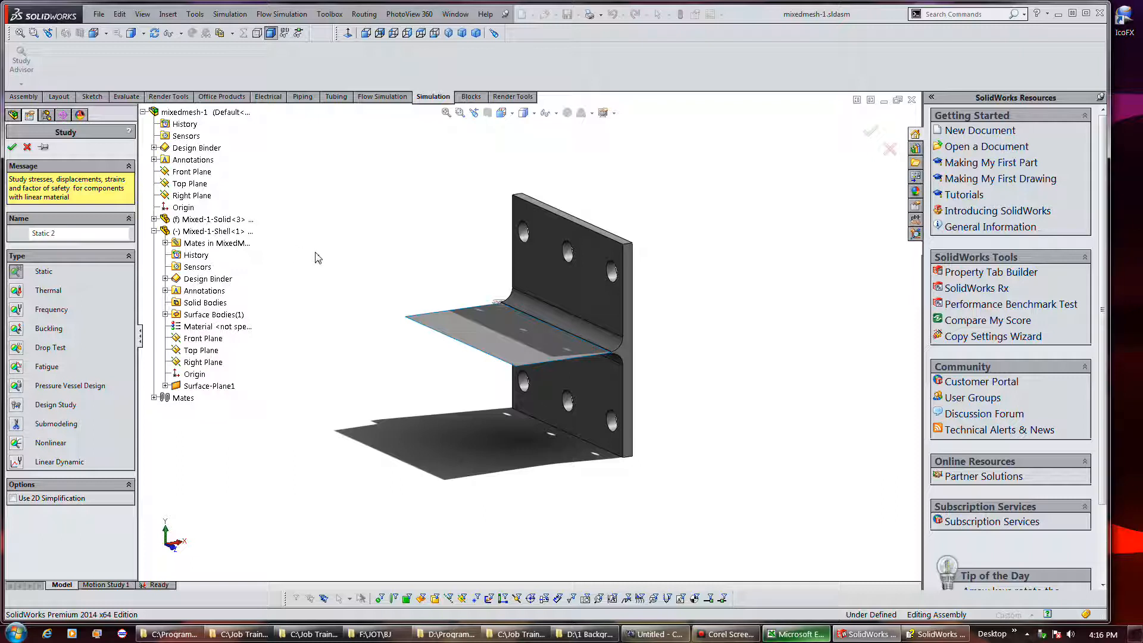
{"action": "mouse_move", "coordinate": [408, 236]}
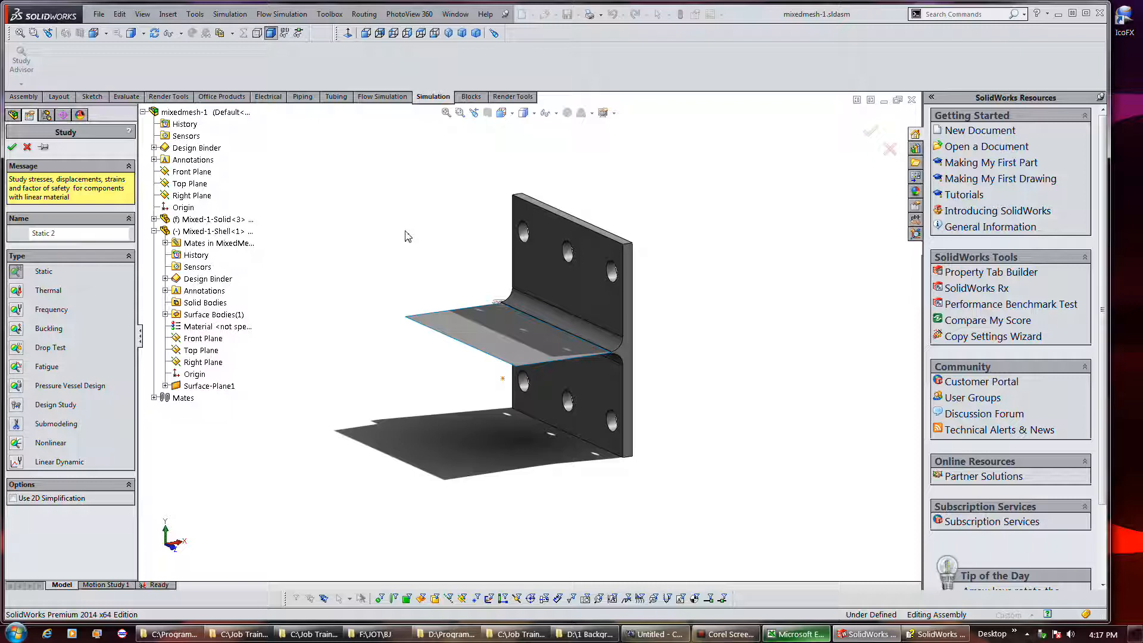
{"action": "left_click", "coordinate": [210, 386]}
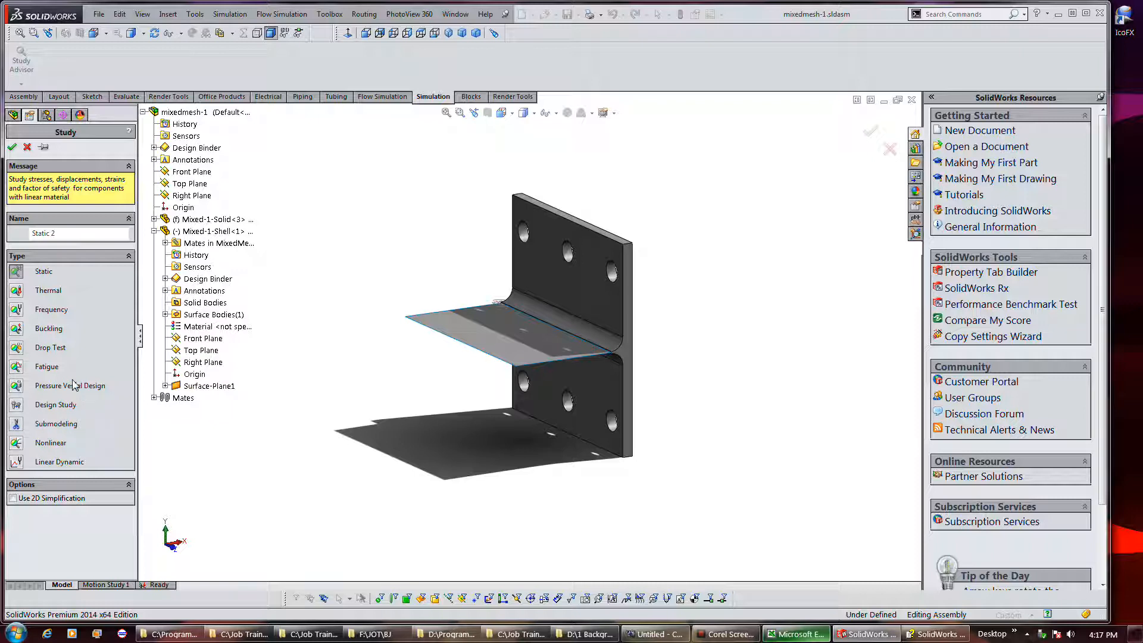
{"action": "mouse_move", "coordinate": [350, 407]}
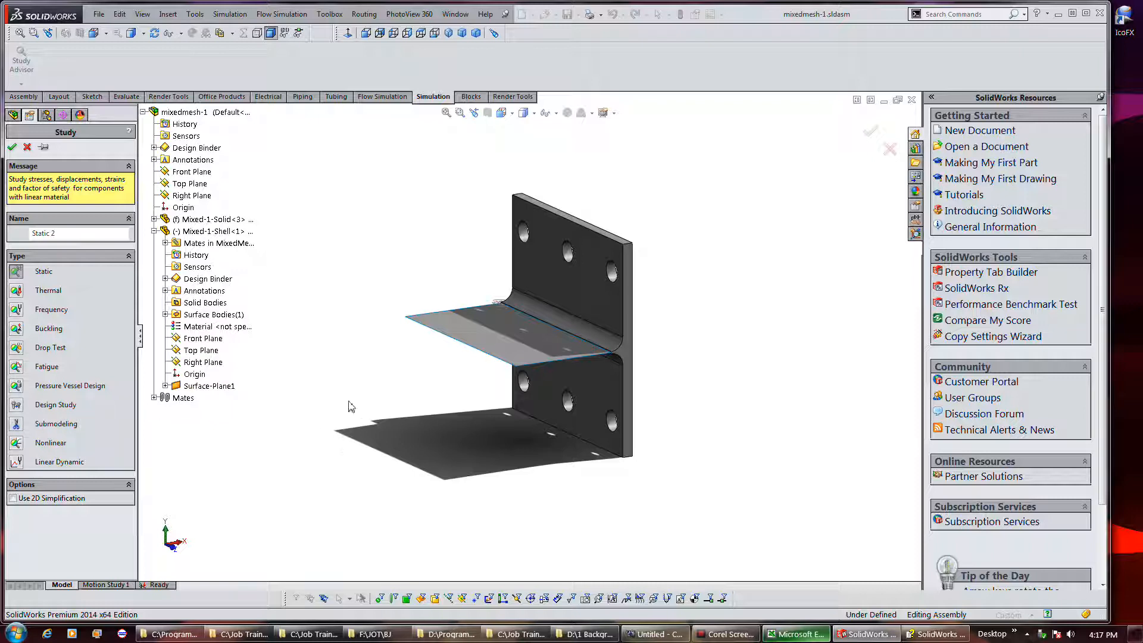
{"action": "mouse_move", "coordinate": [467, 473]}
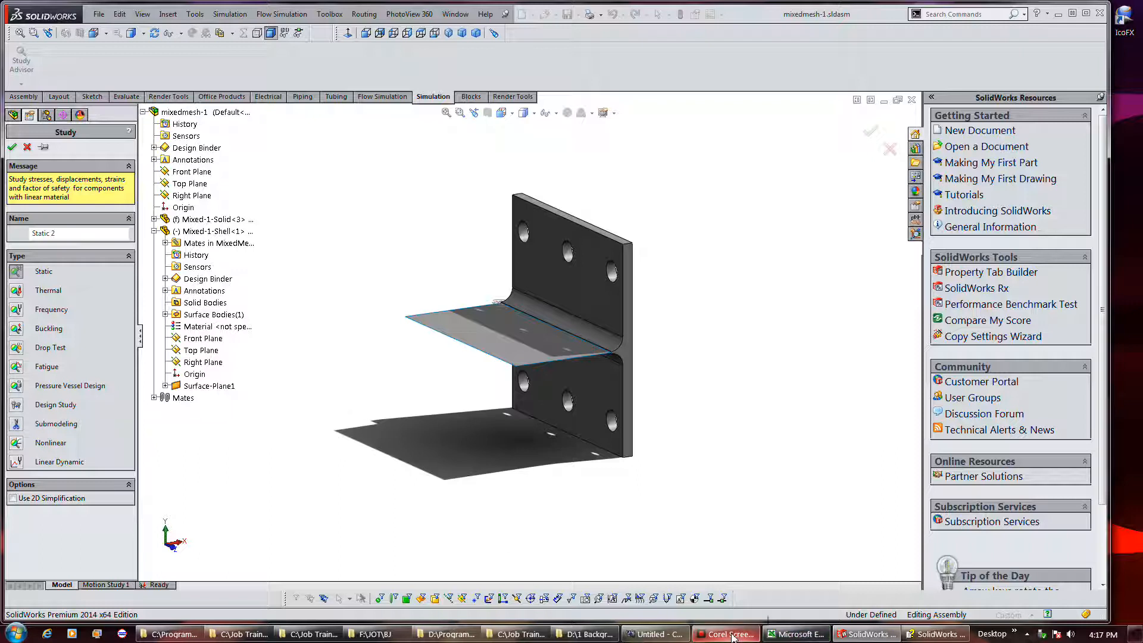
{"action": "mouse_move", "coordinate": [725, 634]}
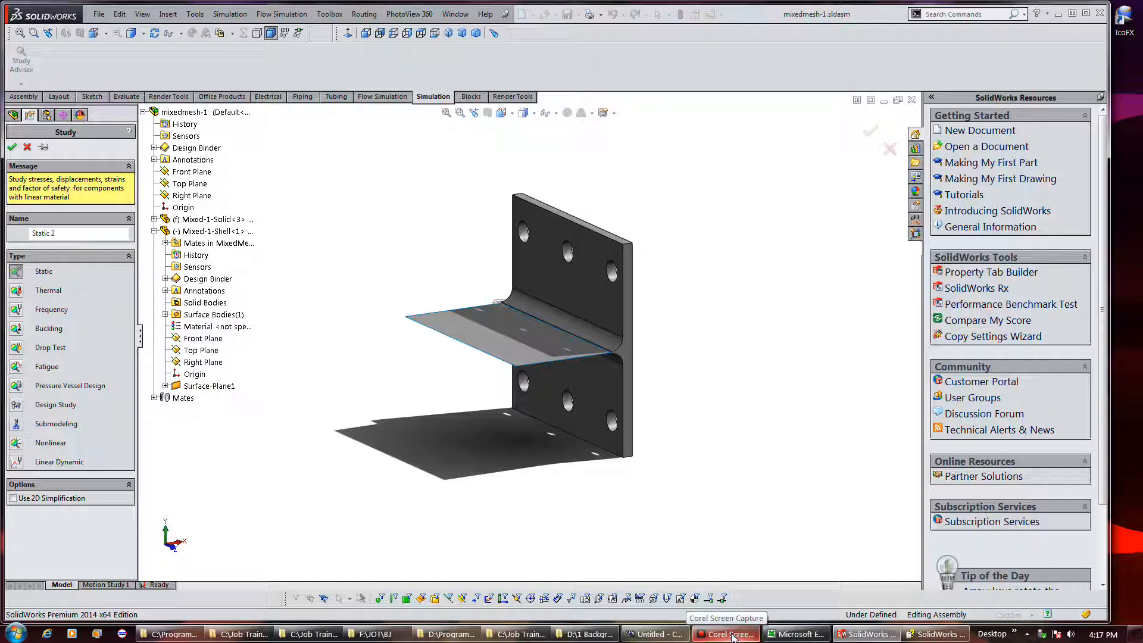
{"action": "mouse_move", "coordinate": [248, 357]}
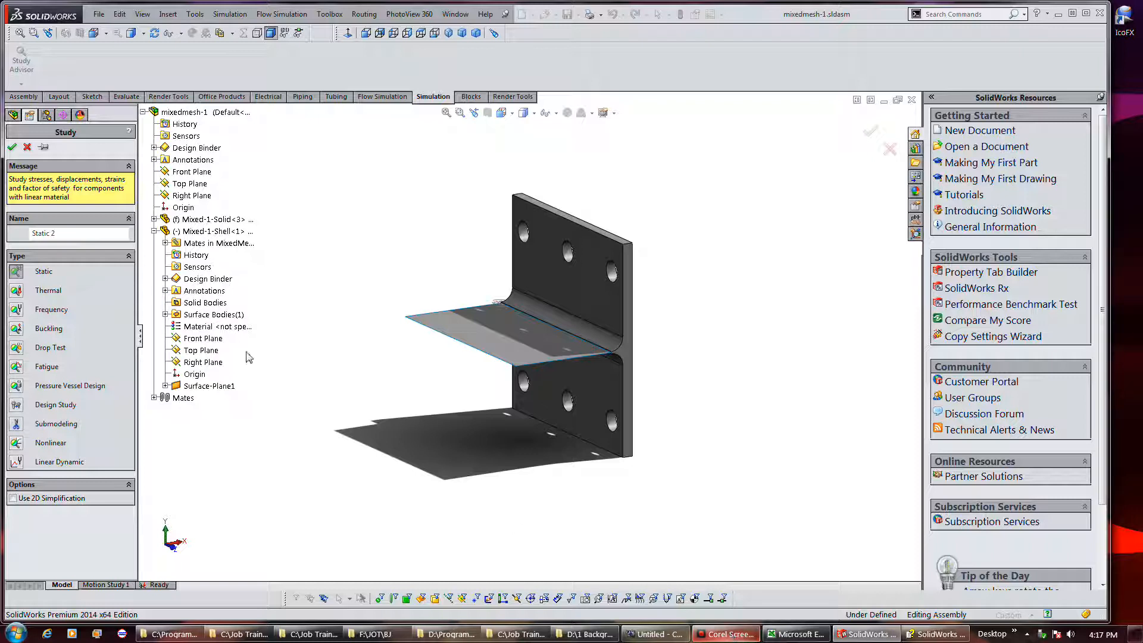
{"action": "left_click", "coordinate": [65, 234]}
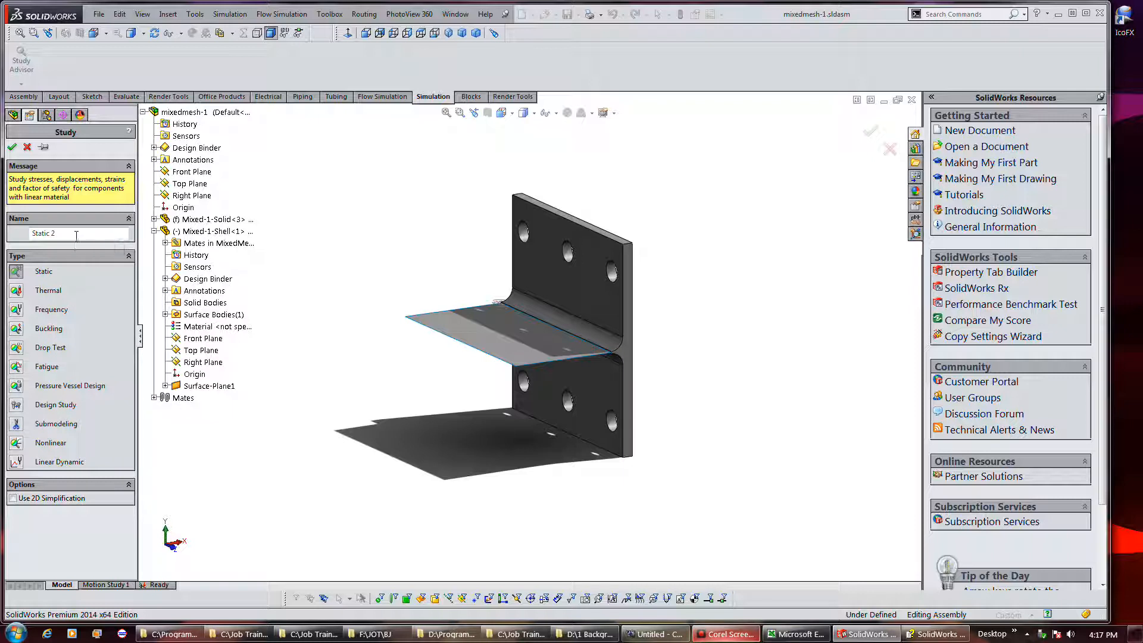
Name the new static study 'Mixed Mesh' and confirm it.
{"action": "triple_click", "coordinate": [65, 233]}
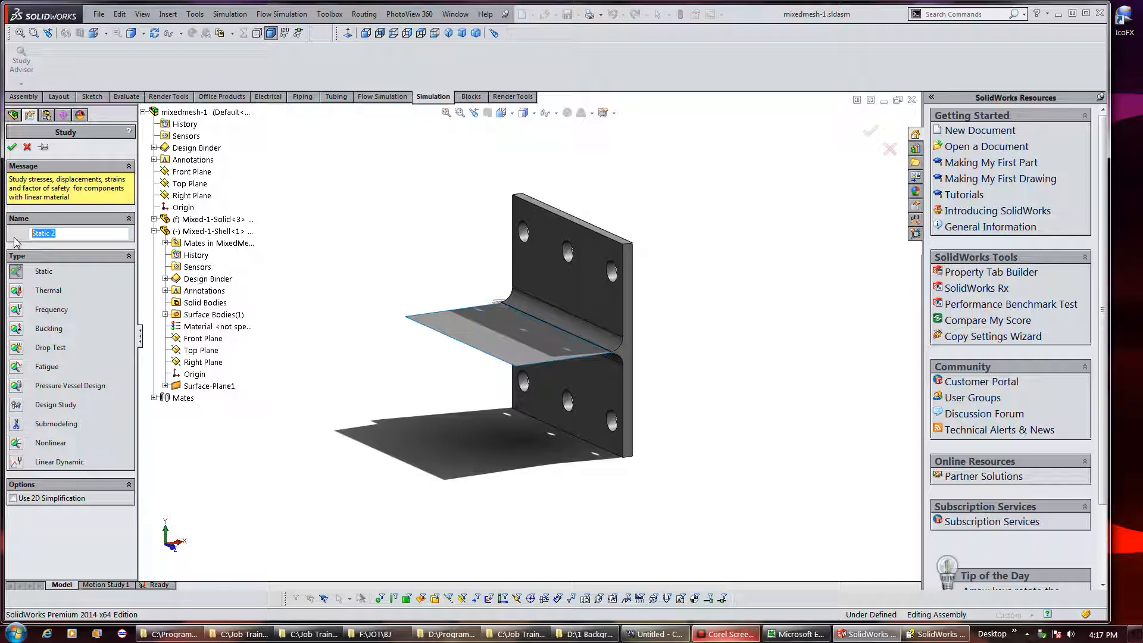
{"action": "type", "text": "Mixed Me"}
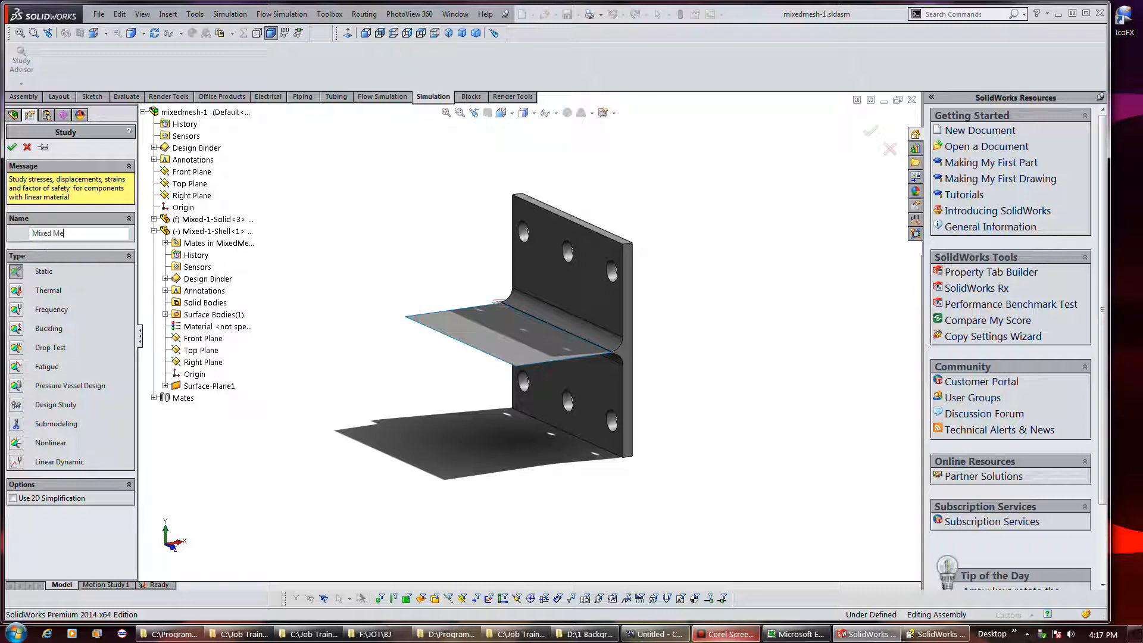
{"action": "type", "text": "sh"}
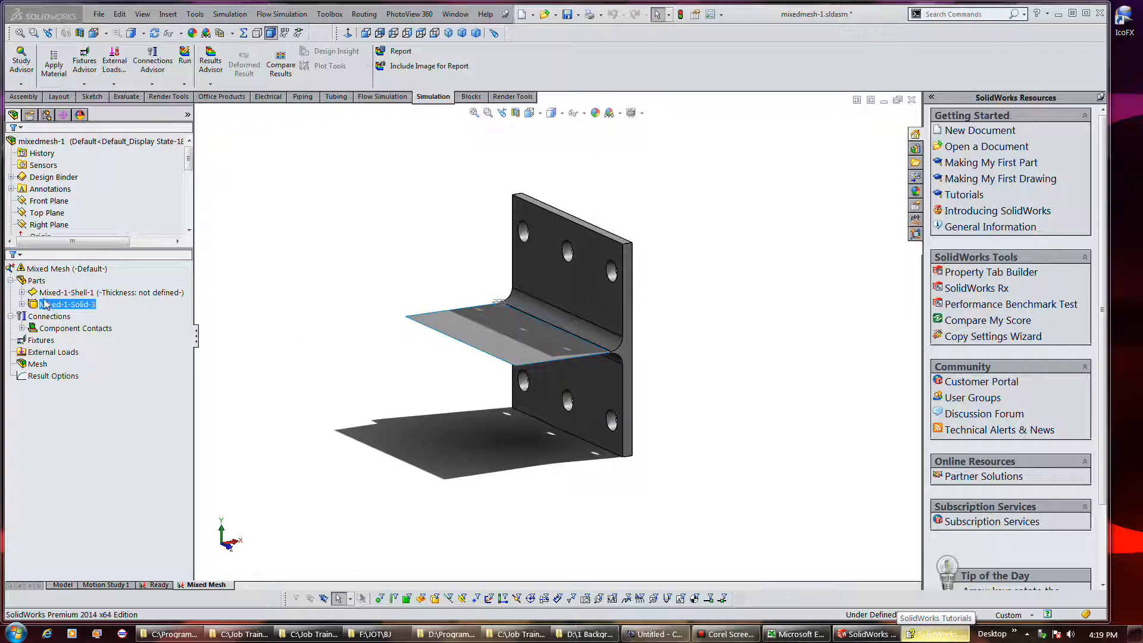
Review the solid and shell parts listed under the Mixed Mesh study.
{"action": "left_click", "coordinate": [99, 292]}
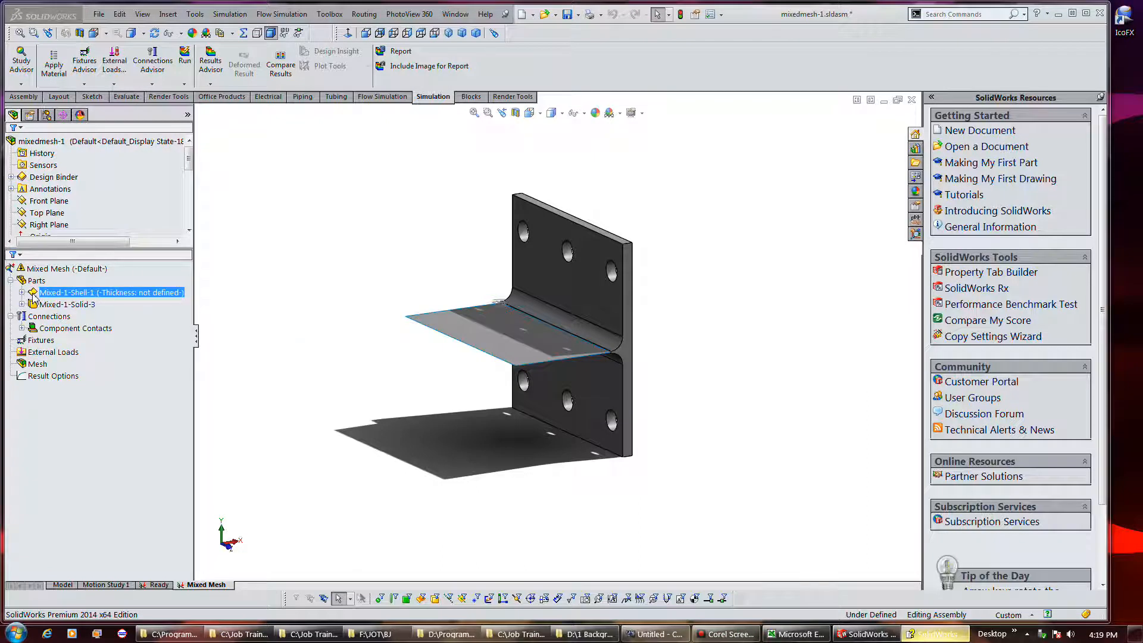
{"action": "left_click", "coordinate": [67, 303]}
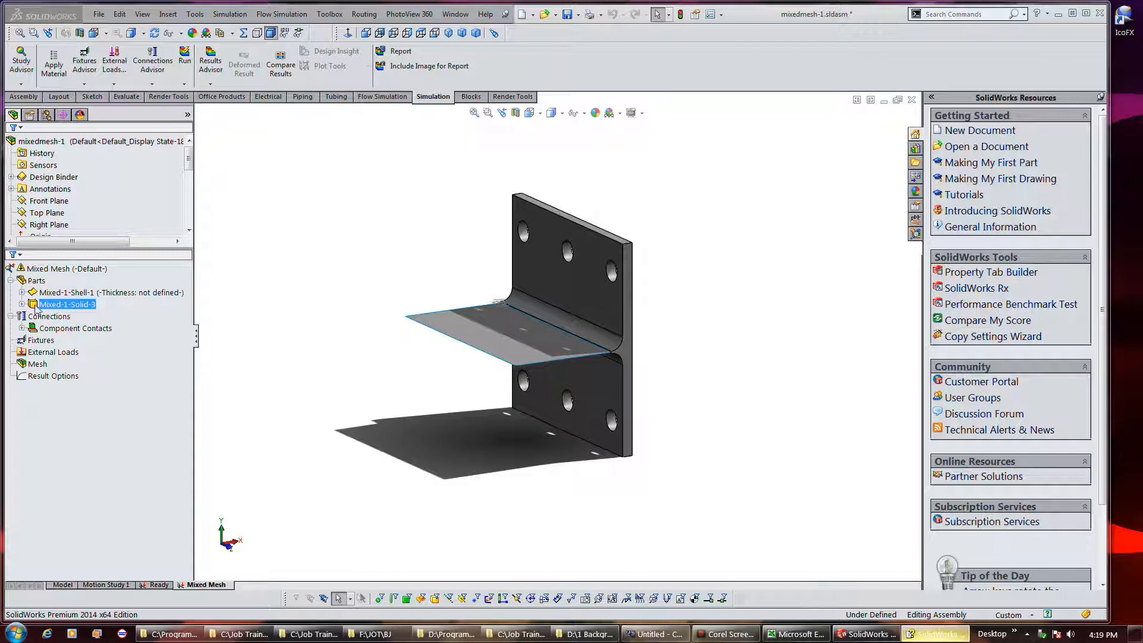
{"action": "left_click", "coordinate": [66, 268]}
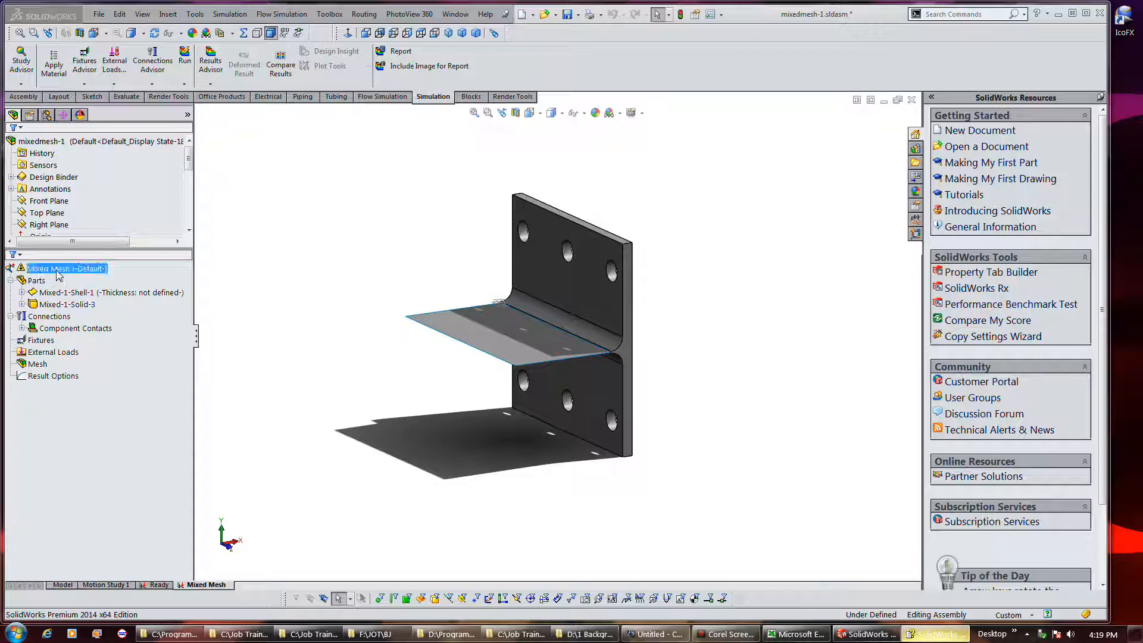
Set the Mixed Mesh study's solver to Direct Sparse in its Properties.
{"action": "right_click", "coordinate": [65, 268]}
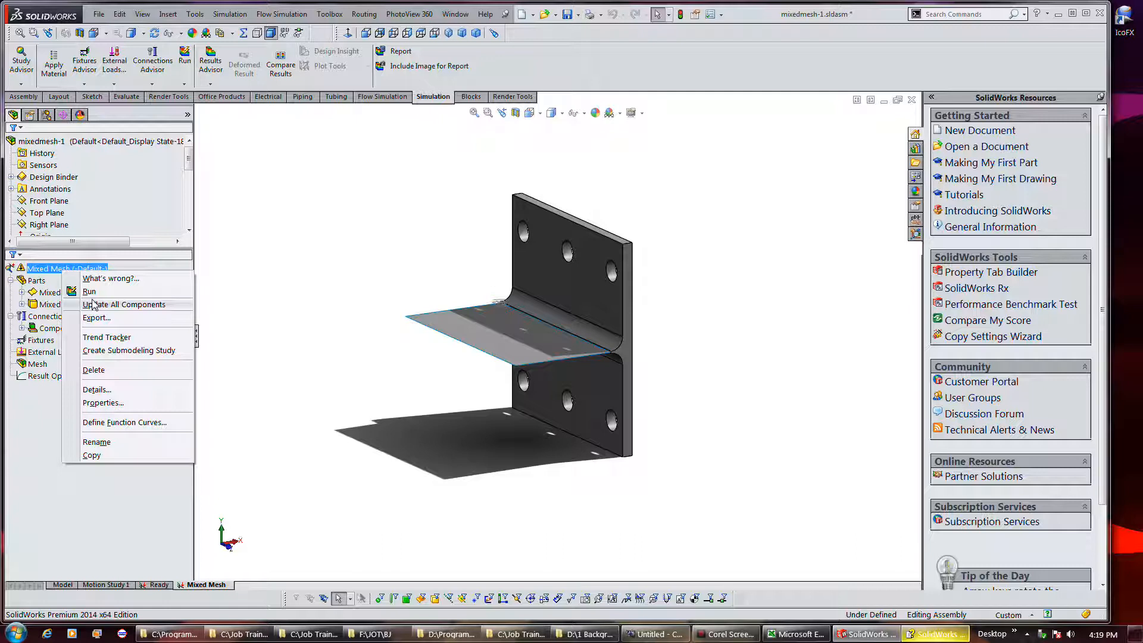
{"action": "mouse_move", "coordinate": [109, 386]}
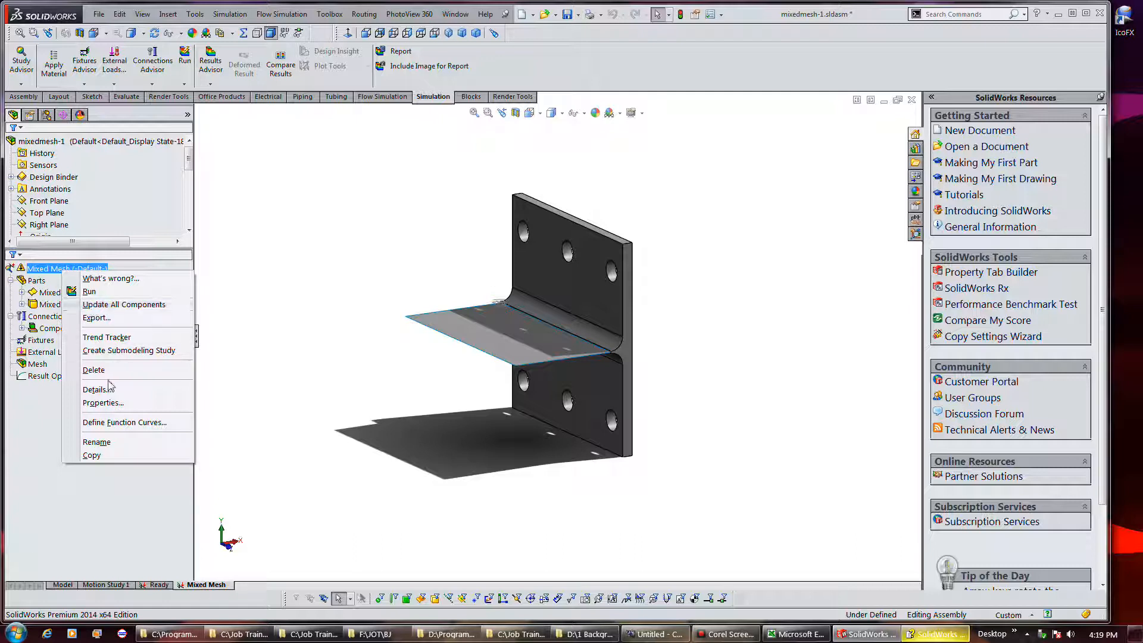
{"action": "left_click", "coordinate": [103, 402]}
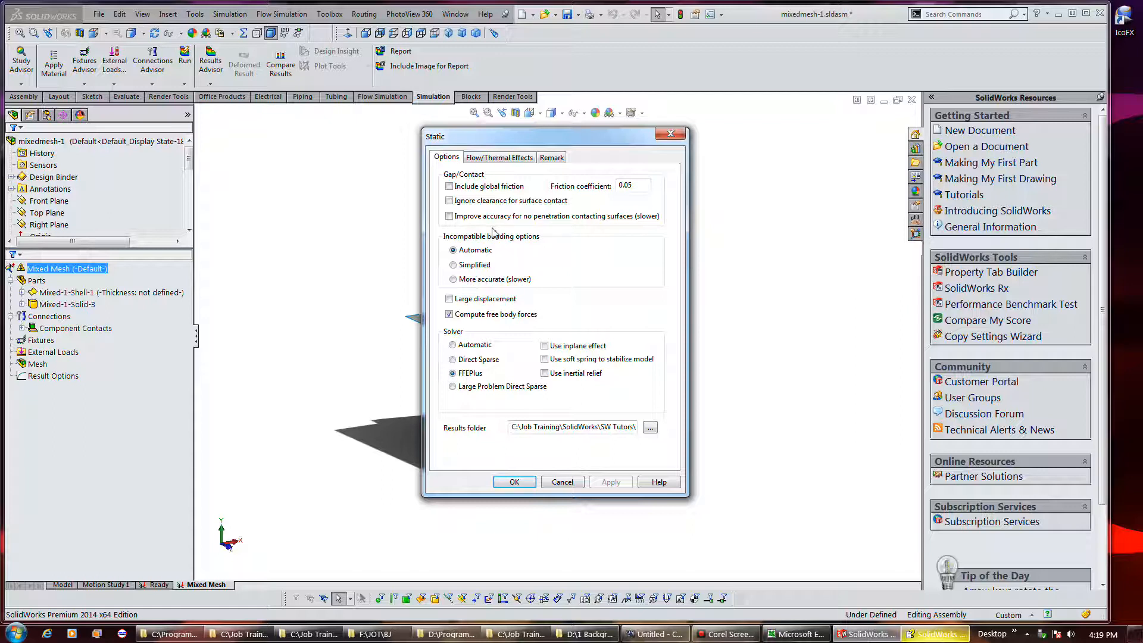
{"action": "left_click", "coordinate": [453, 358]}
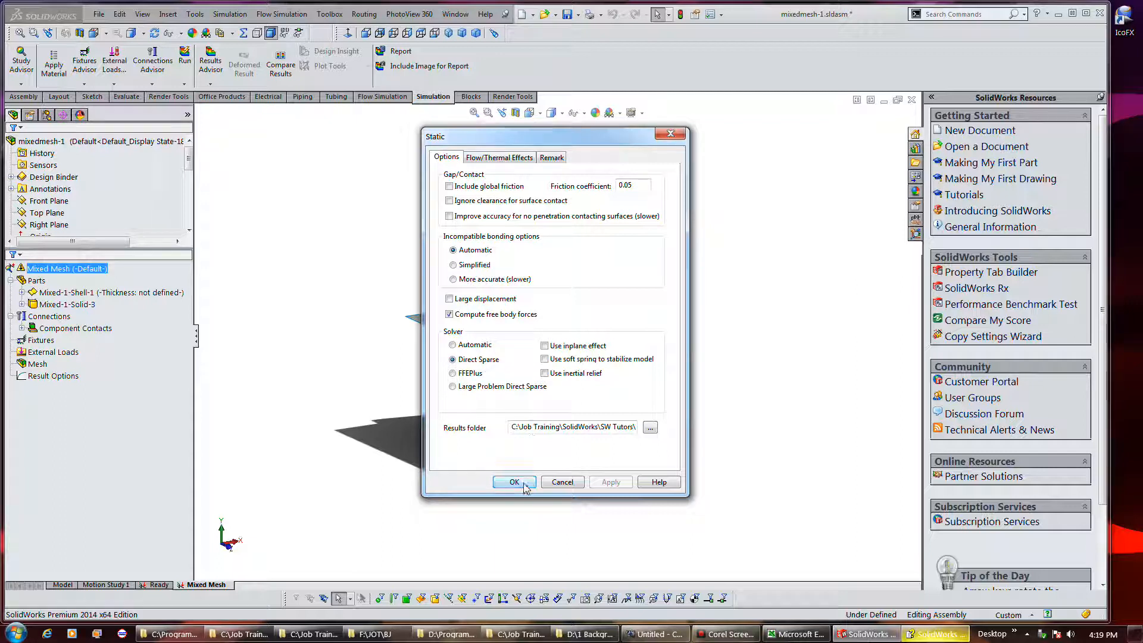
{"action": "left_click", "coordinate": [515, 482]}
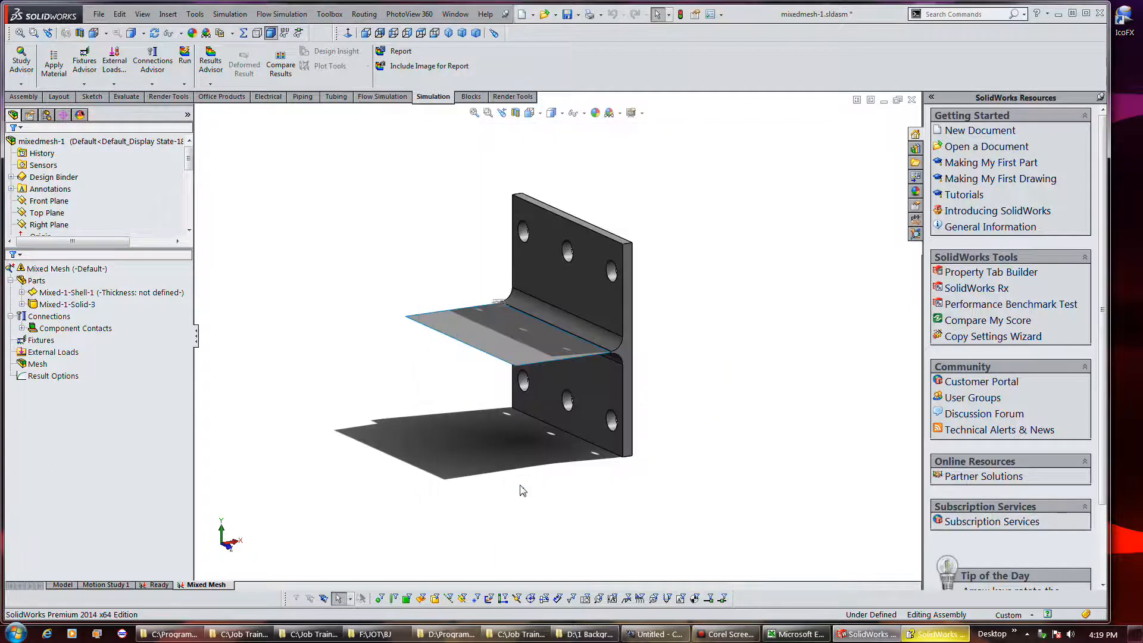
{"action": "mouse_move", "coordinate": [339, 353]}
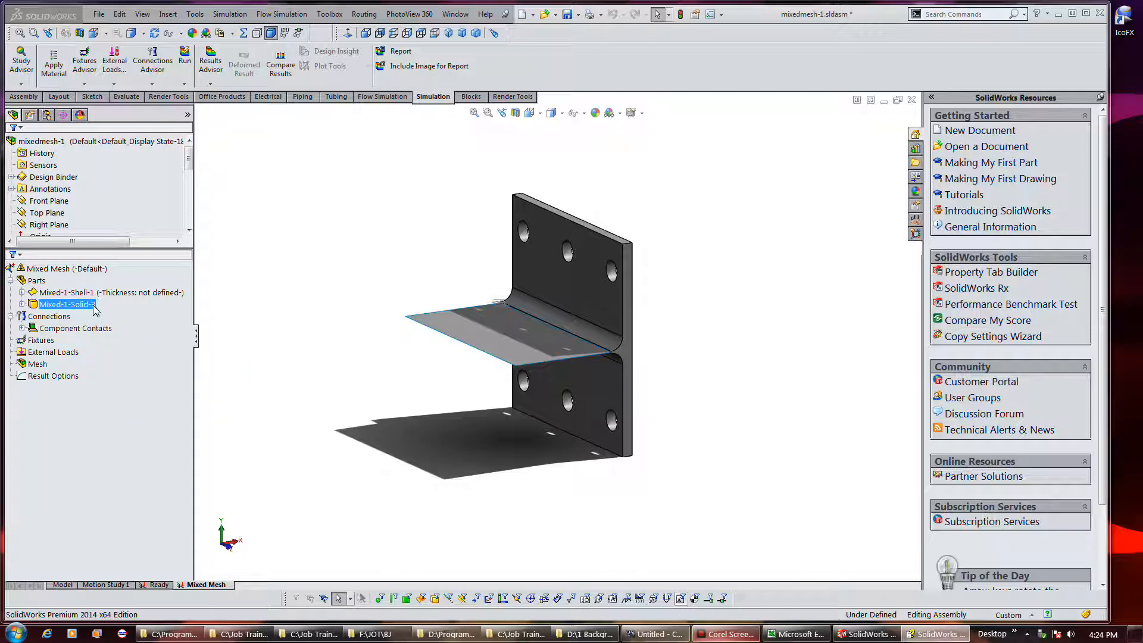
Define the shell part as Thin, 3.00 mm thick, with full thickness preview.
{"action": "left_click", "coordinate": [109, 292]}
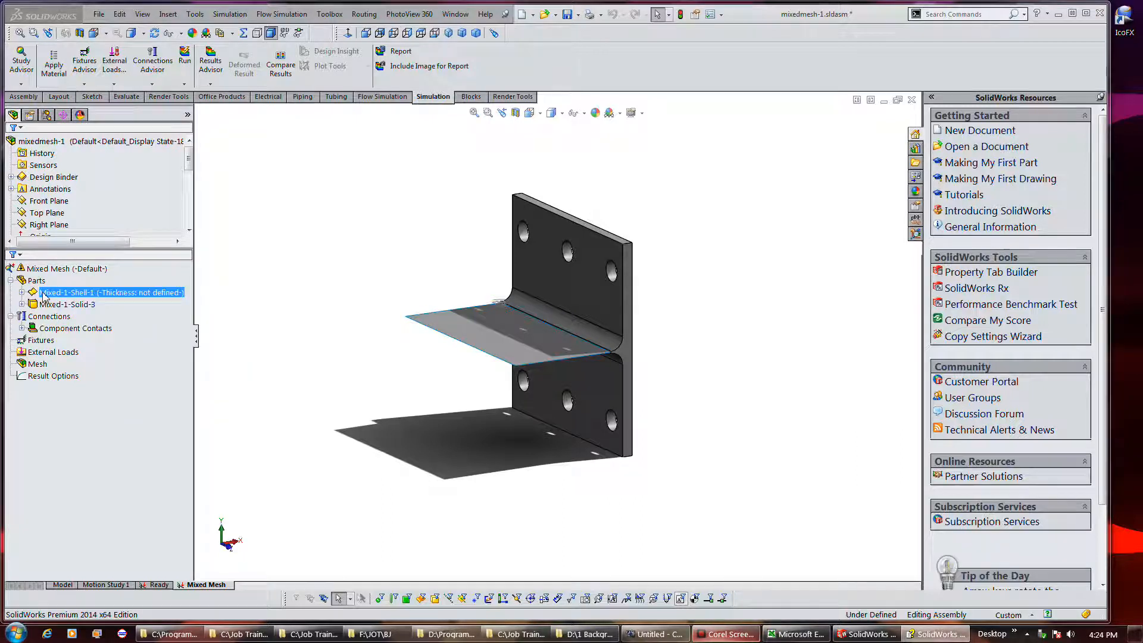
{"action": "right_click", "coordinate": [110, 293]}
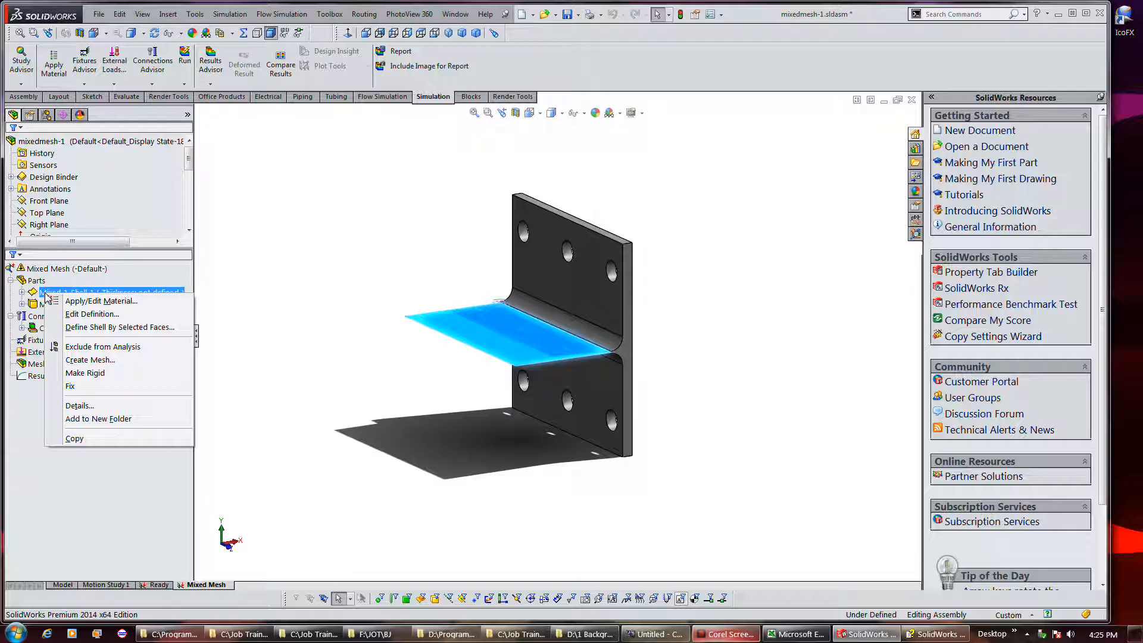
{"action": "mouse_move", "coordinate": [87, 313]}
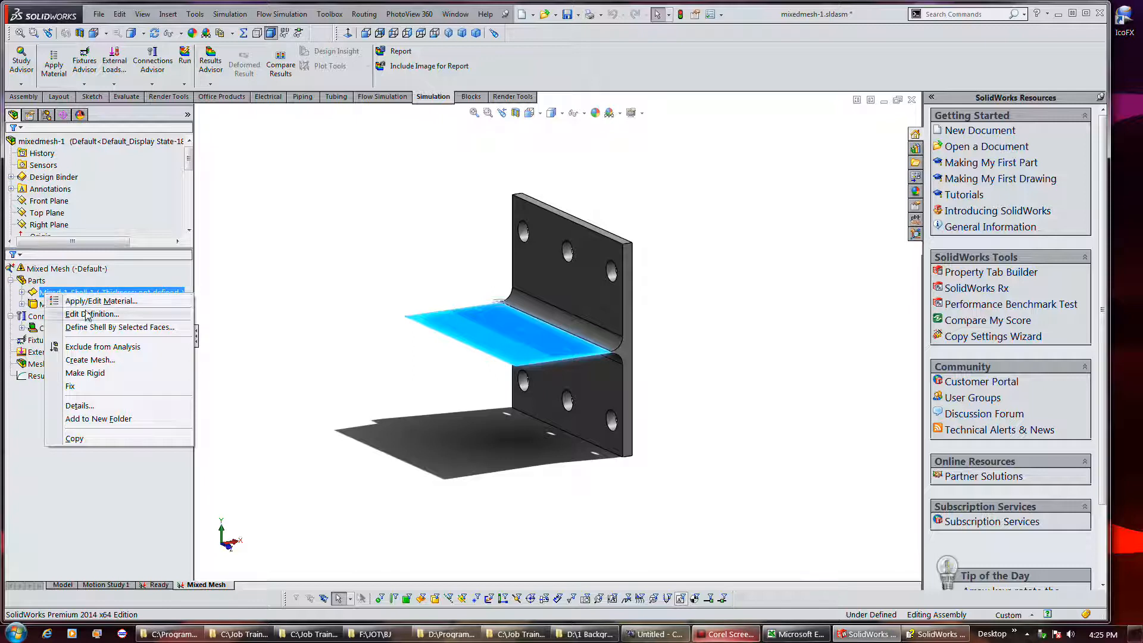
{"action": "left_click", "coordinate": [91, 314]}
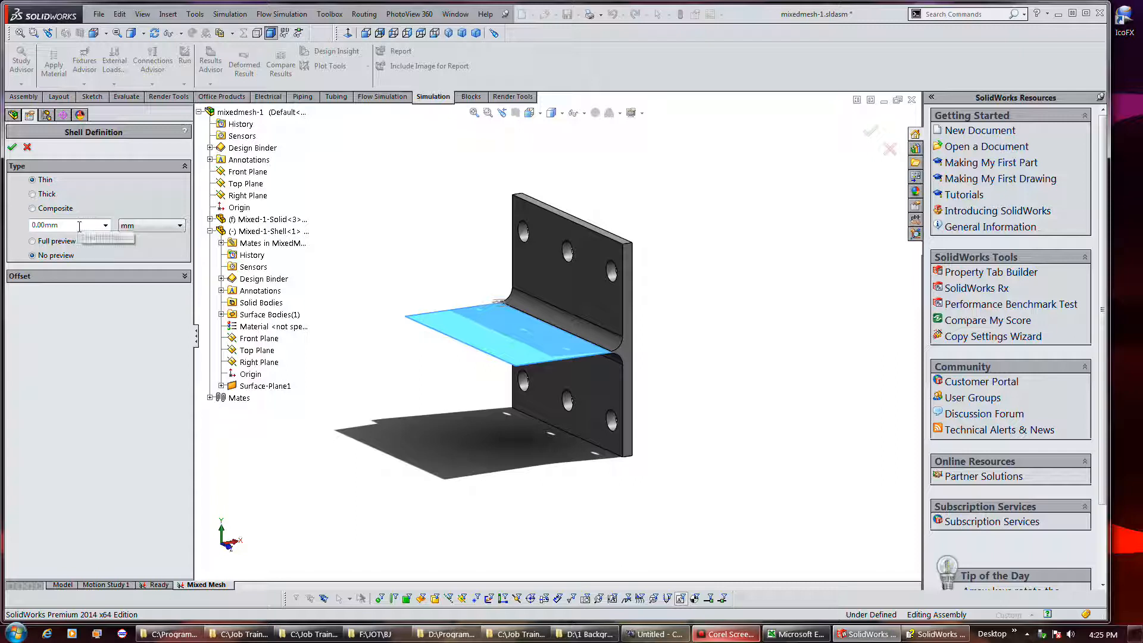
{"action": "triple_click", "coordinate": [45, 225]}
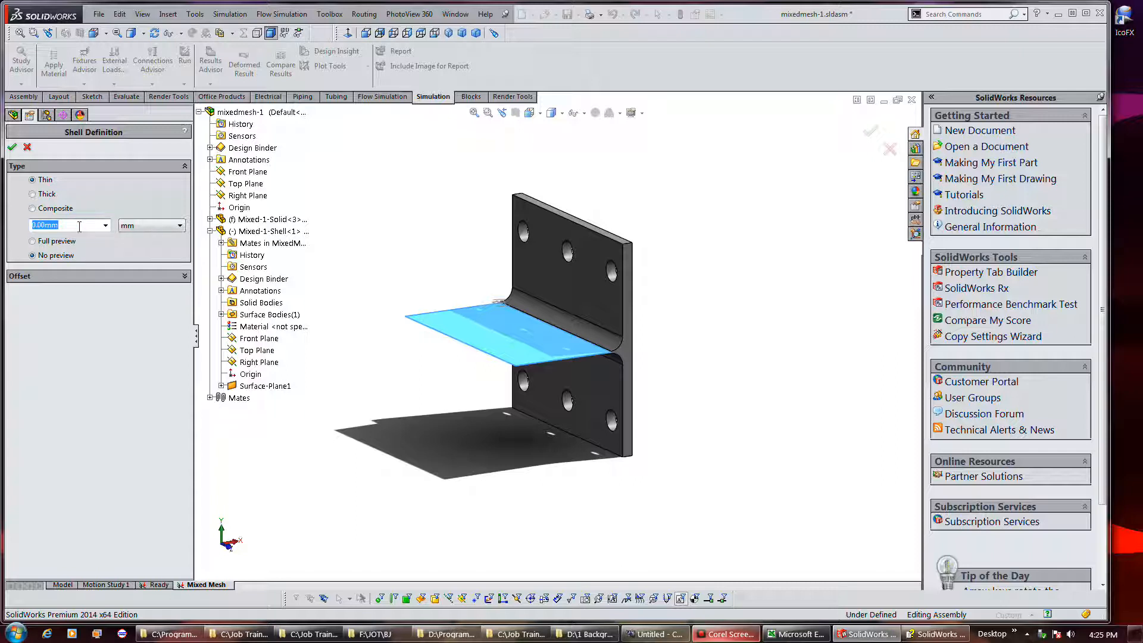
{"action": "type", "text": "5"}
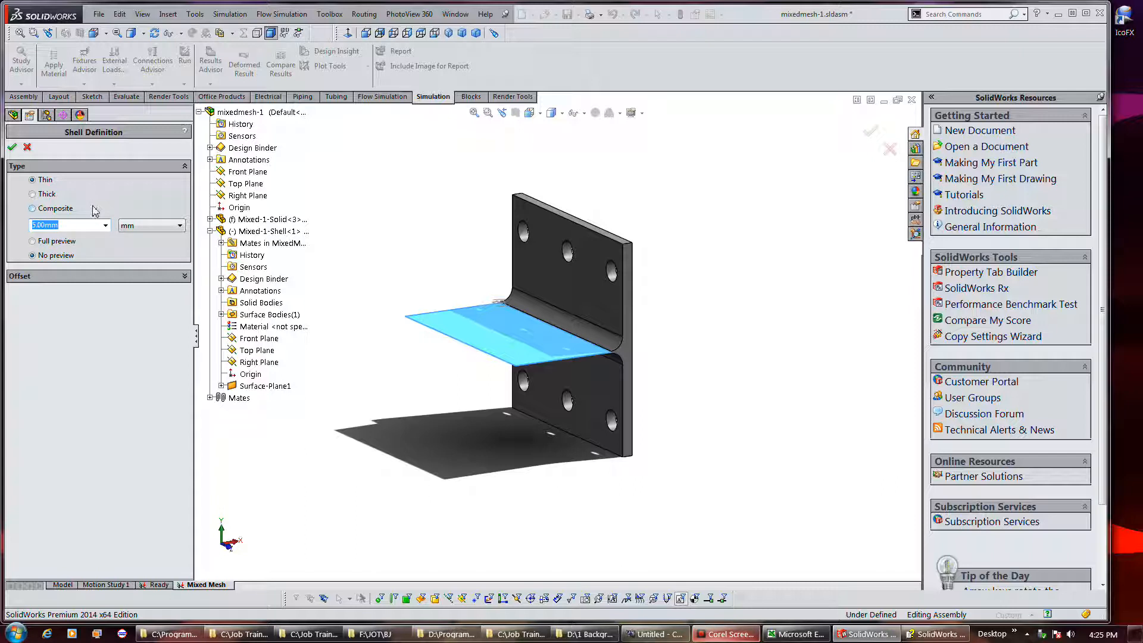
{"action": "left_click", "coordinate": [33, 242]}
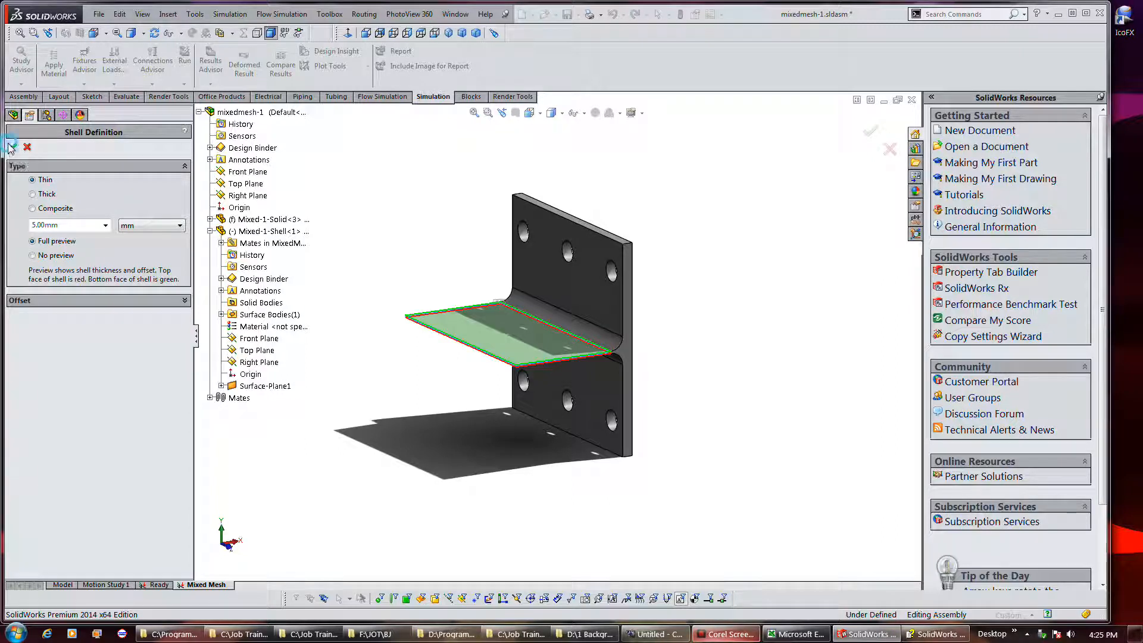
Apply Ductile Iron from the Iron category as the shell part's material.
{"action": "right_click", "coordinate": [62, 293]}
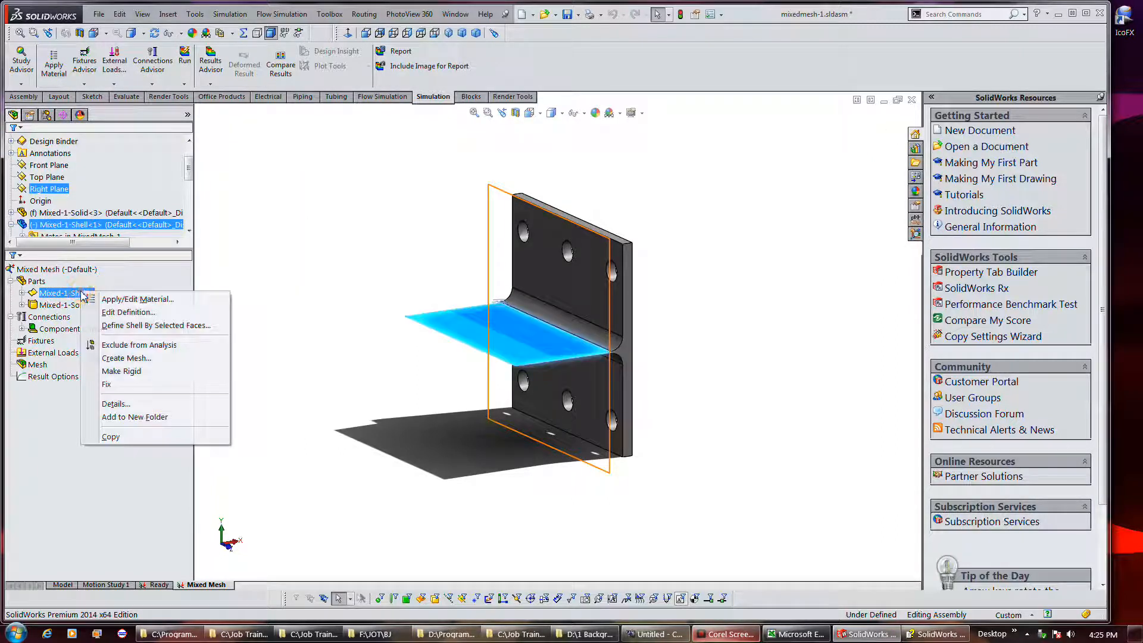
{"action": "left_click", "coordinate": [138, 299]}
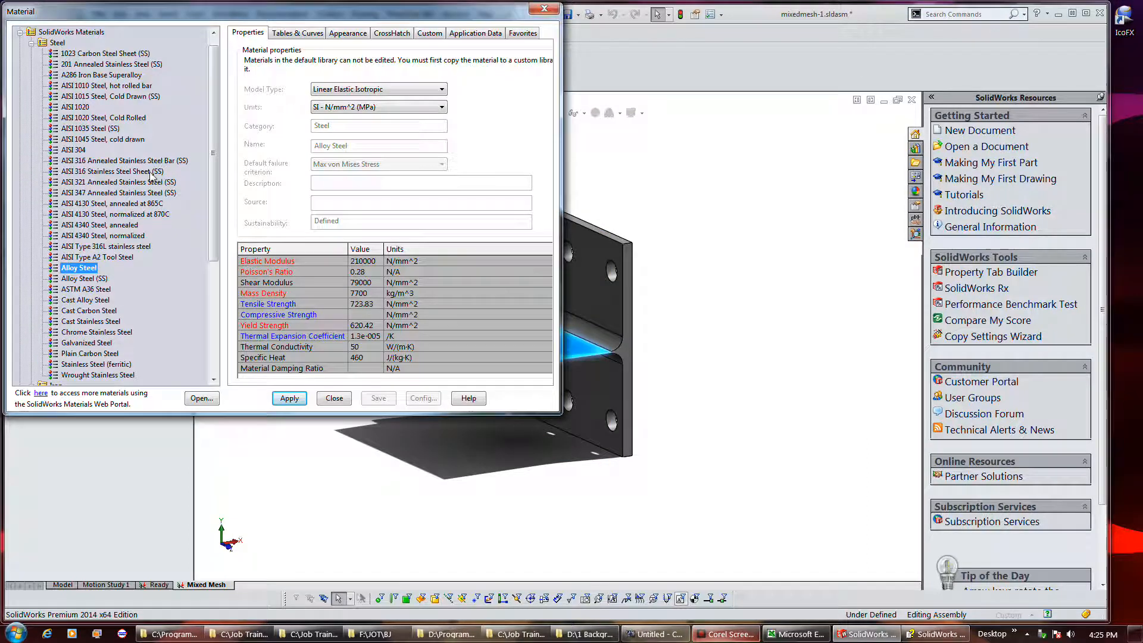
{"action": "left_click", "coordinate": [33, 53]}
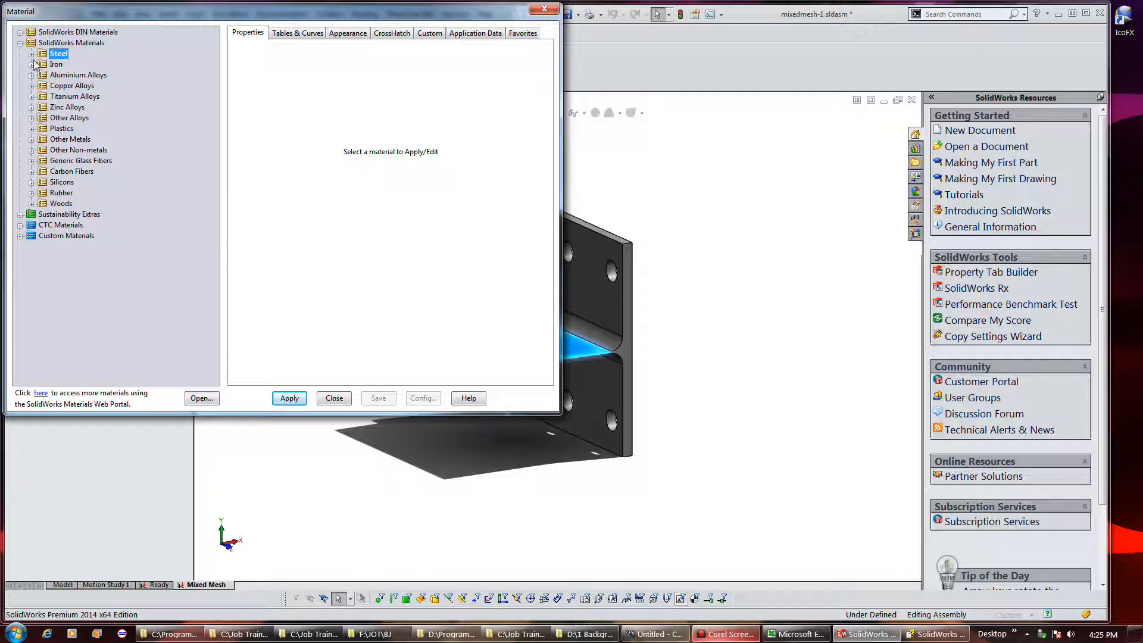
{"action": "left_click", "coordinate": [43, 65]}
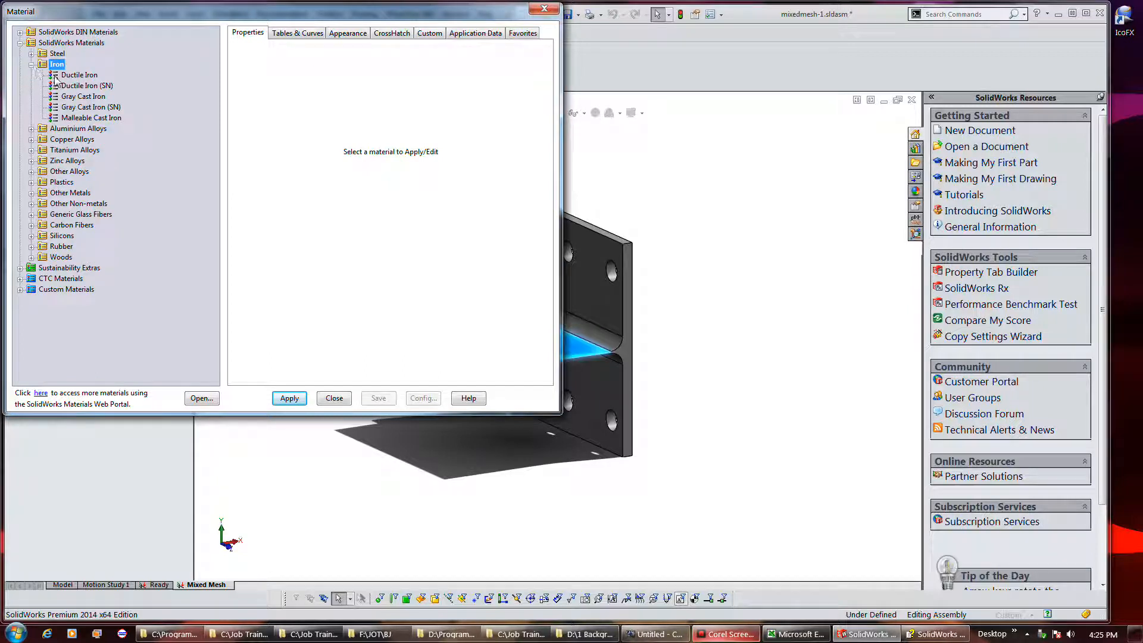
{"action": "left_click", "coordinate": [78, 73]}
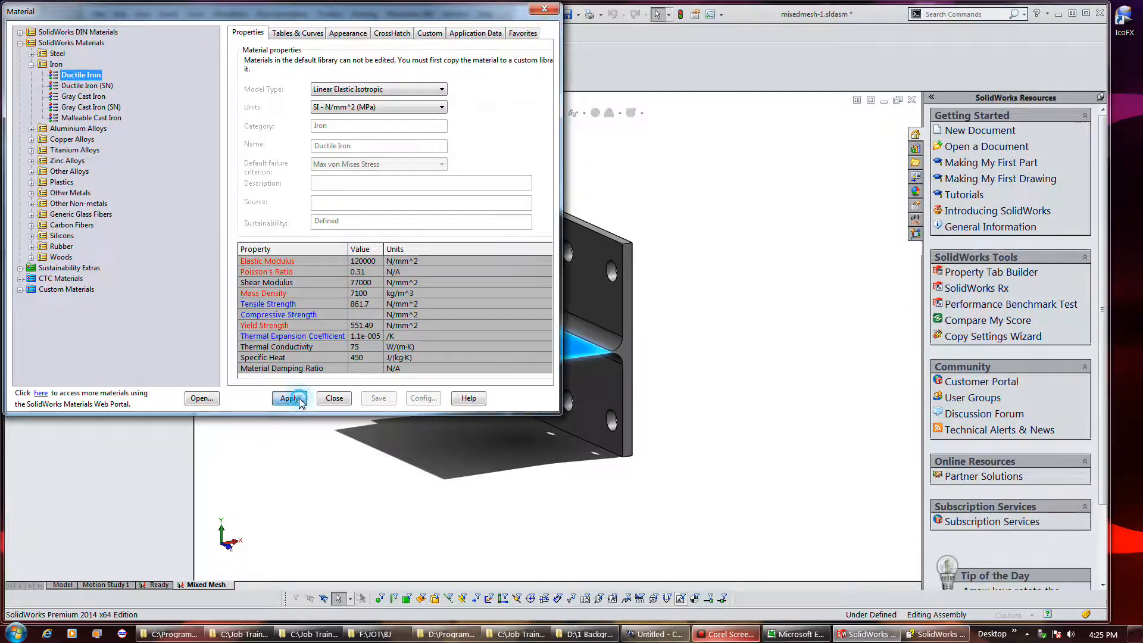
{"action": "left_click", "coordinate": [290, 398]}
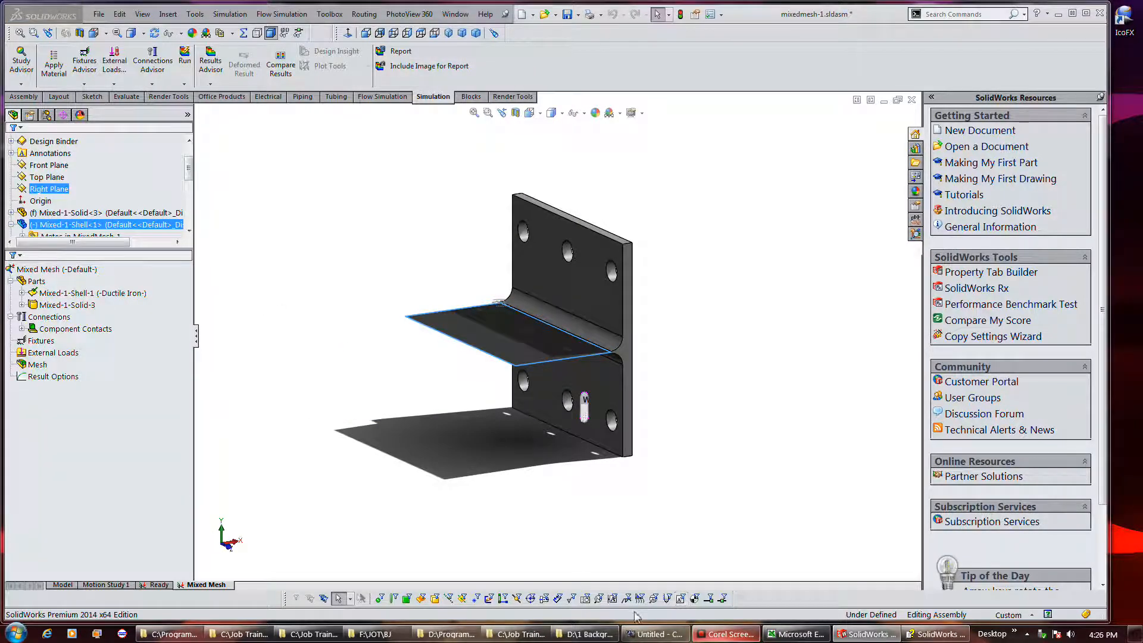
Switch to the Ready study and inspect its 3 psi pressure load and fixed bolt-hole geometry.
{"action": "left_click", "coordinate": [157, 584]}
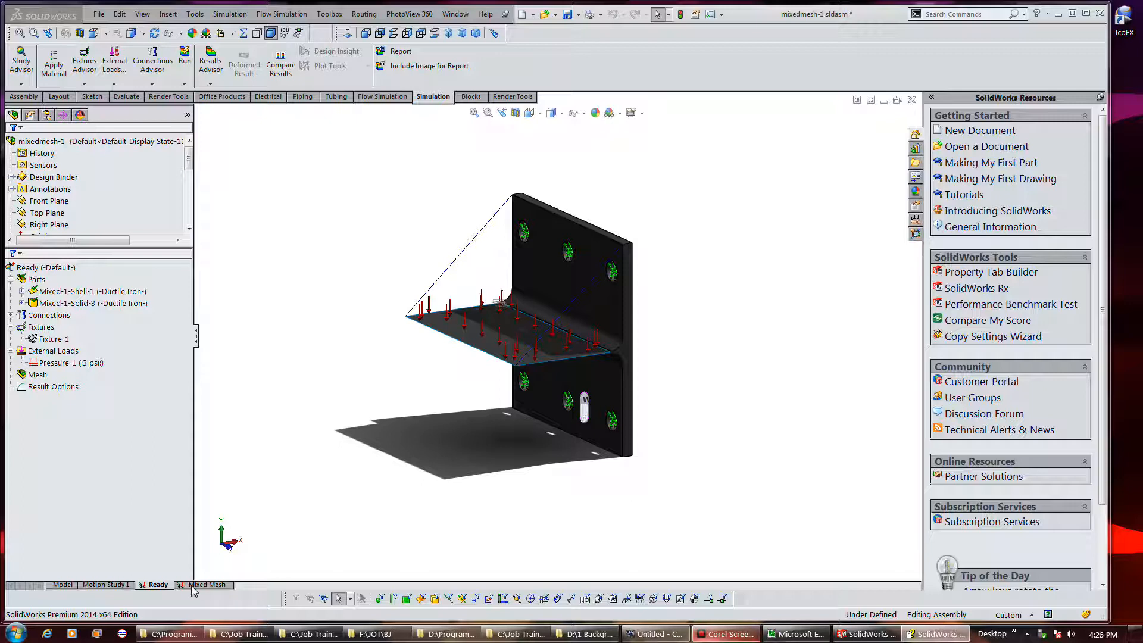
{"action": "mouse_move", "coordinate": [360, 399]}
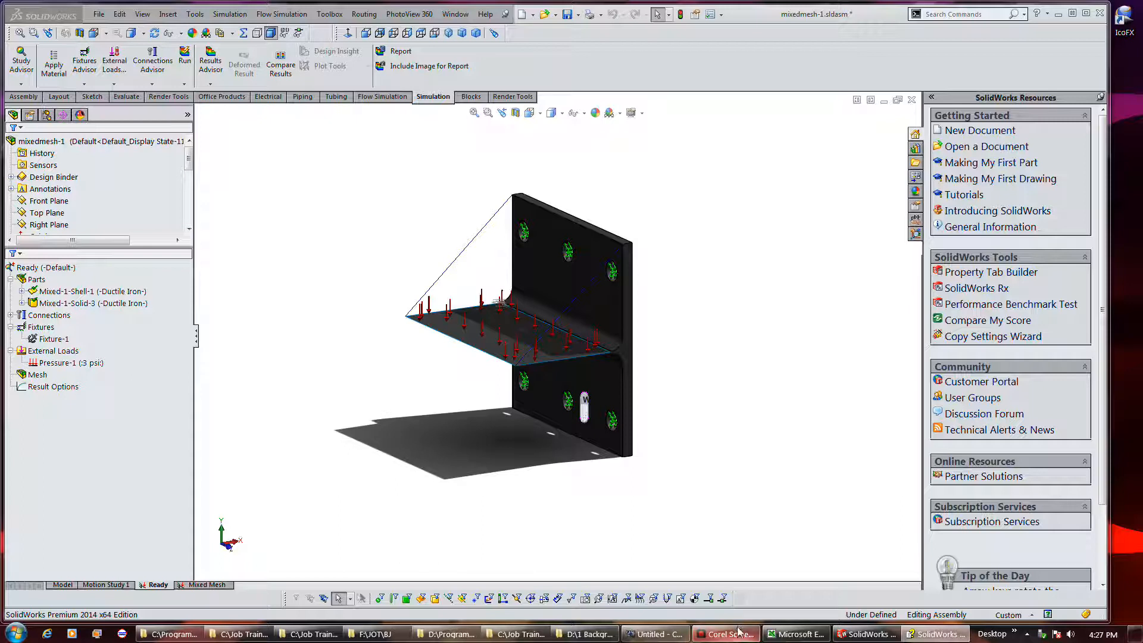
{"action": "left_click", "coordinate": [54, 385]}
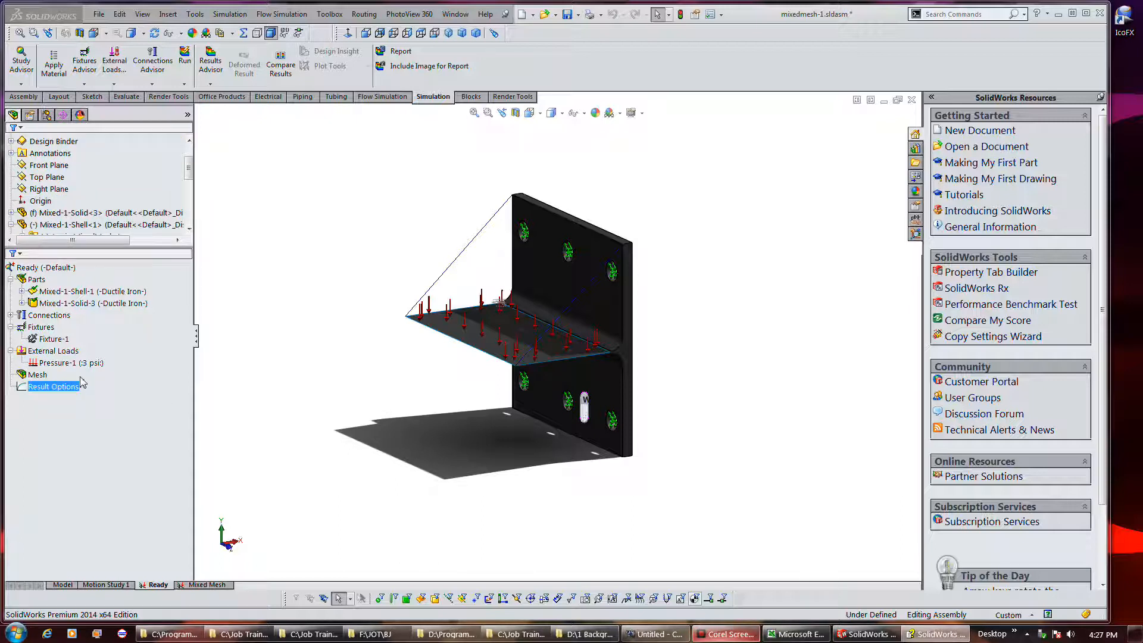
{"action": "right_click", "coordinate": [57, 362]}
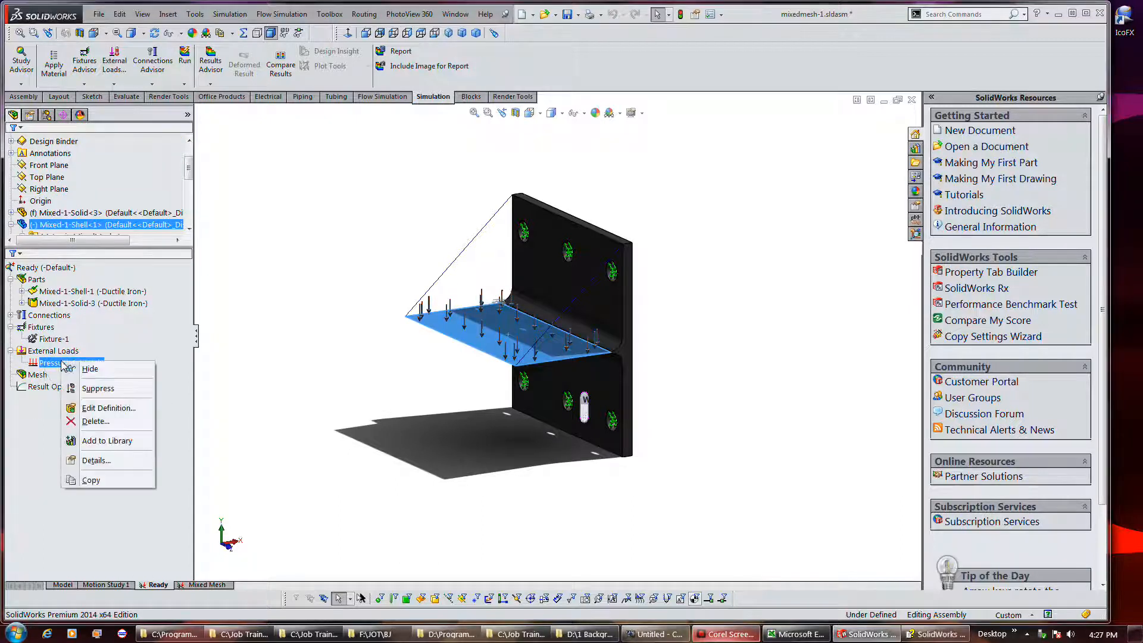
{"action": "mouse_move", "coordinate": [140, 364]}
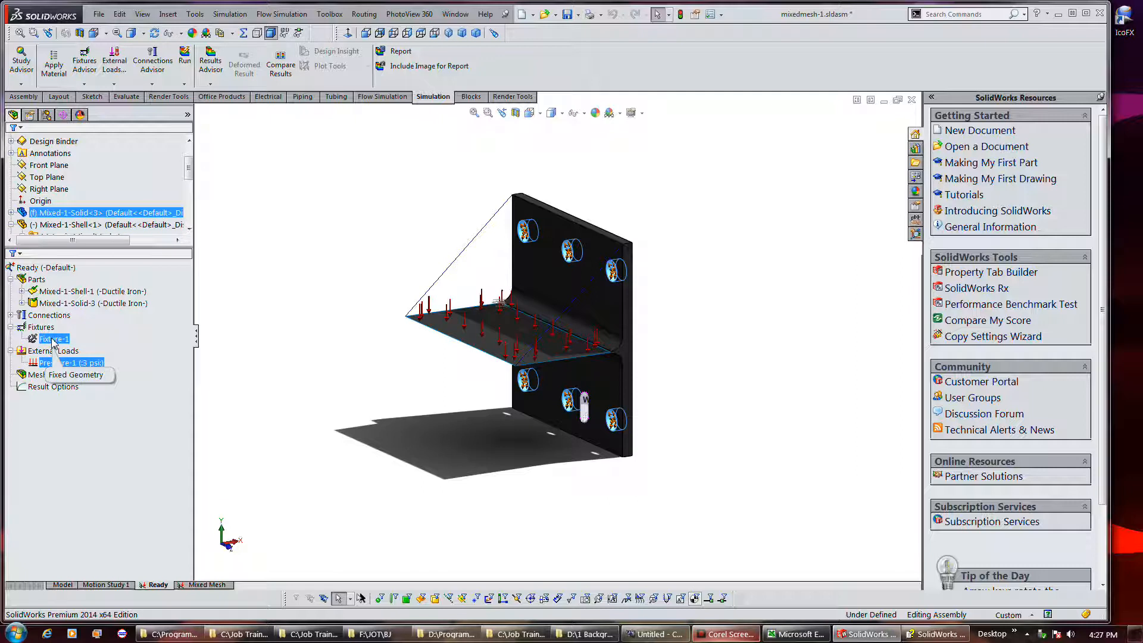
{"action": "left_click", "coordinate": [58, 362]}
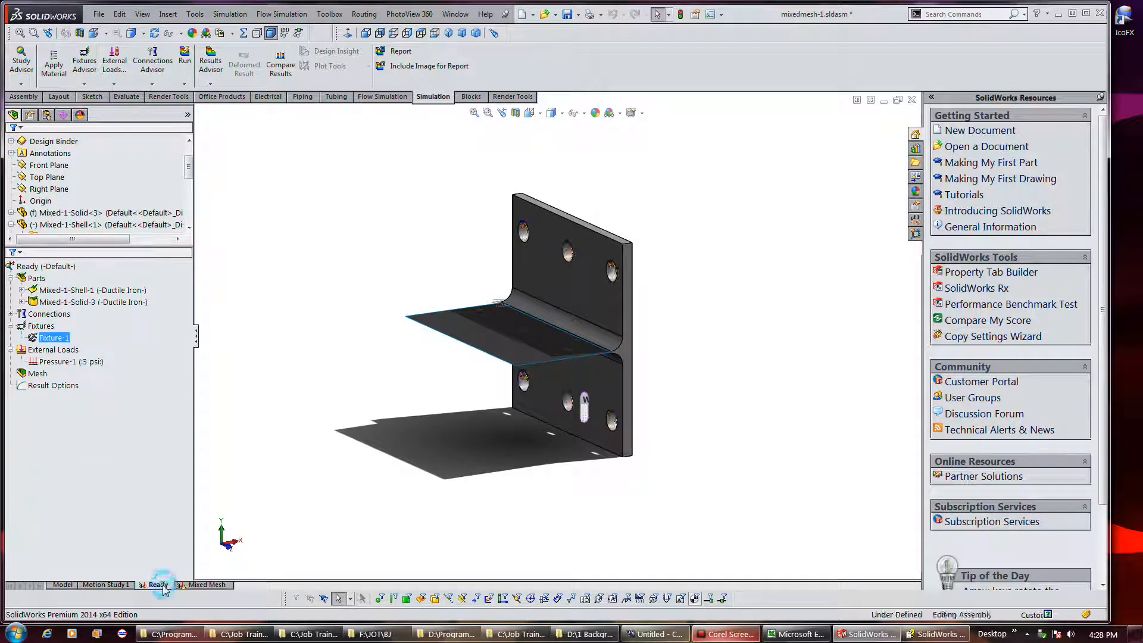
Review the Ready study's loads, fixture and parts, then copy Fixture-1 to Mixed Mesh.
{"action": "left_click", "coordinate": [54, 348]}
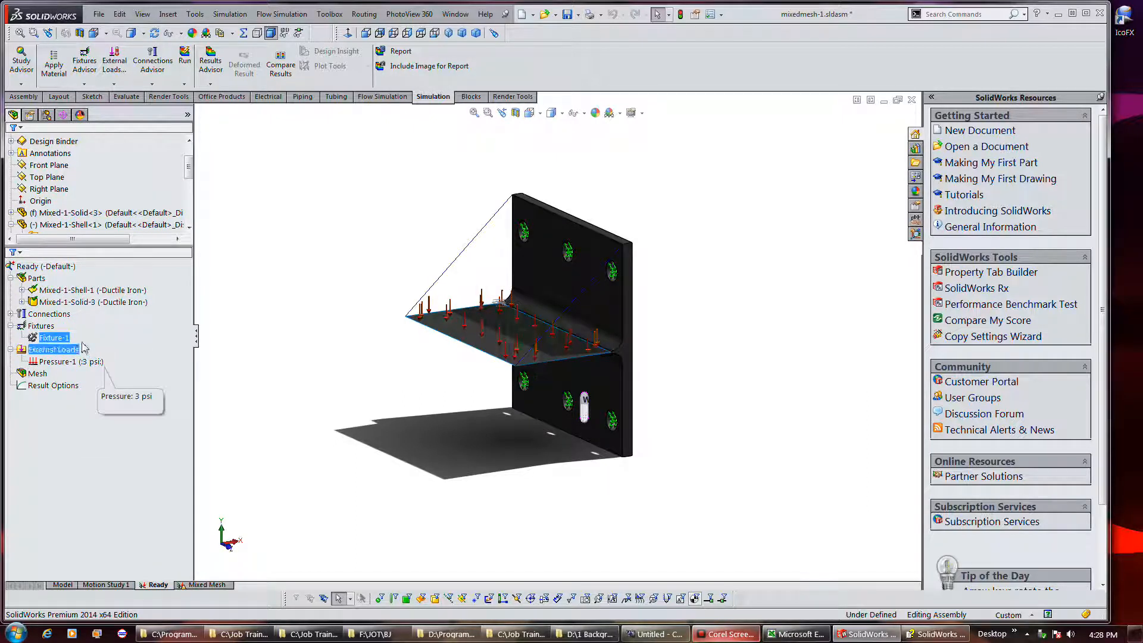
{"action": "left_click", "coordinate": [103, 212]}
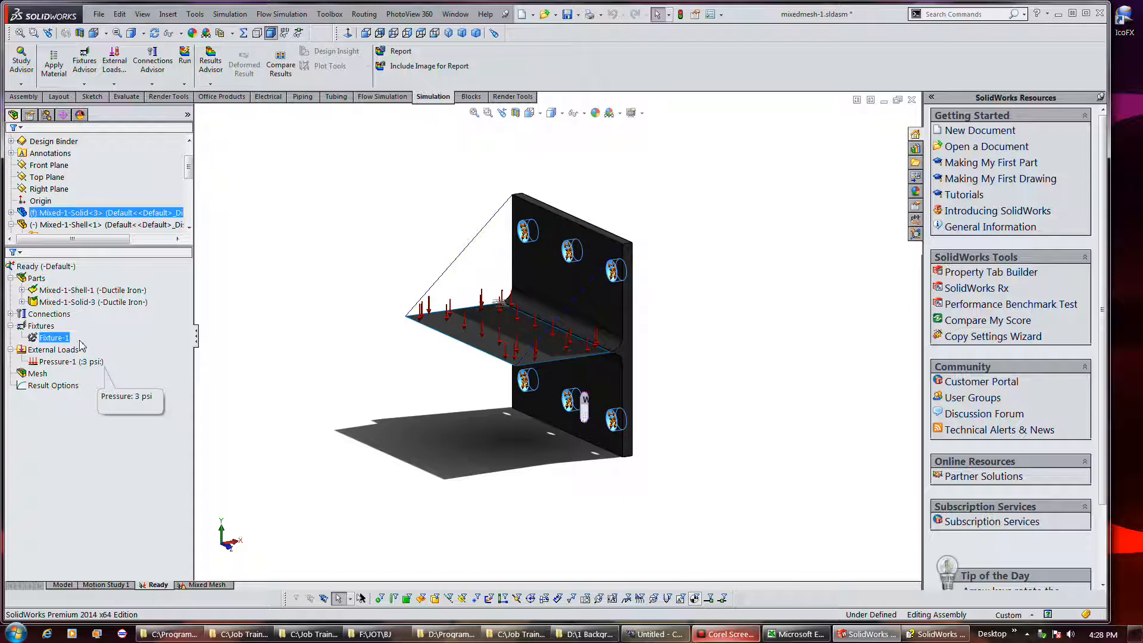
{"action": "left_click", "coordinate": [67, 301]}
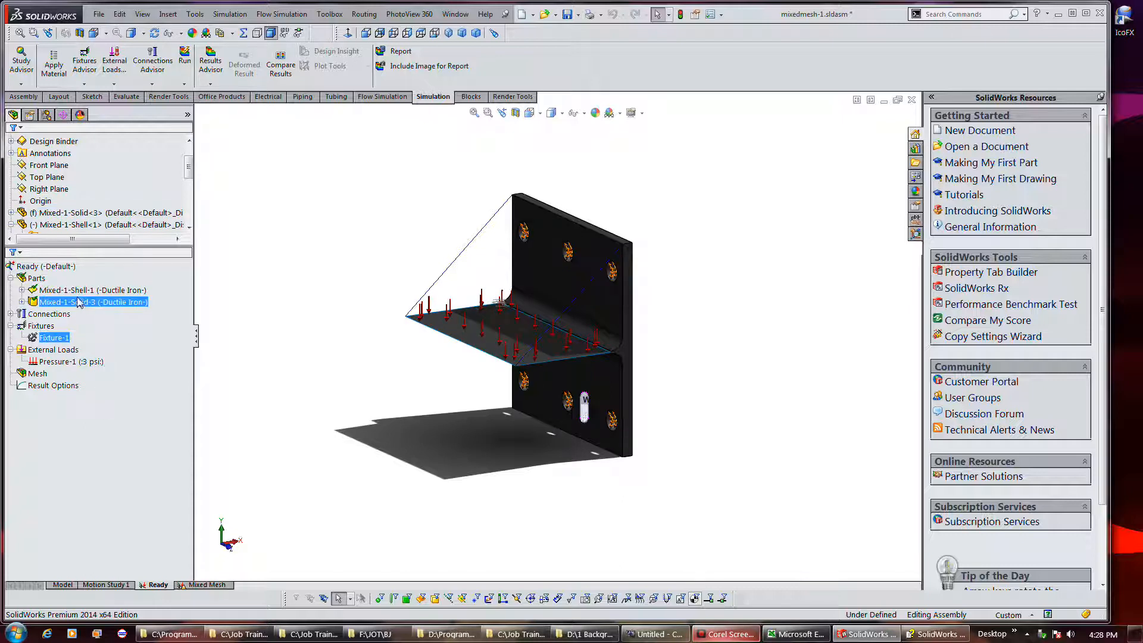
{"action": "left_click", "coordinate": [93, 289]}
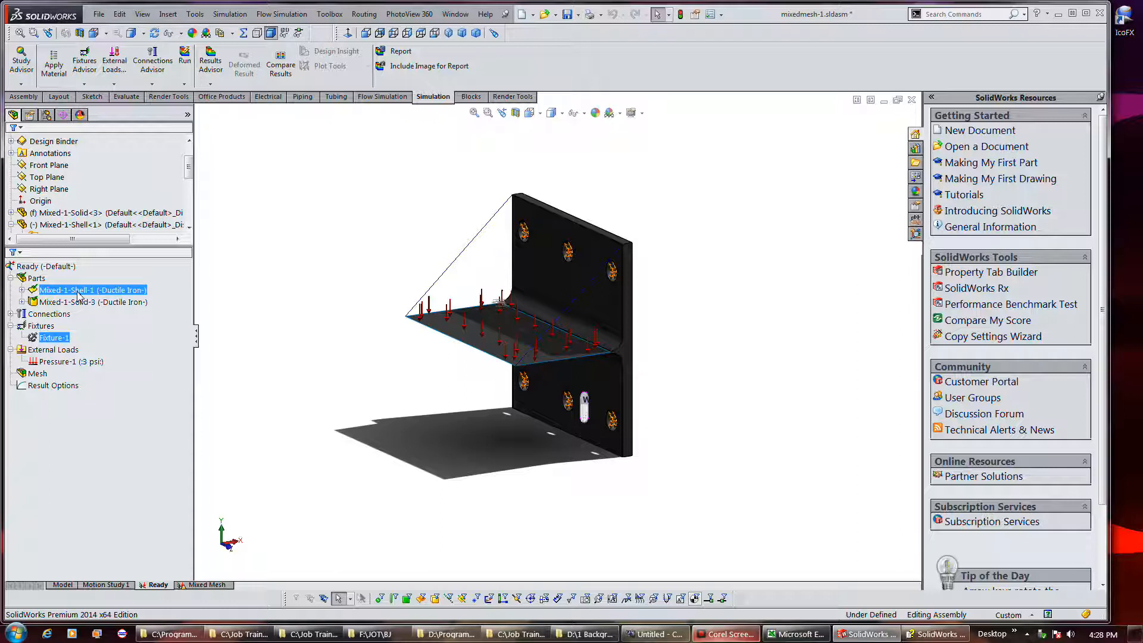
{"action": "left_click", "coordinate": [92, 301]}
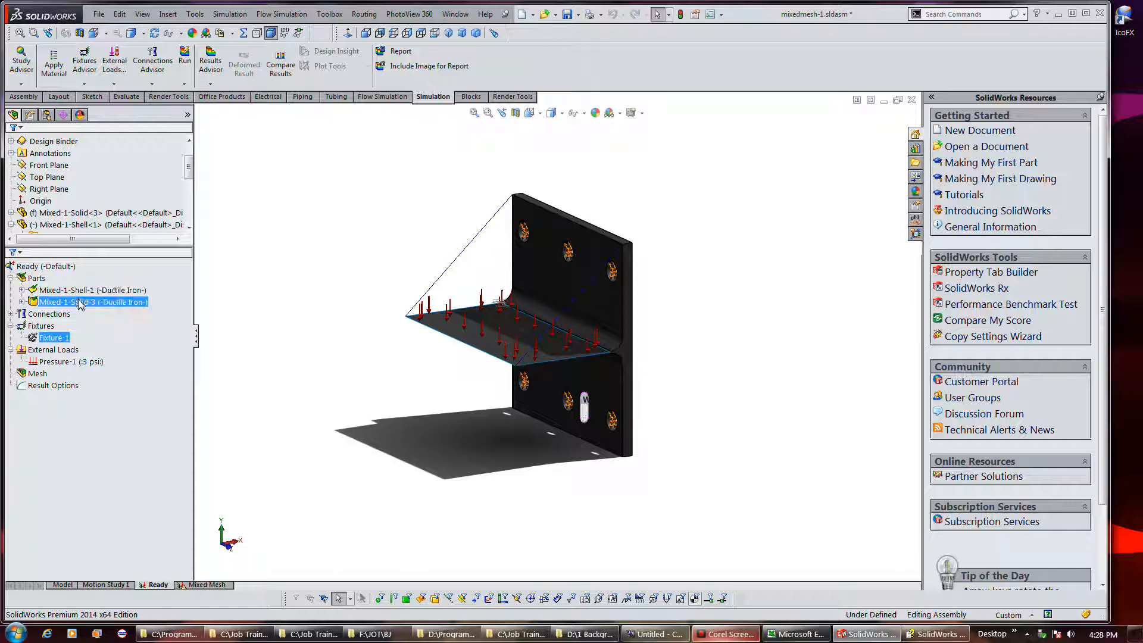
{"action": "left_click", "coordinate": [80, 302]}
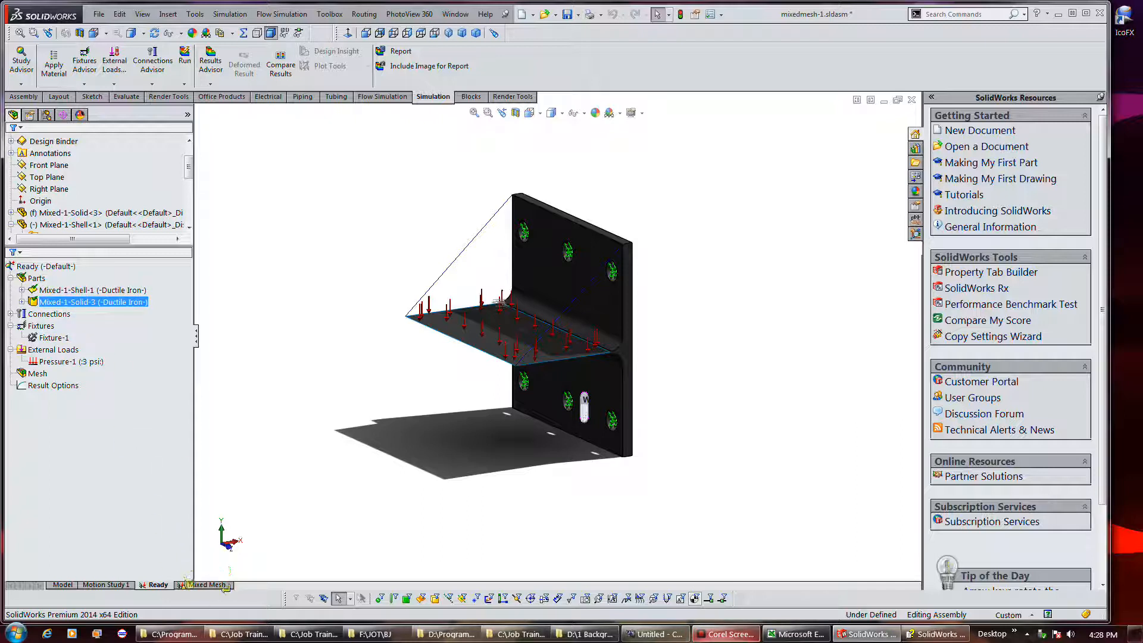
{"action": "left_click", "coordinate": [54, 362]}
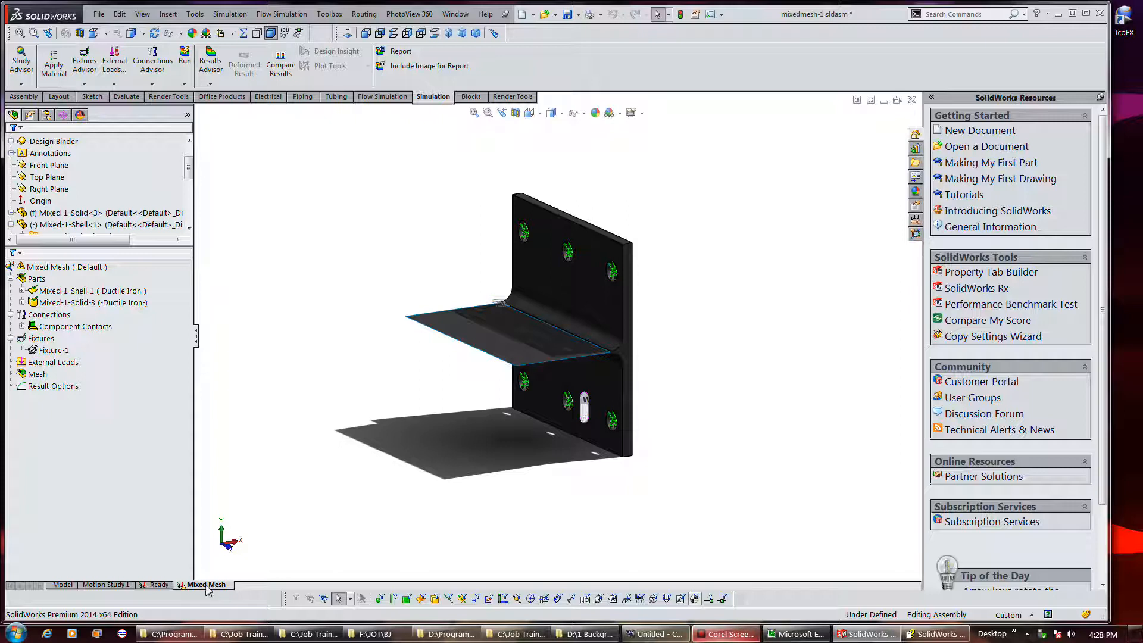
{"action": "mouse_move", "coordinate": [180, 591]}
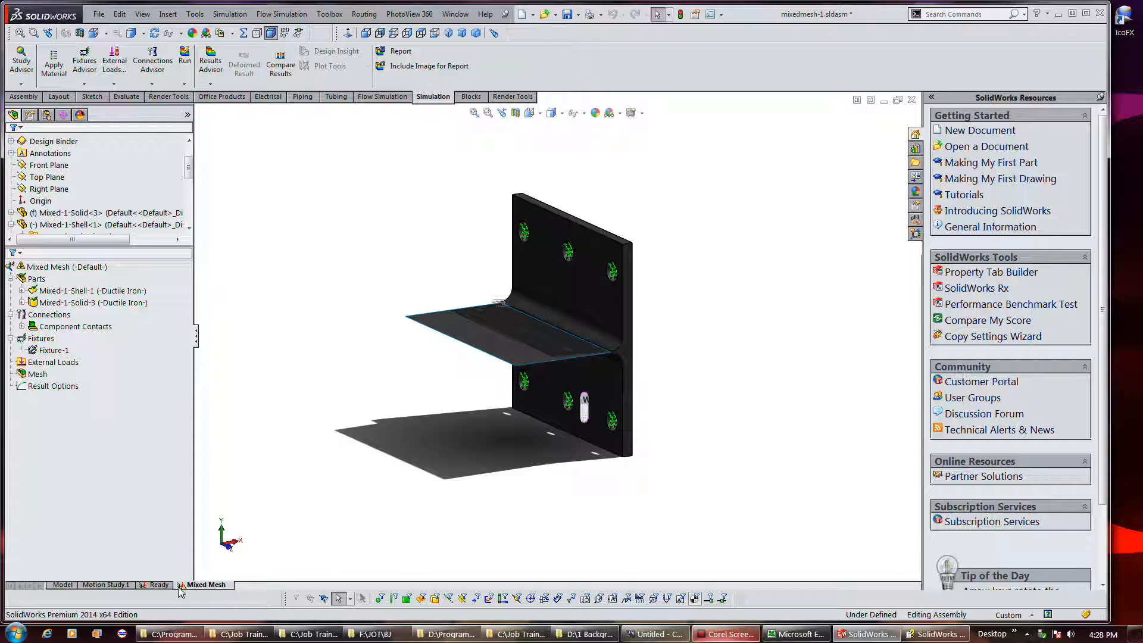
{"action": "left_click", "coordinate": [65, 360]}
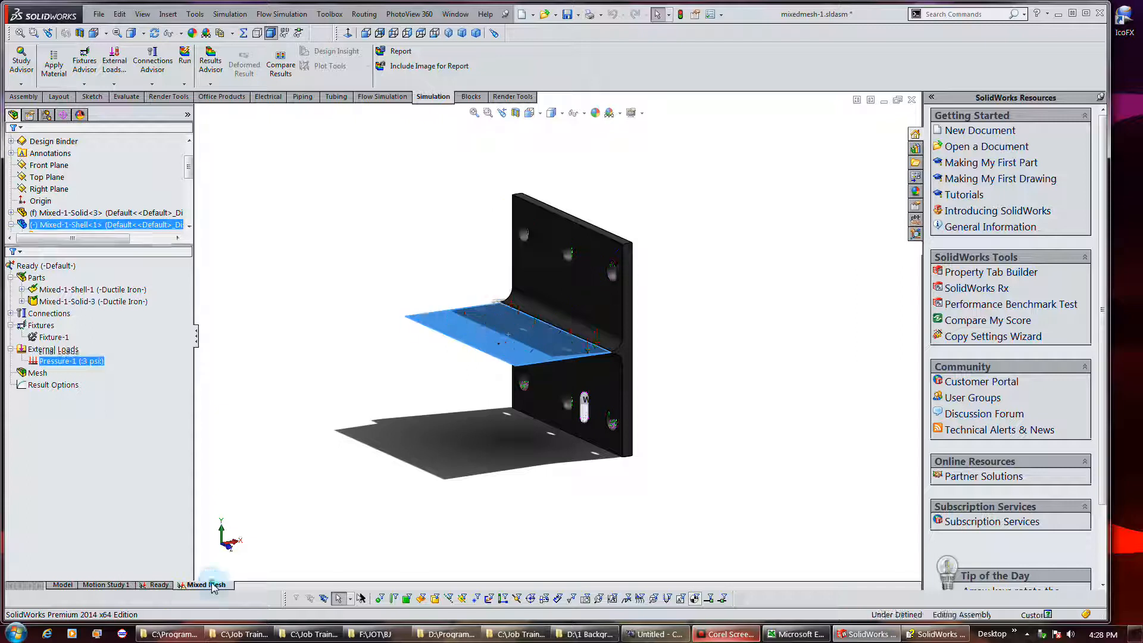
Copy the 3 psi Pressure-1 load into Mixed Mesh and verify its loads and fixtures.
{"action": "left_click", "coordinate": [208, 585]}
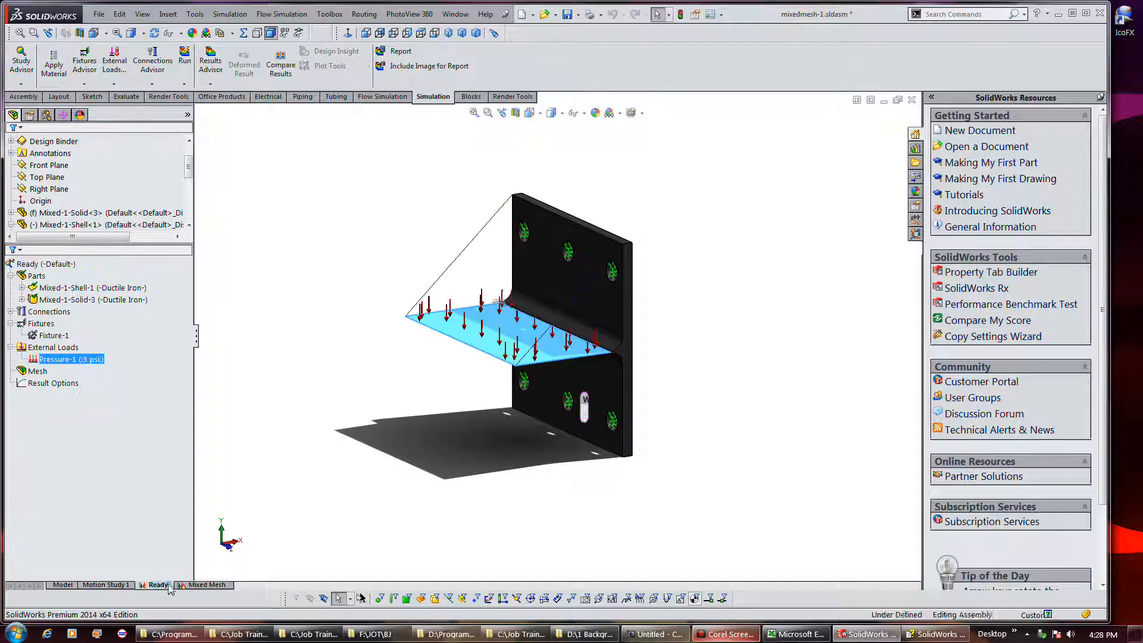
{"action": "left_click", "coordinate": [103, 225]}
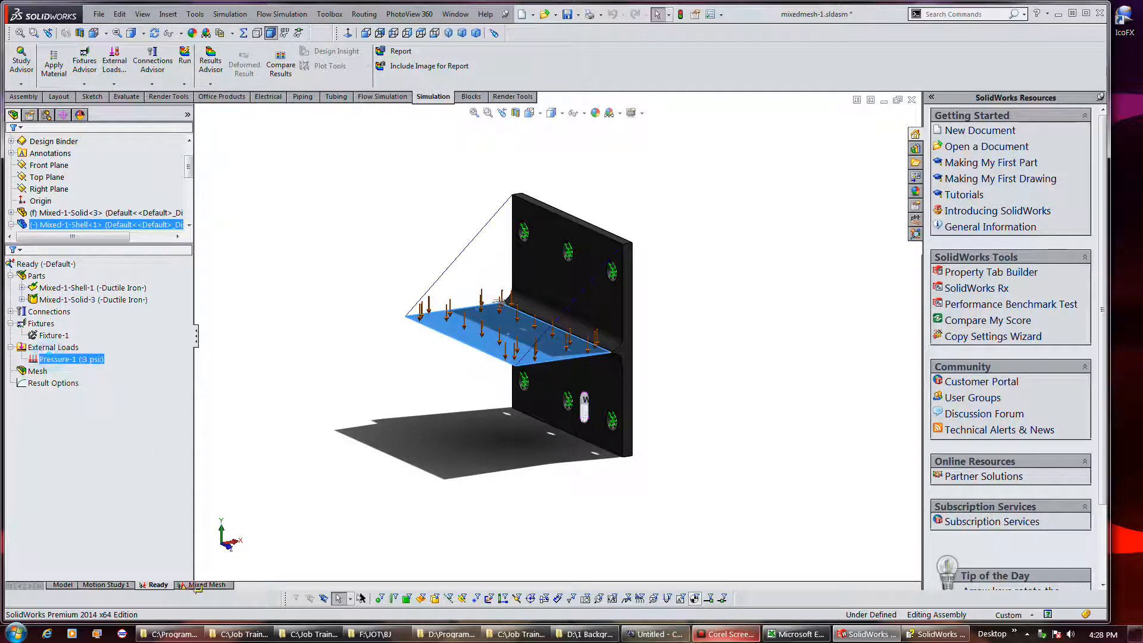
{"action": "left_click", "coordinate": [207, 584]}
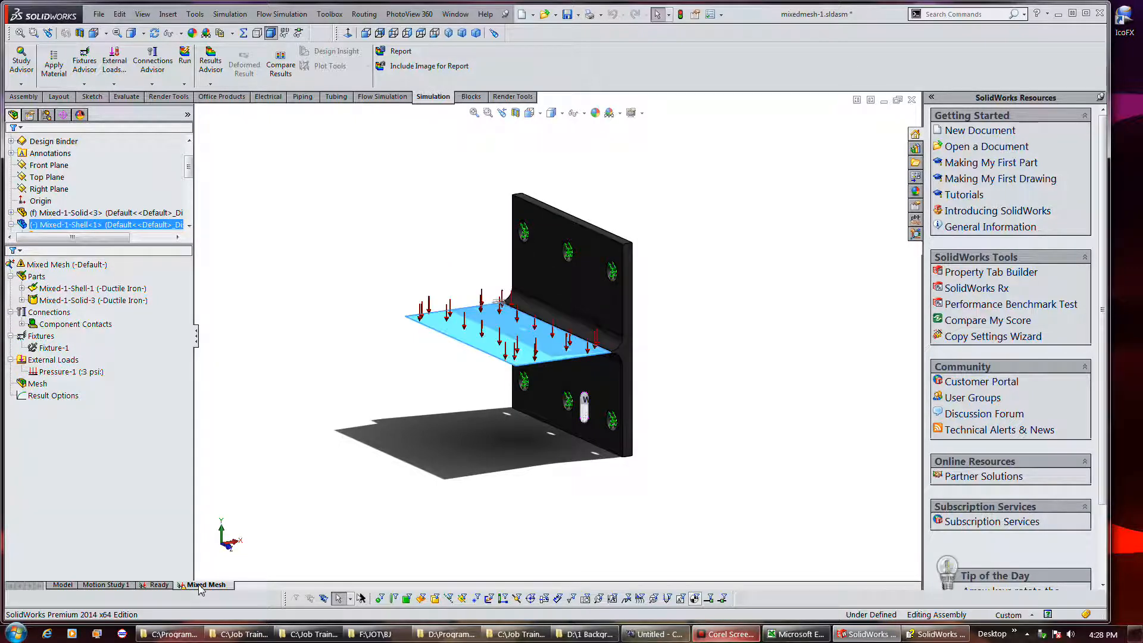
{"action": "left_click", "coordinate": [52, 396]}
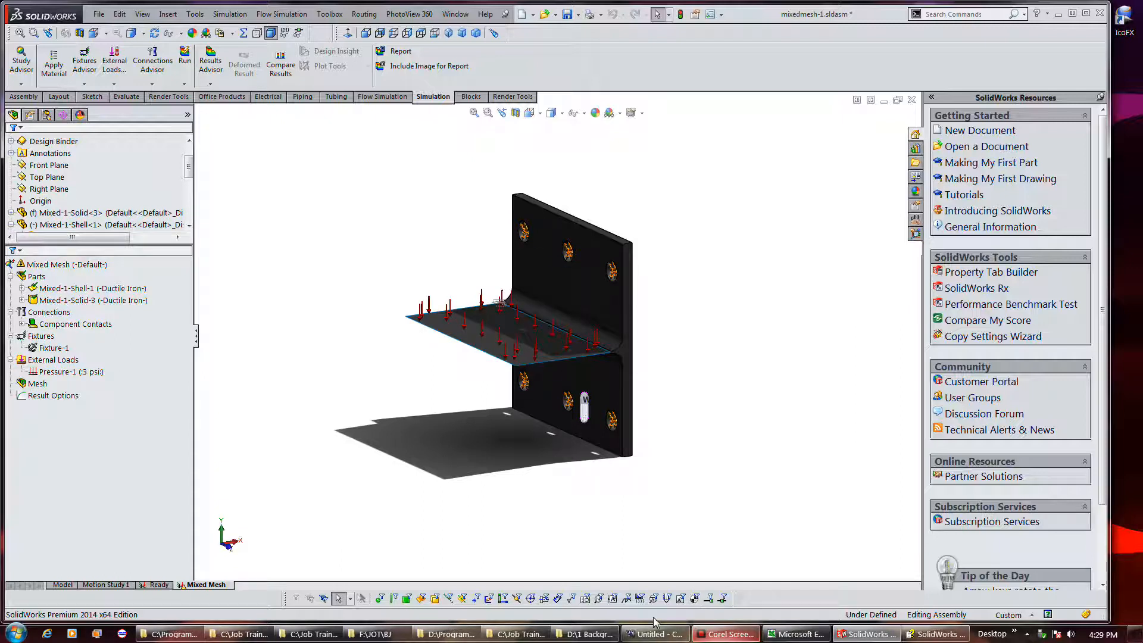
{"action": "left_click", "coordinate": [67, 371]}
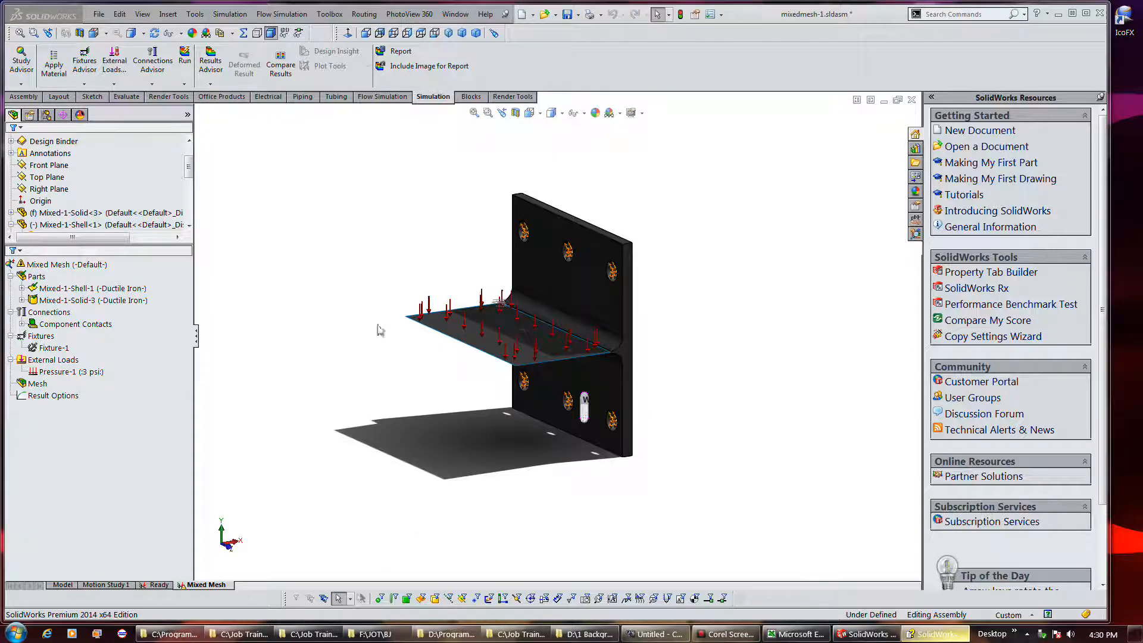
Add a Link connector from the solid plate's top corner to the vertex at the bend.
{"action": "right_click", "coordinate": [49, 312]}
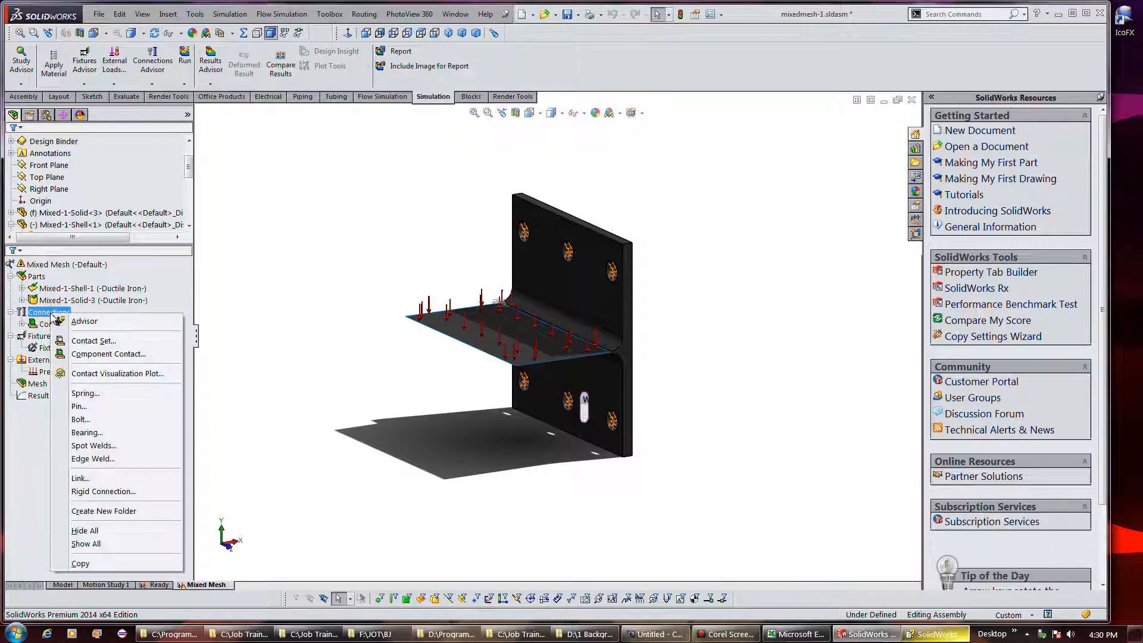
{"action": "mouse_move", "coordinate": [106, 408]}
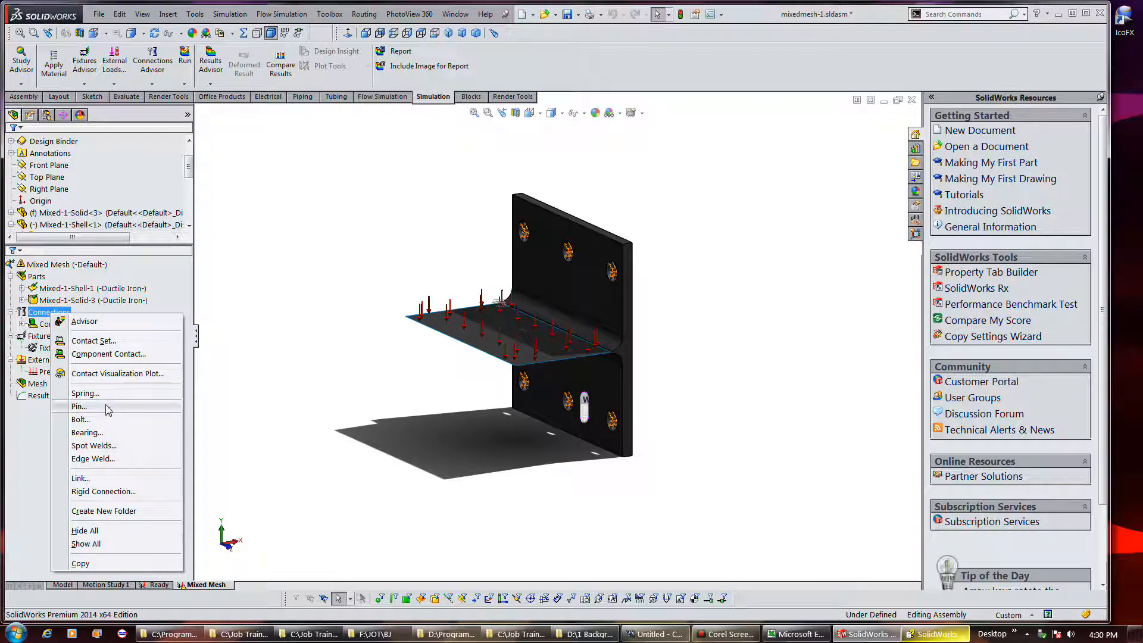
{"action": "mouse_move", "coordinate": [100, 480]}
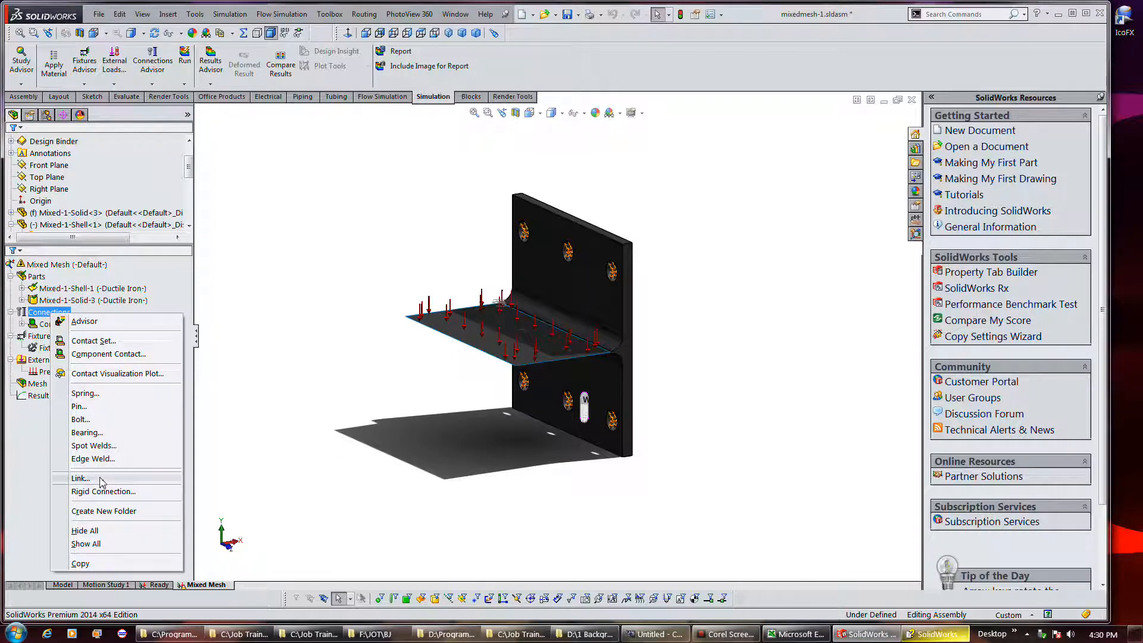
{"action": "left_click", "coordinate": [81, 478]}
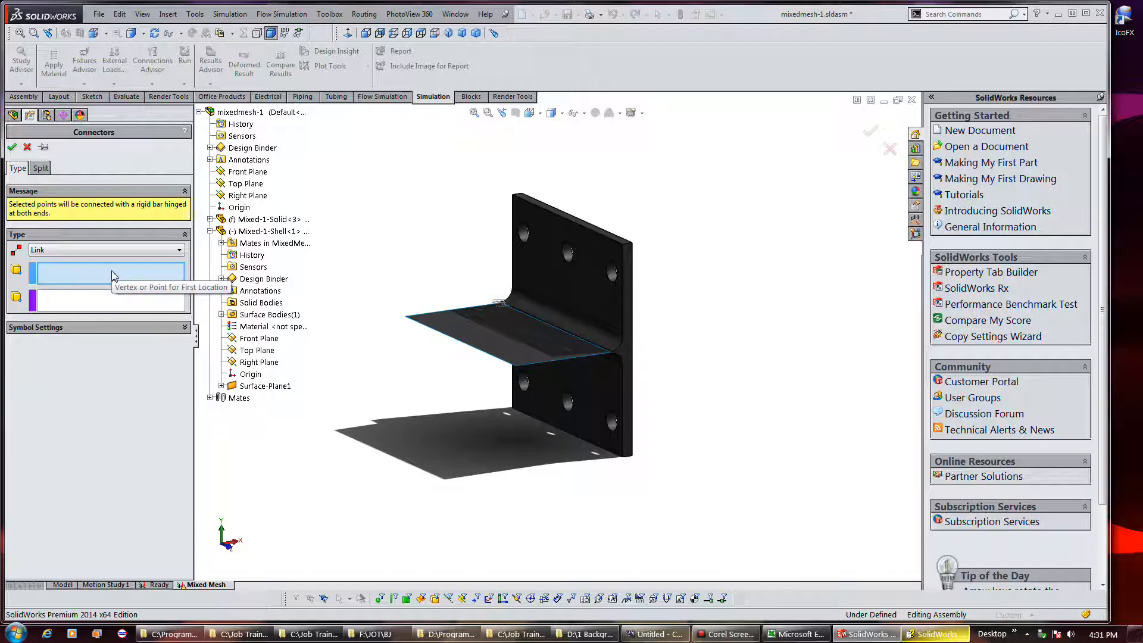
{"action": "mouse_move", "coordinate": [497, 198]}
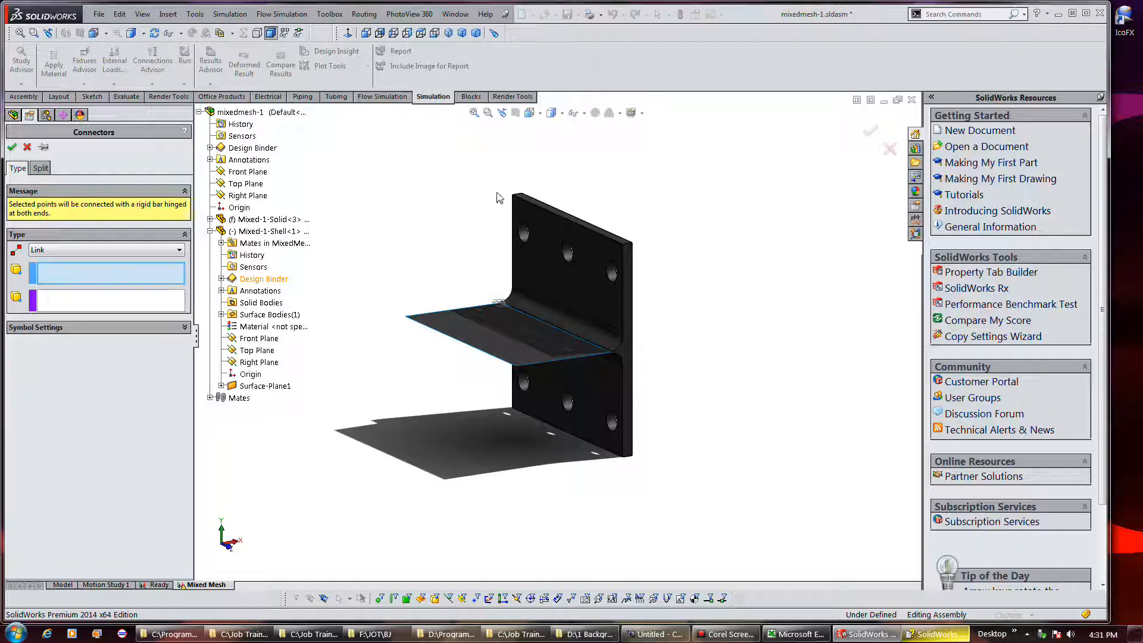
{"action": "left_click", "coordinate": [514, 195]}
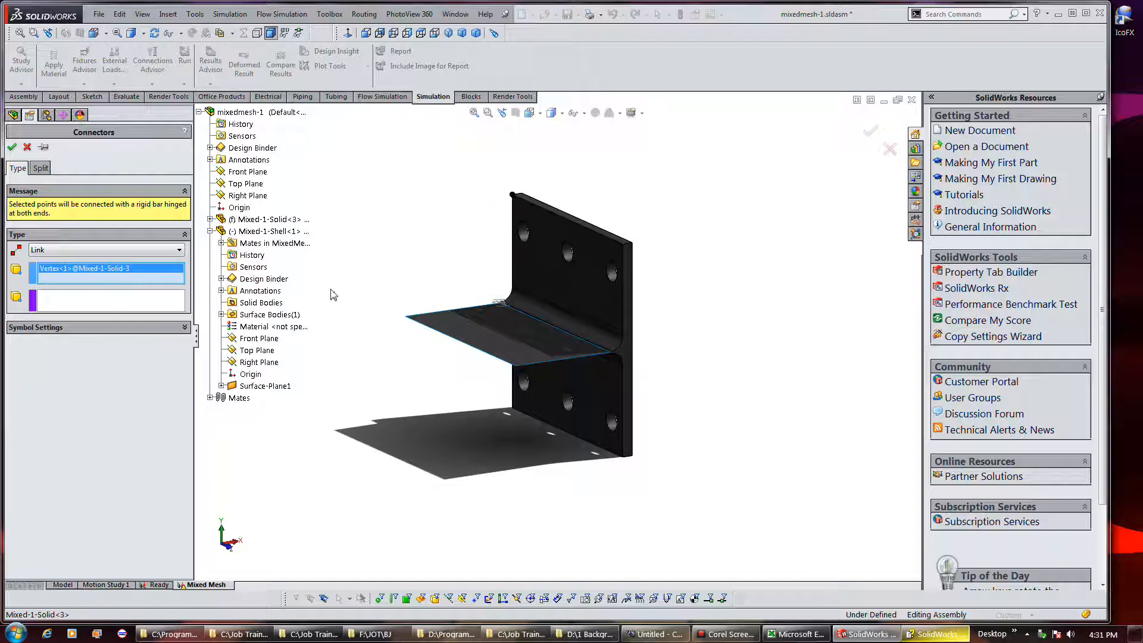
{"action": "mouse_move", "coordinate": [622, 245]}
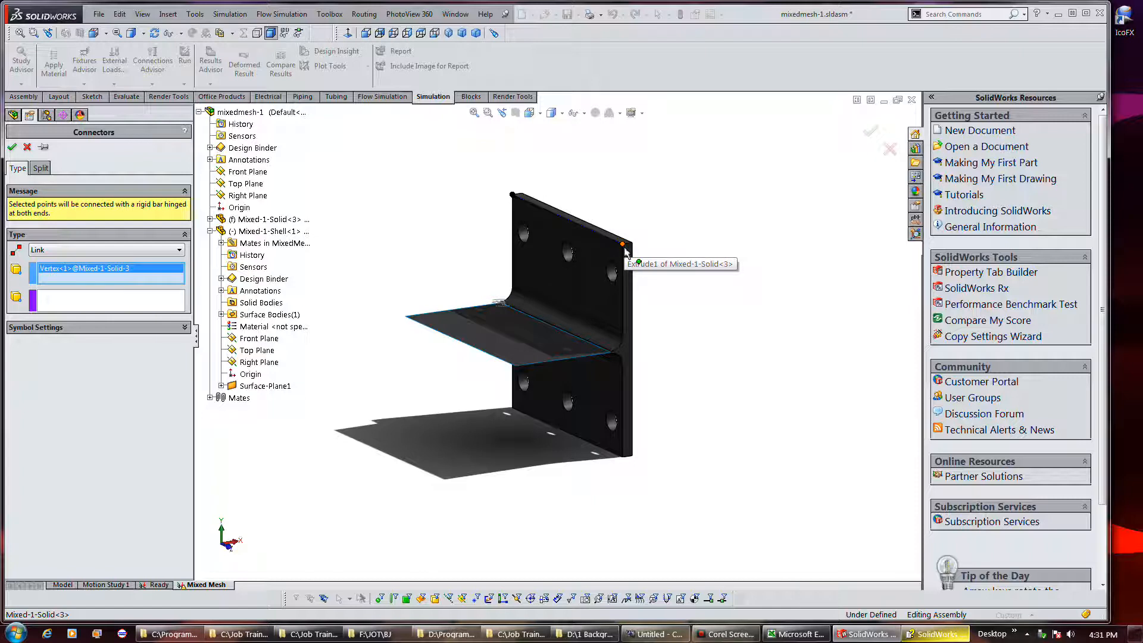
{"action": "mouse_move", "coordinate": [106, 300]}
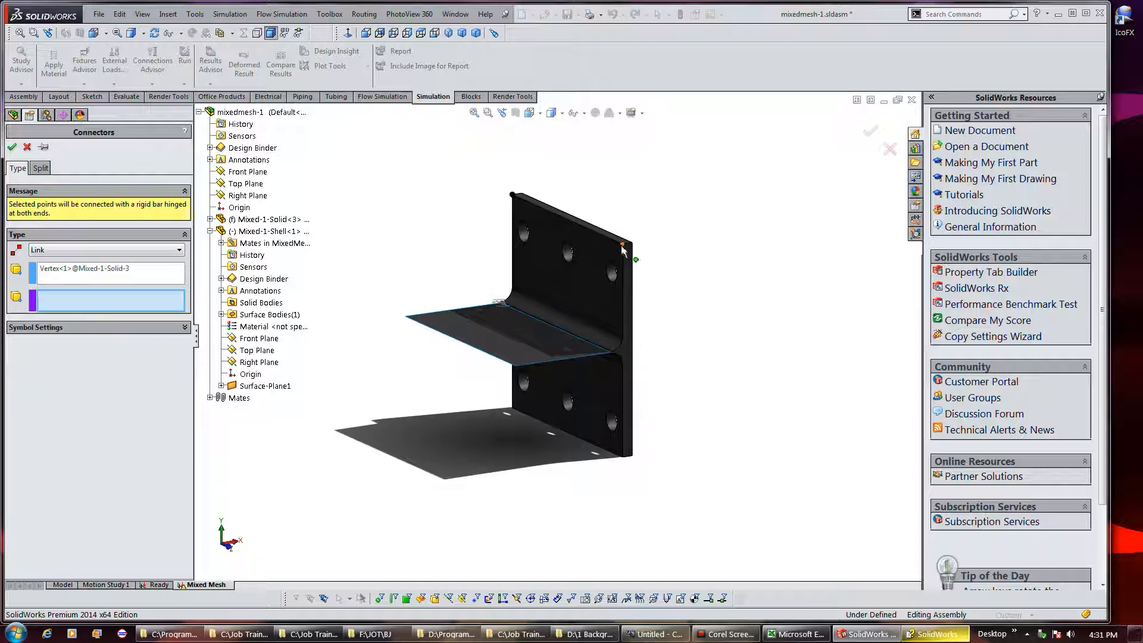
{"action": "left_click", "coordinate": [622, 243]}
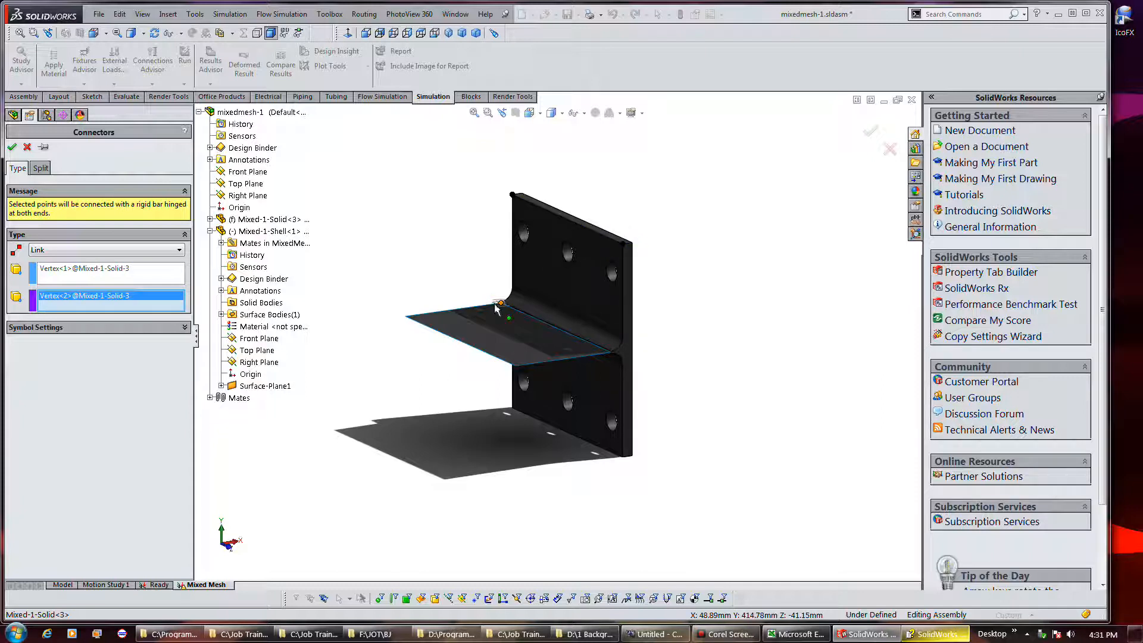
{"action": "mouse_move", "coordinate": [12, 148]}
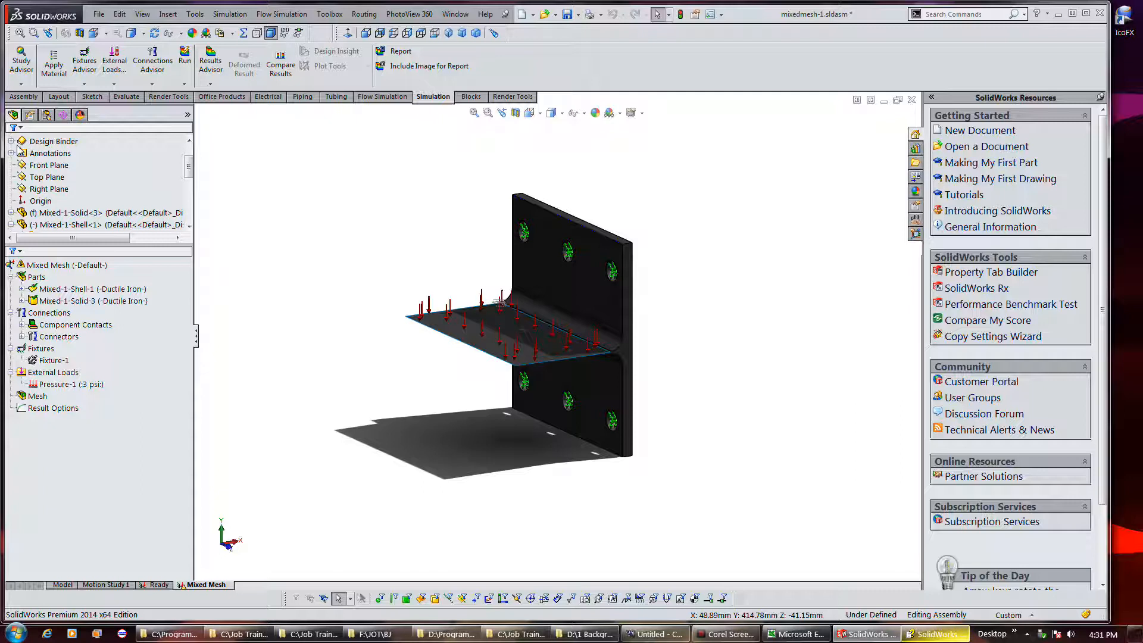
Add a second Link connector between two corner vertices of the shelf shell.
{"action": "right_click", "coordinate": [50, 311]}
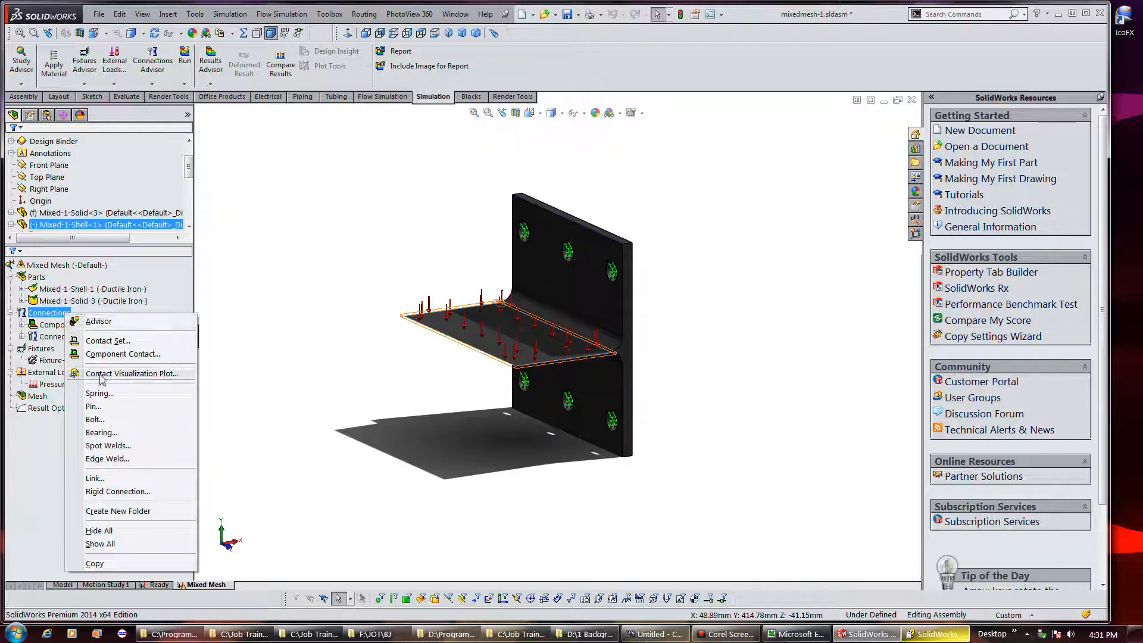
{"action": "mouse_move", "coordinate": [124, 433]}
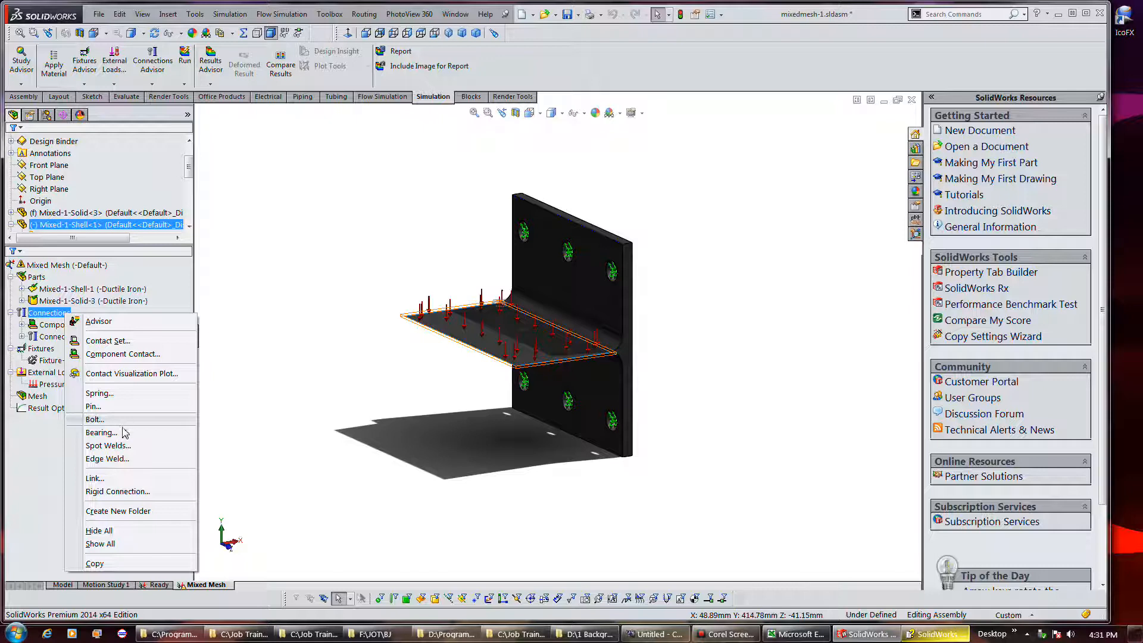
{"action": "left_click", "coordinate": [271, 314]}
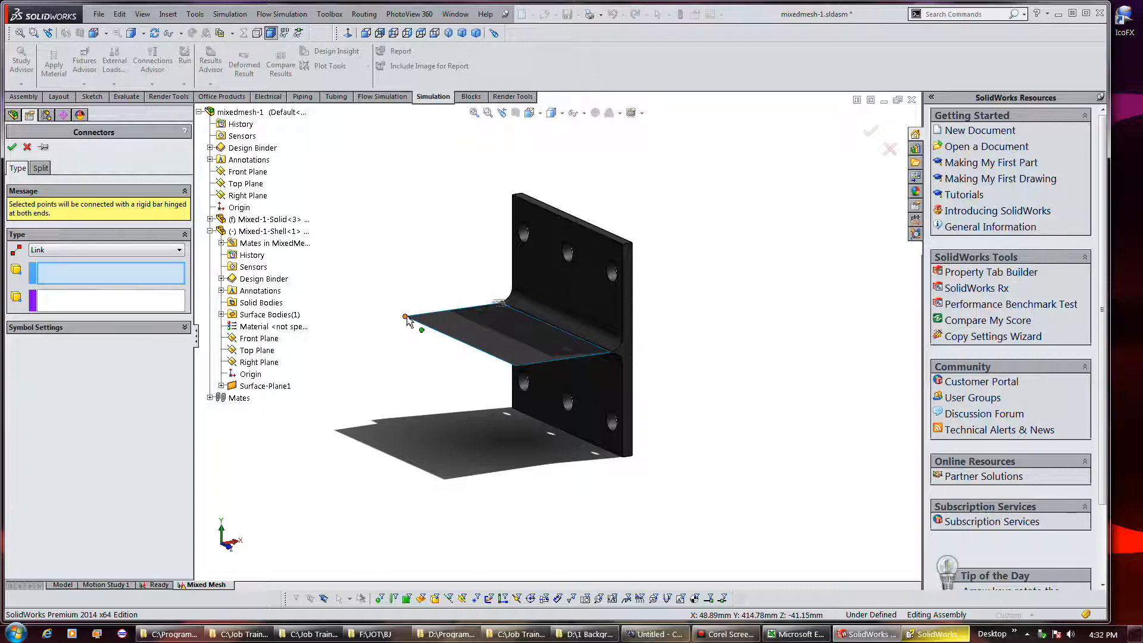
{"action": "left_click", "coordinate": [406, 318]}
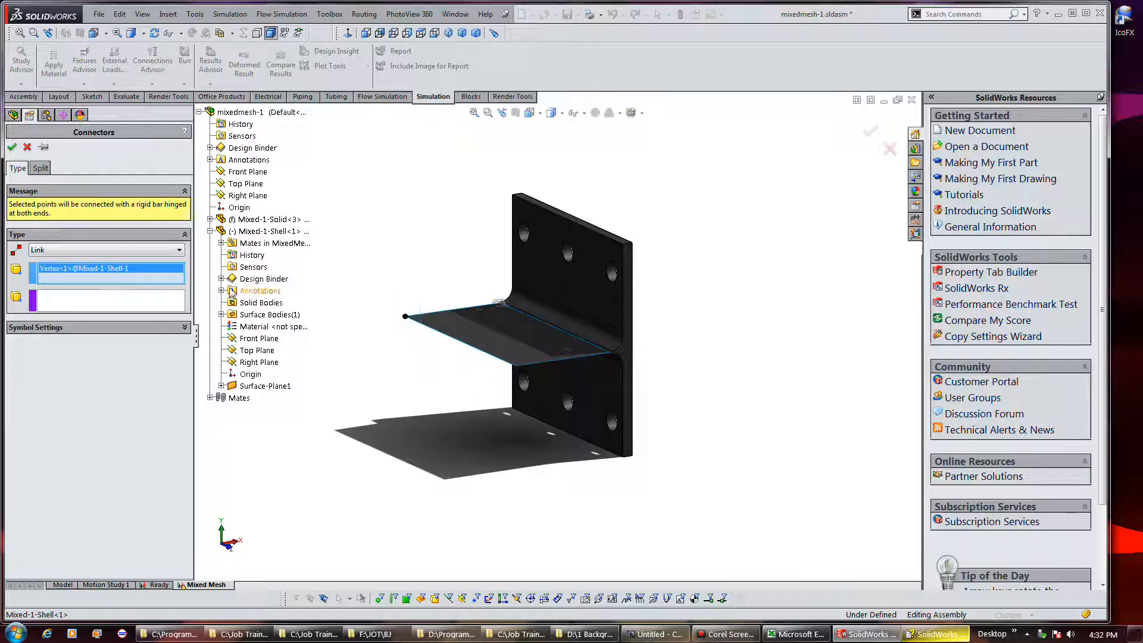
{"action": "left_click", "coordinate": [518, 368]}
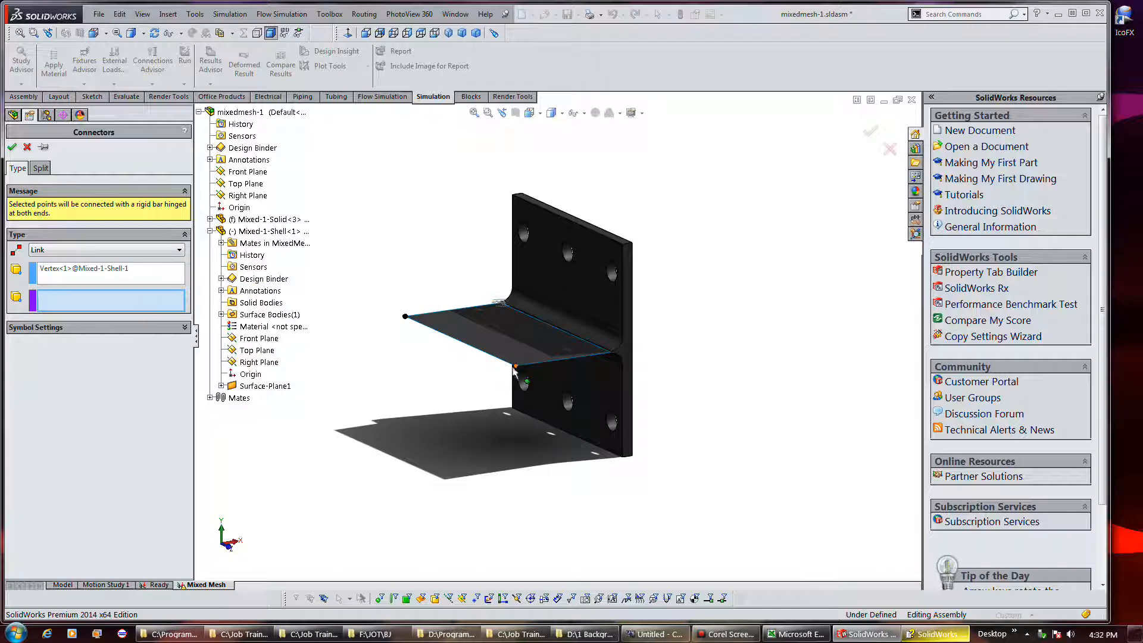
{"action": "left_click", "coordinate": [516, 367]}
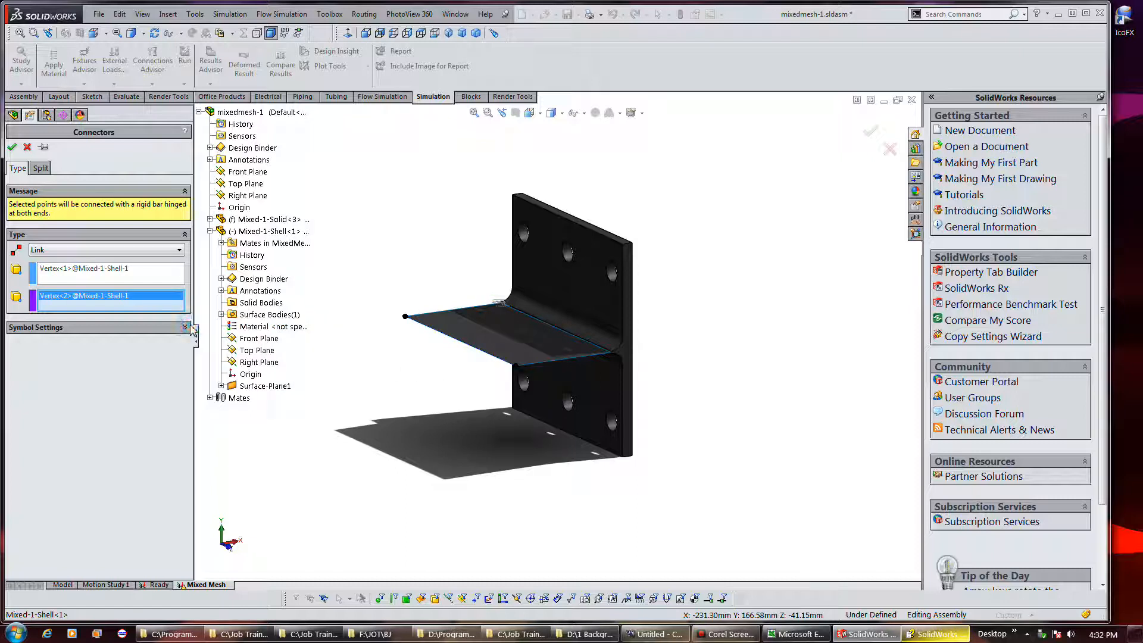
Colour the link symbol yellow in Symbol Settings and confirm the connector.
{"action": "left_click", "coordinate": [186, 326]}
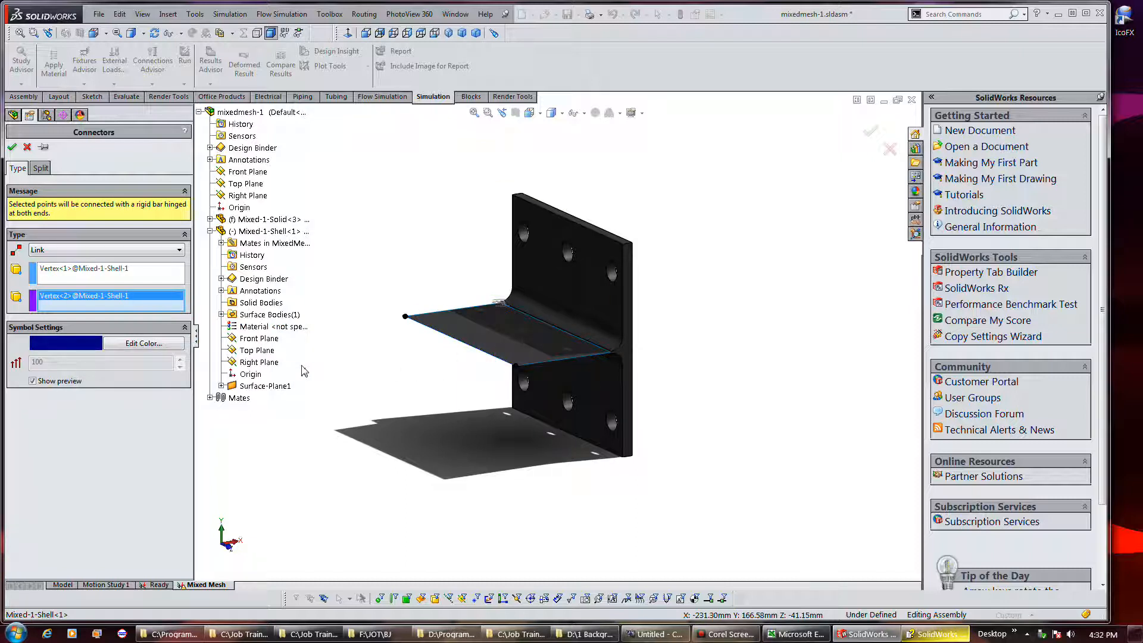
{"action": "mouse_move", "coordinate": [346, 351]}
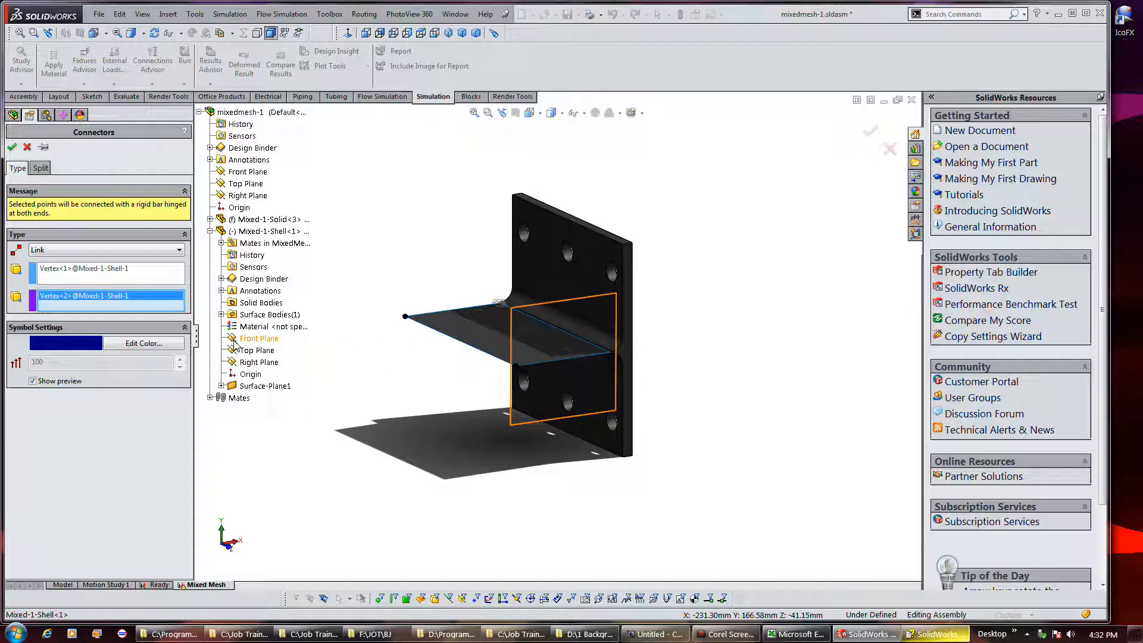
{"action": "left_click", "coordinate": [144, 343]}
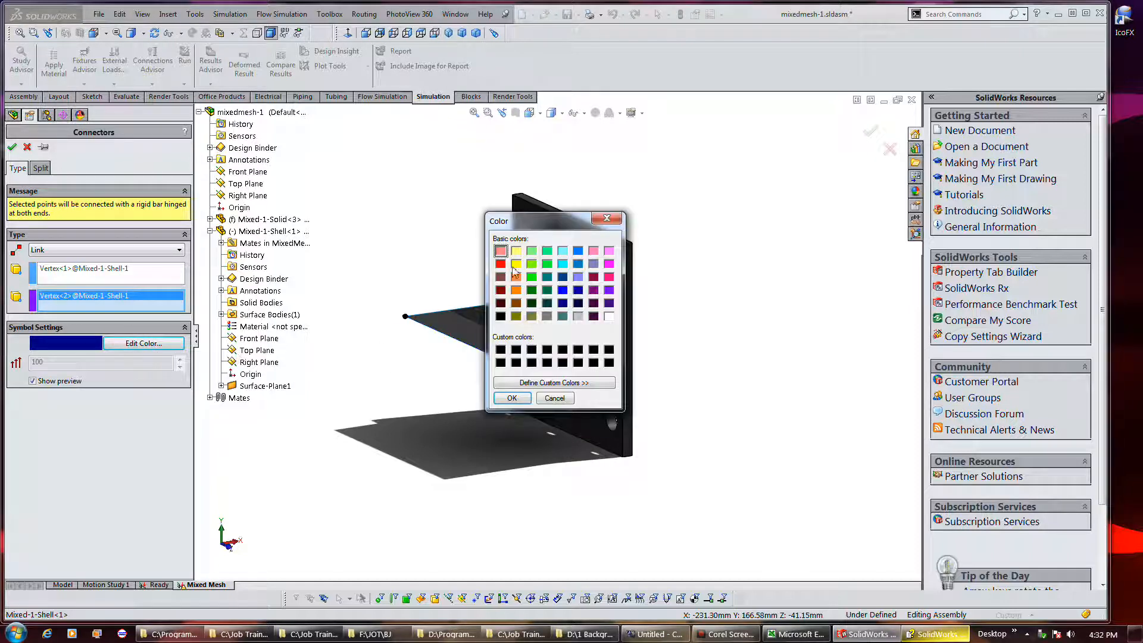
{"action": "left_click", "coordinate": [512, 397]}
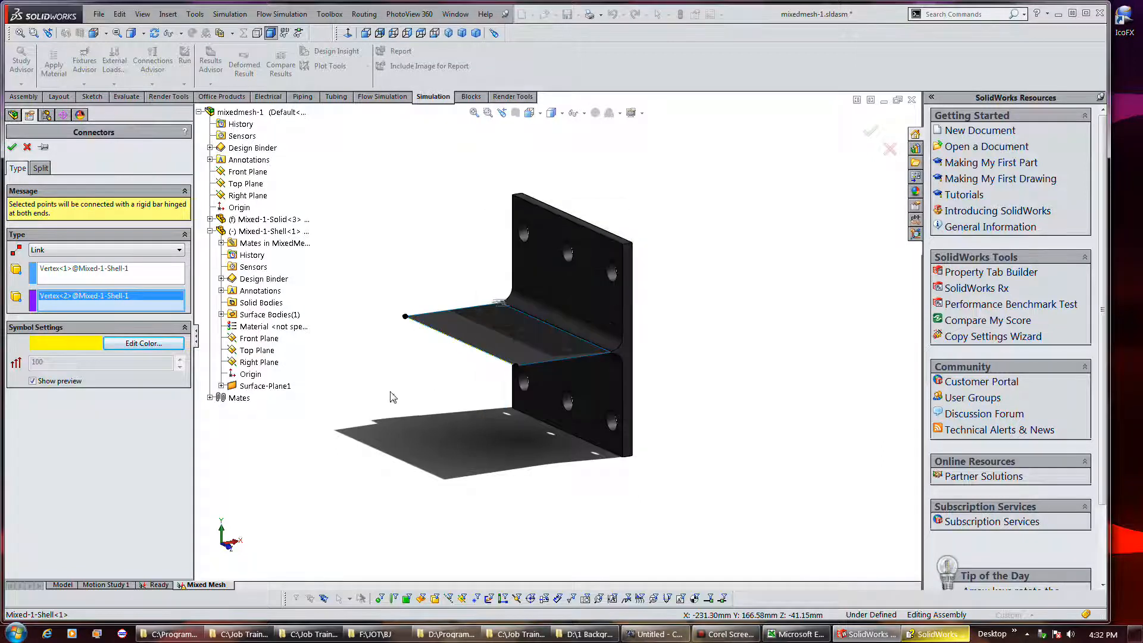
{"action": "mouse_move", "coordinate": [392, 375]}
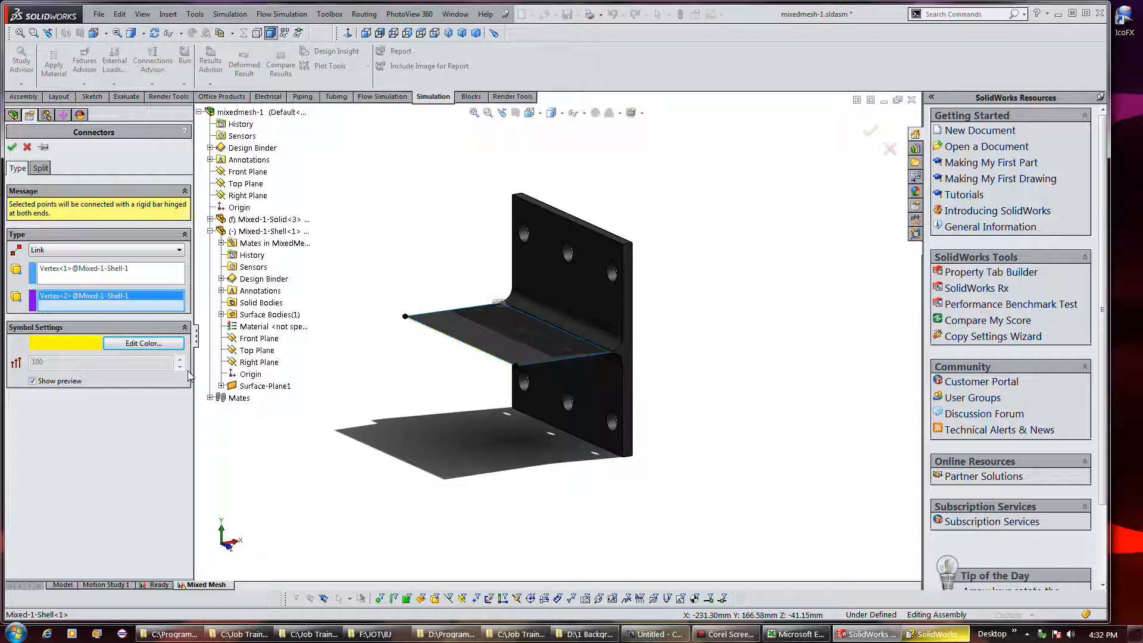
{"action": "left_click", "coordinate": [12, 147]}
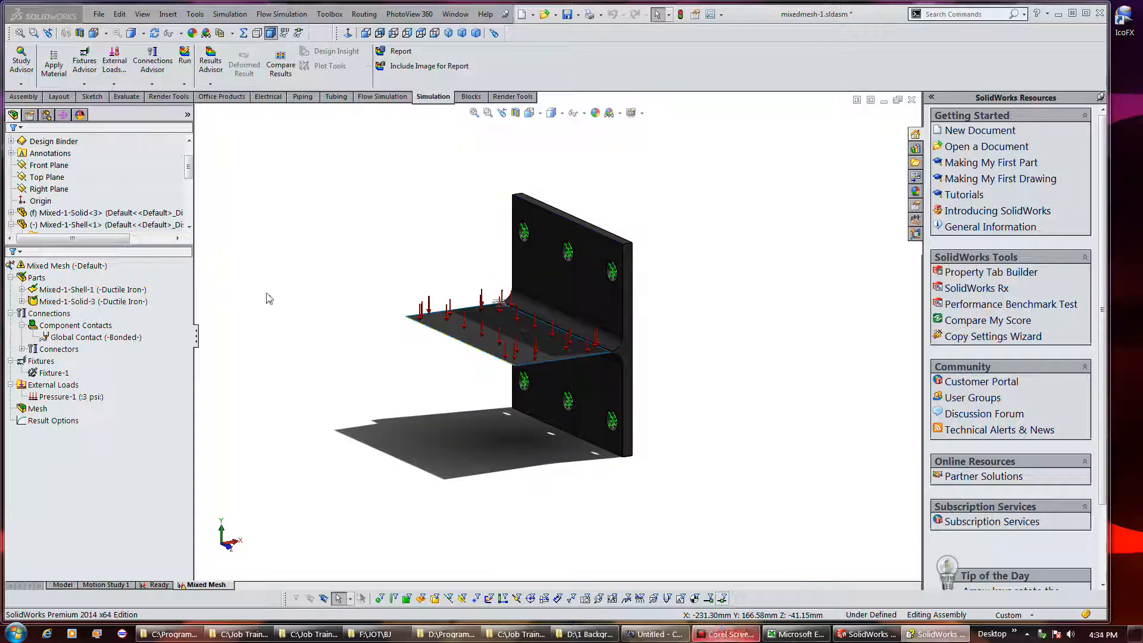
{"action": "mouse_move", "coordinate": [250, 329]}
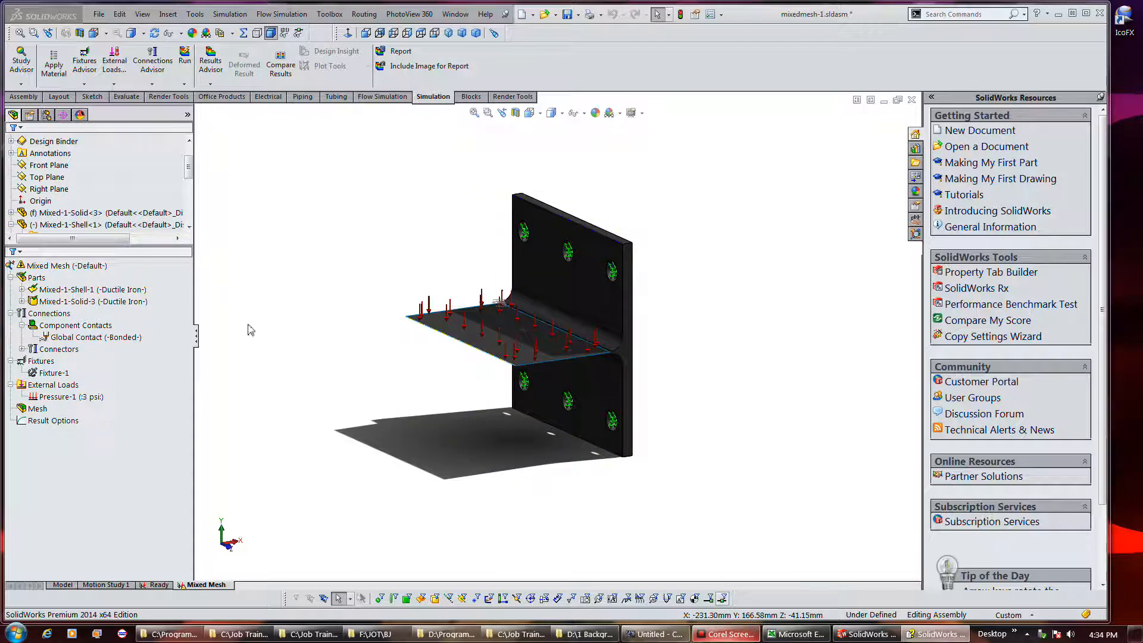
Create the mesh with Automatic trials for solid enabled (3 trials).
{"action": "left_click", "coordinate": [41, 361]}
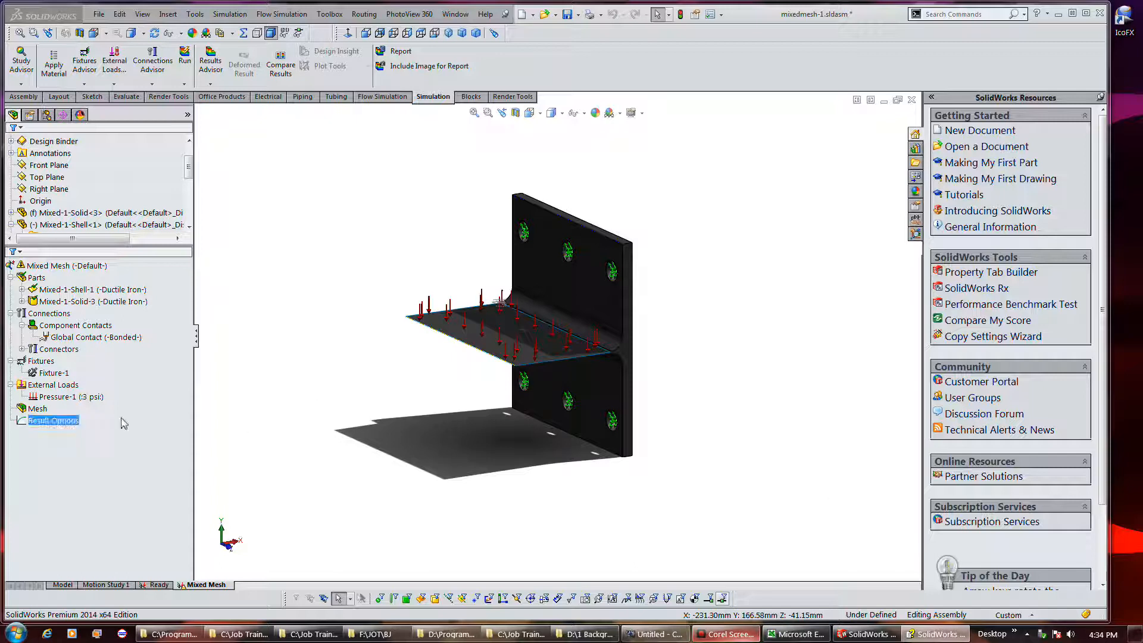
{"action": "right_click", "coordinate": [37, 408]}
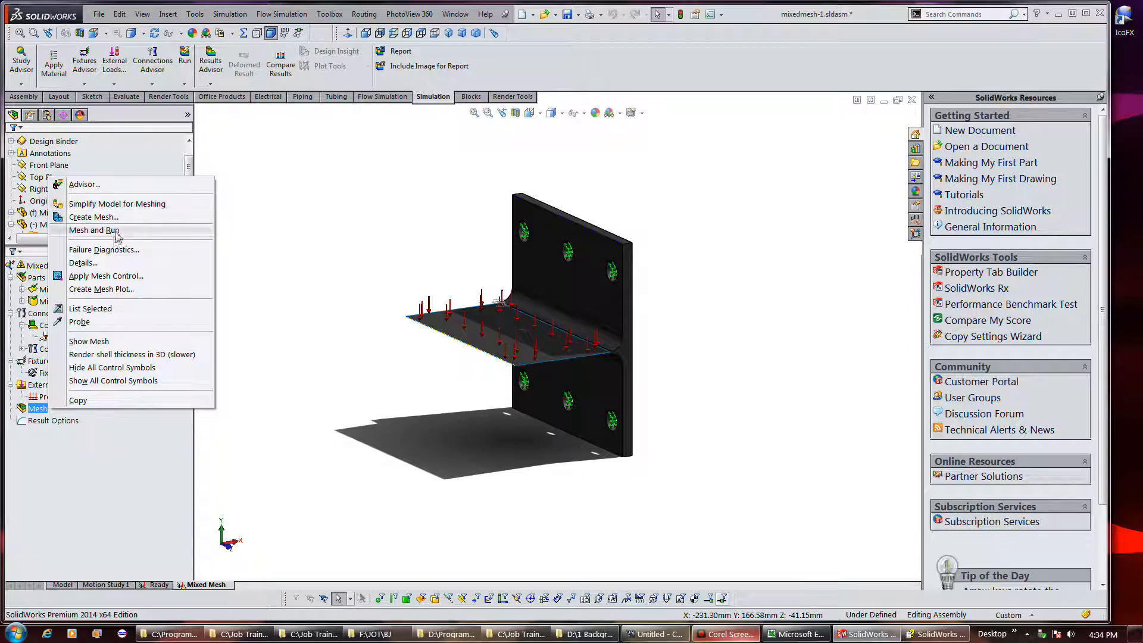
{"action": "left_click", "coordinate": [92, 216]}
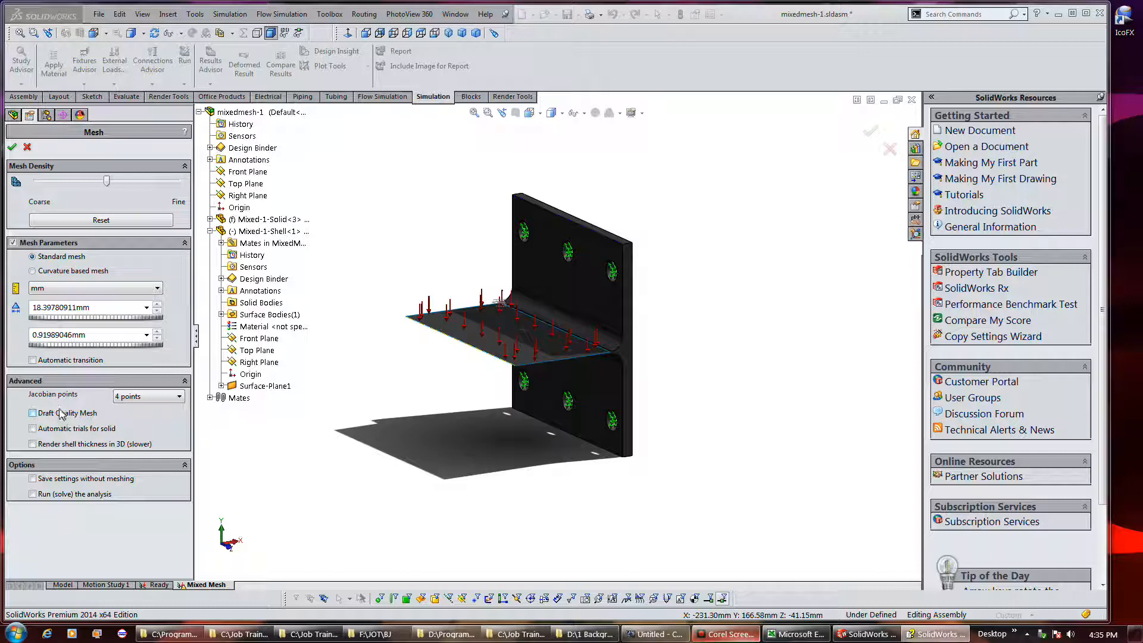
{"action": "mouse_move", "coordinate": [150, 399]}
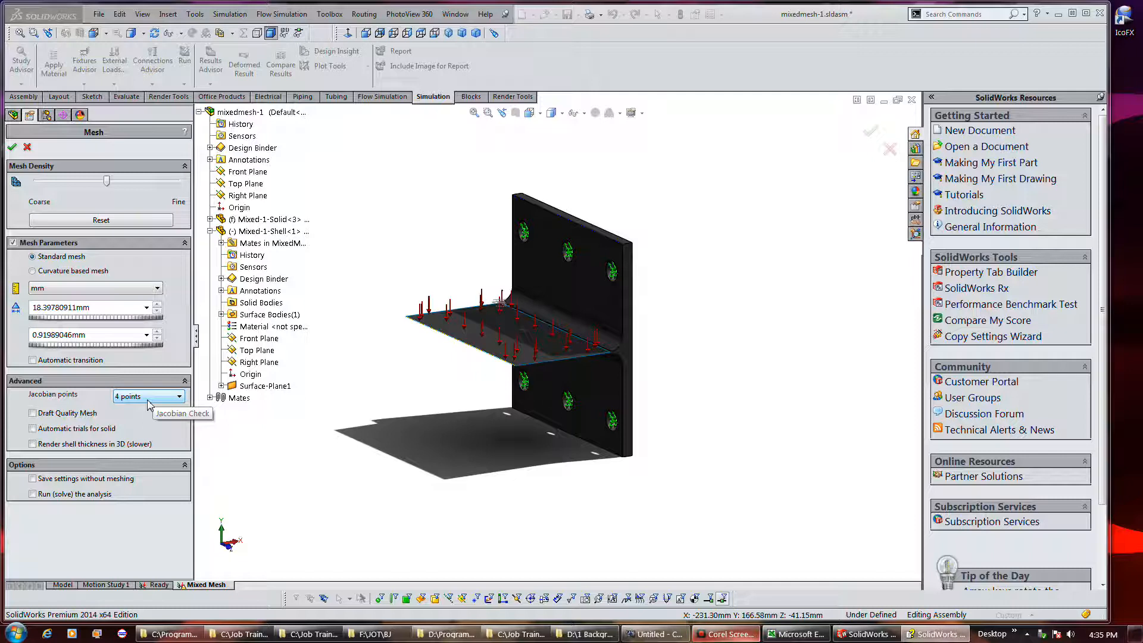
{"action": "left_click", "coordinate": [33, 429]}
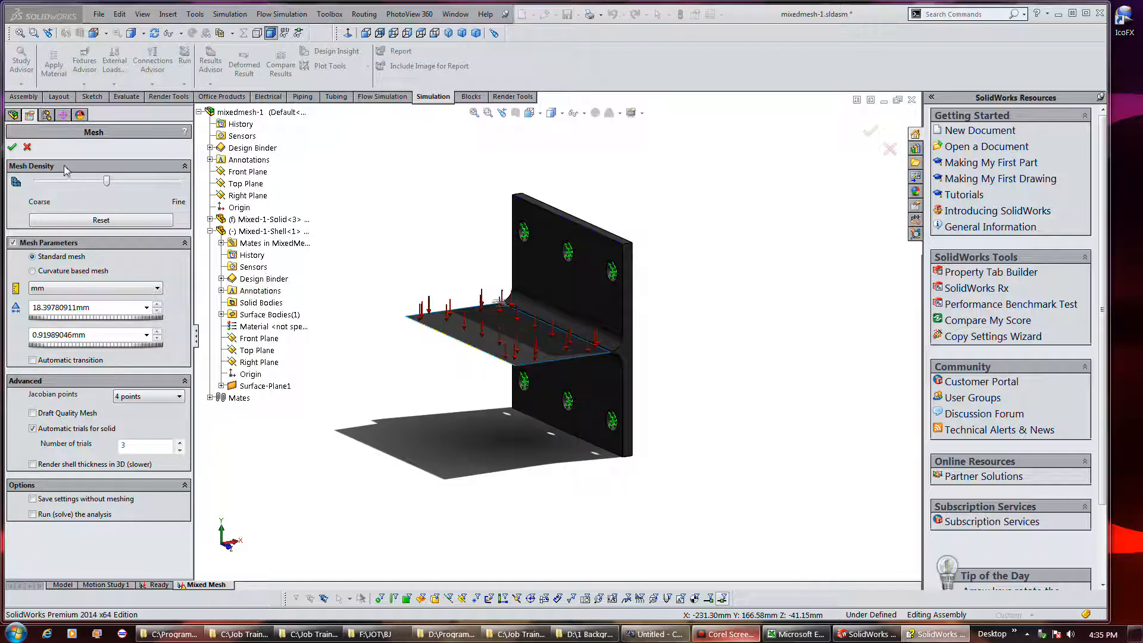
{"action": "left_click", "coordinate": [12, 146]}
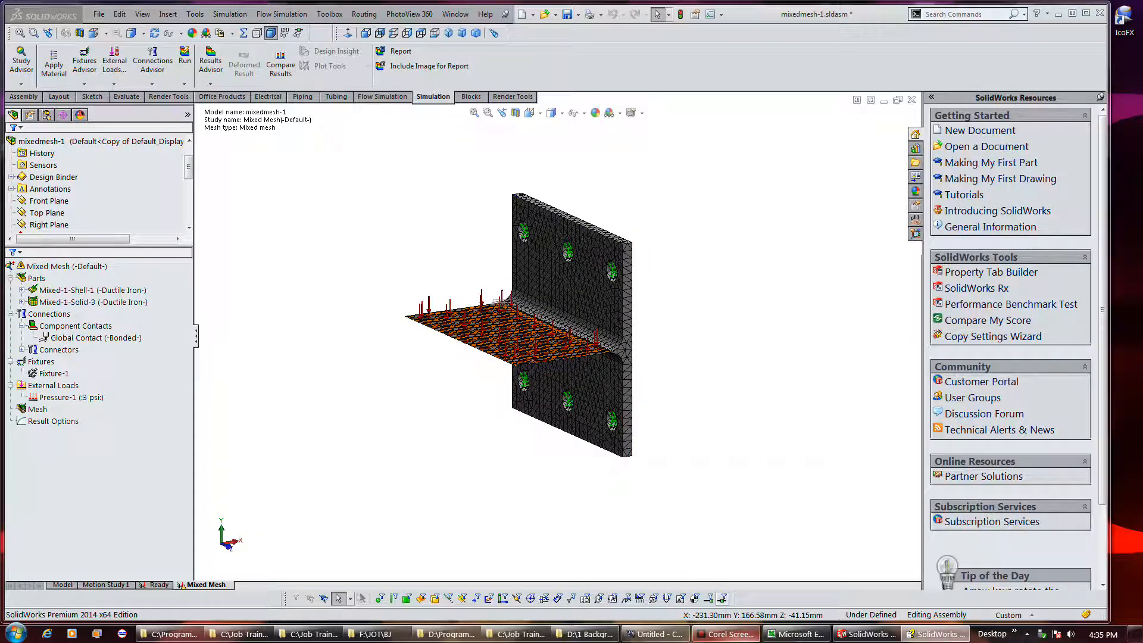
{"action": "mouse_move", "coordinate": [284, 296]}
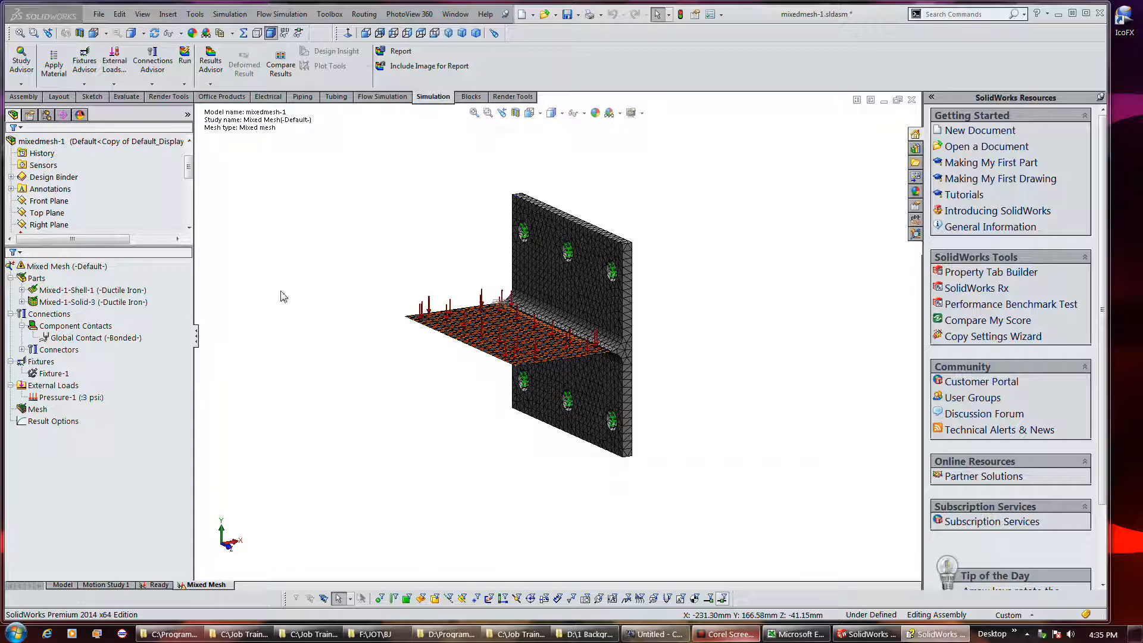
Run the Mixed Mesh study so its stress, displacement and strain results appear.
{"action": "left_click", "coordinate": [37, 408]}
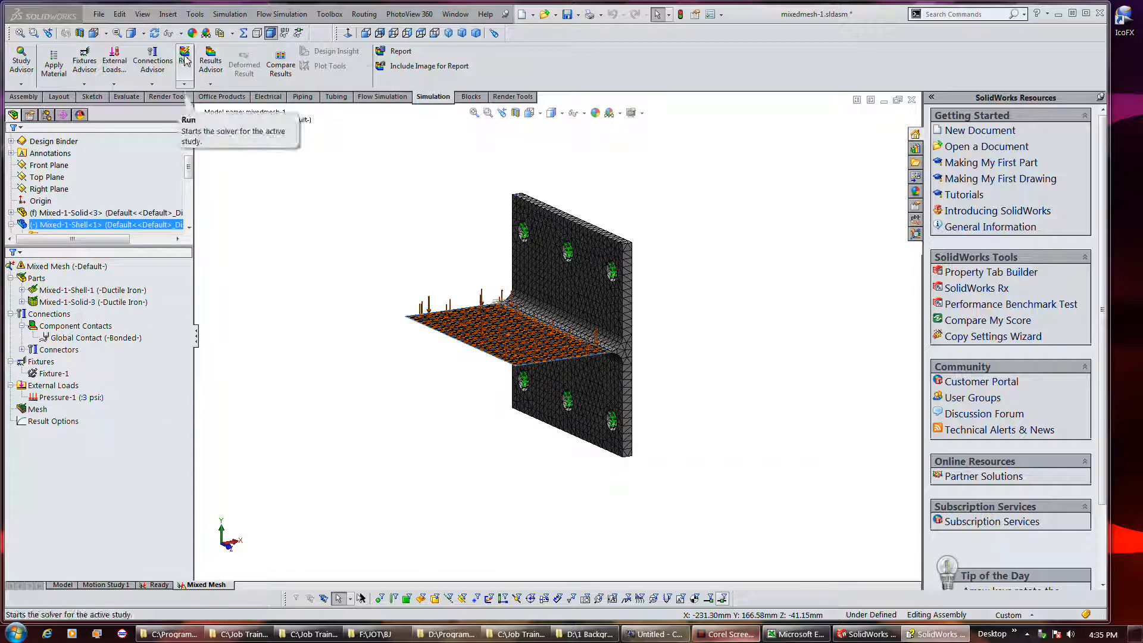
{"action": "left_click", "coordinate": [185, 58]}
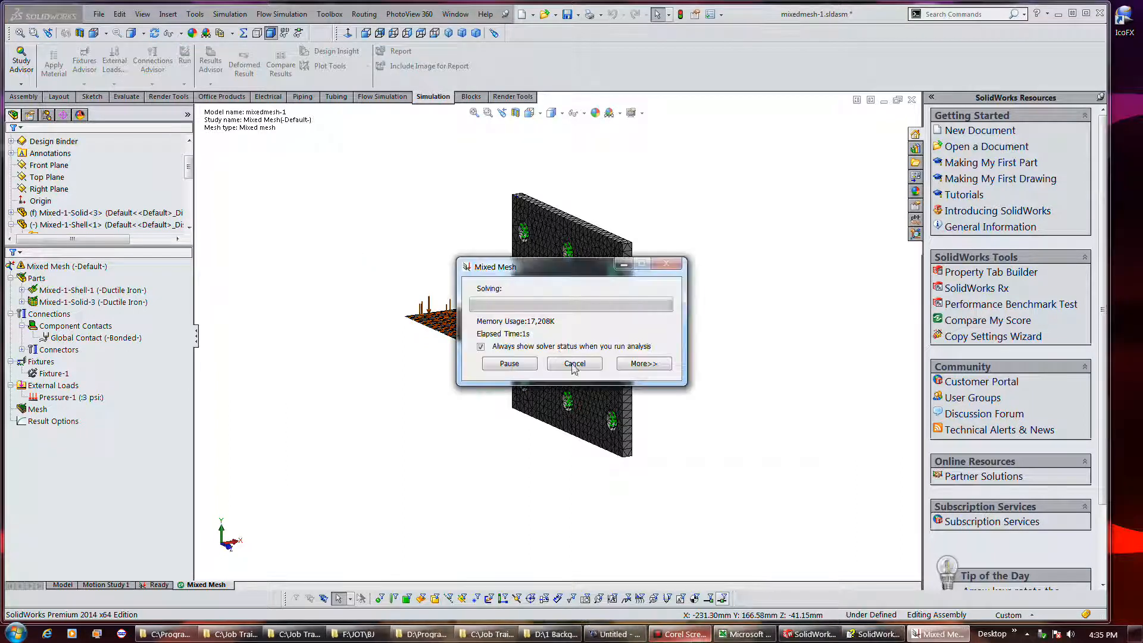
{"action": "left_click", "coordinate": [574, 363]}
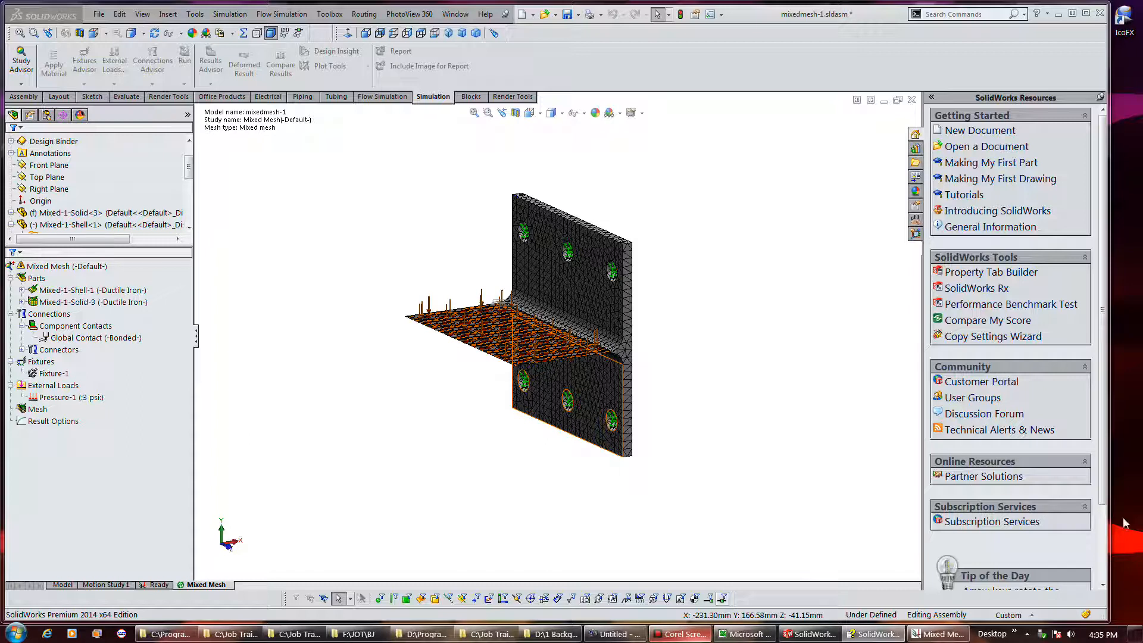
{"action": "left_click", "coordinate": [185, 57]}
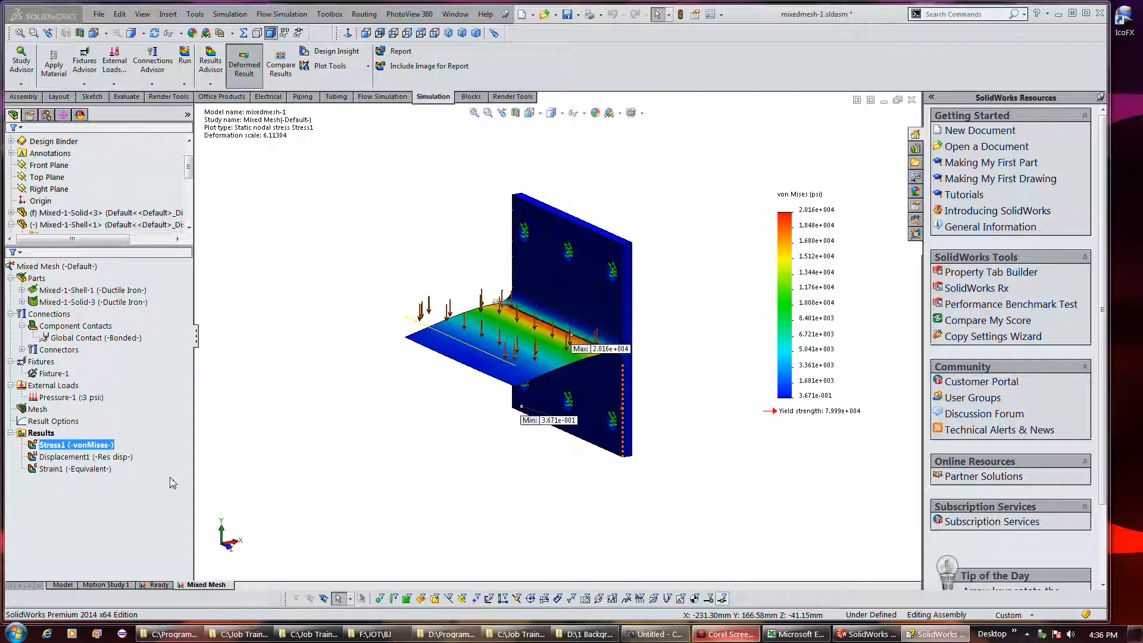
Define a Stress2 plot of SX: X Normal Stress with user-defined deformation scale 1.
{"action": "right_click", "coordinate": [41, 432]}
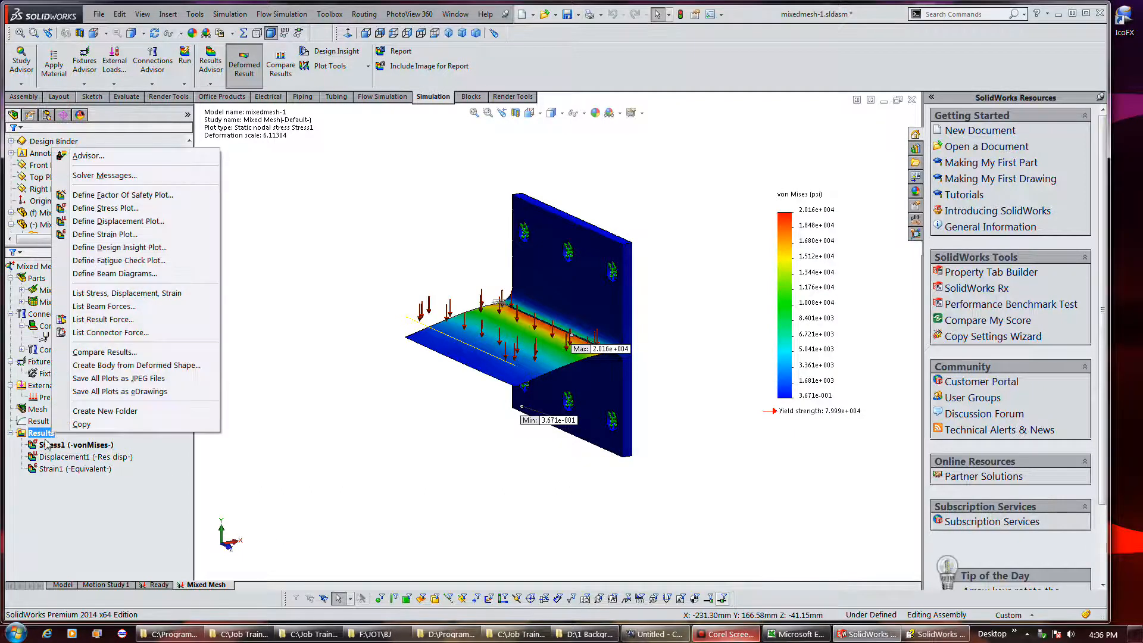
{"action": "mouse_move", "coordinate": [111, 213]}
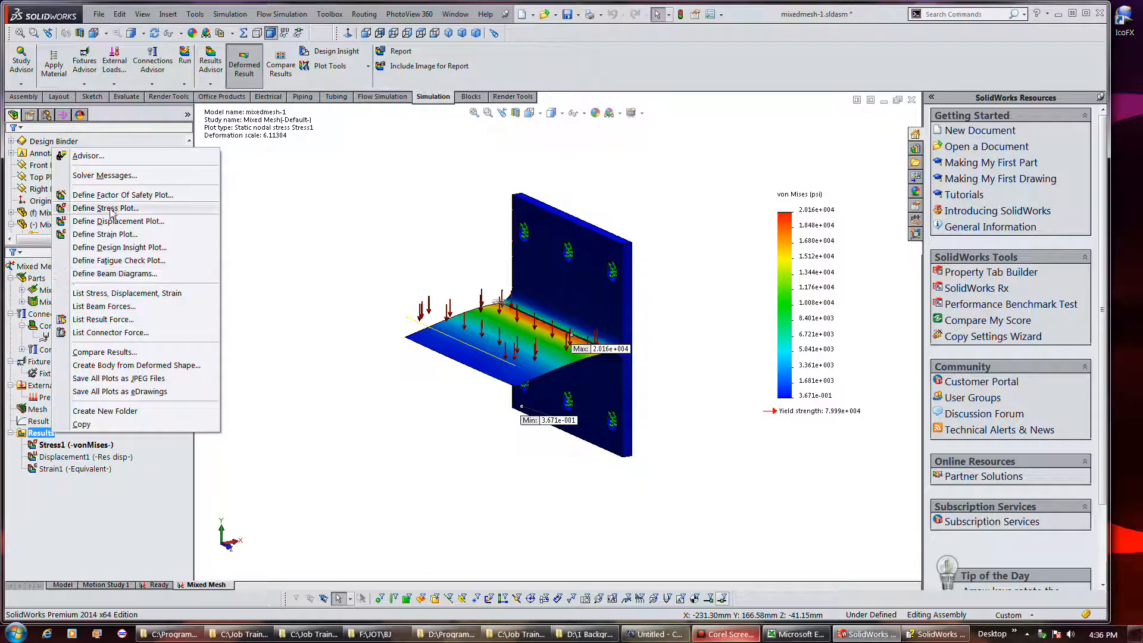
{"action": "left_click", "coordinate": [106, 207]}
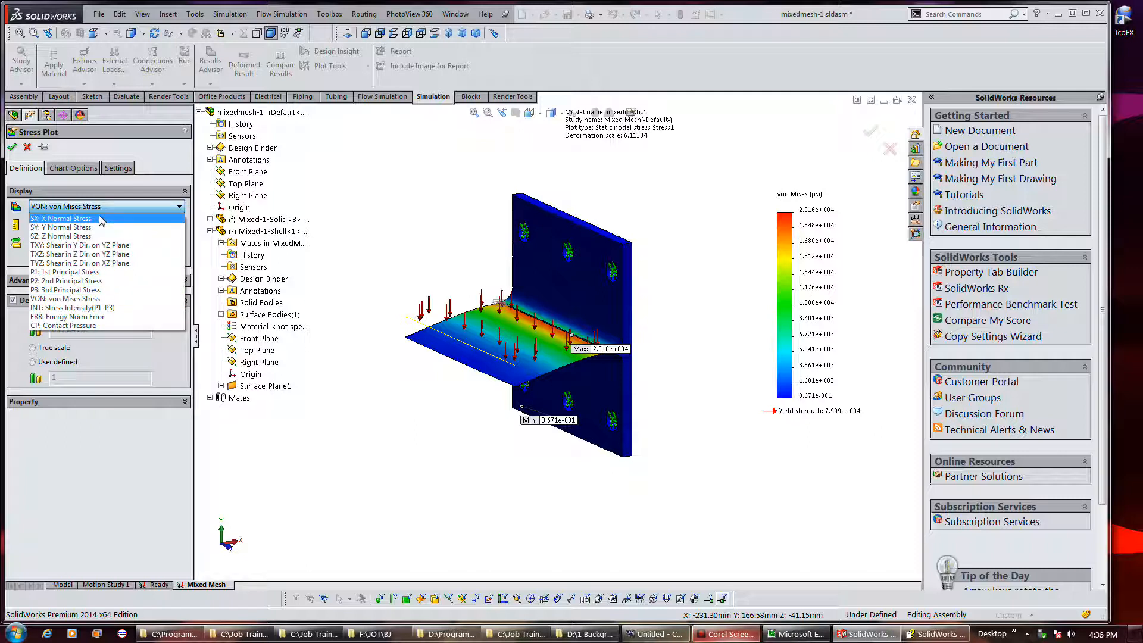
{"action": "left_click", "coordinate": [60, 218]}
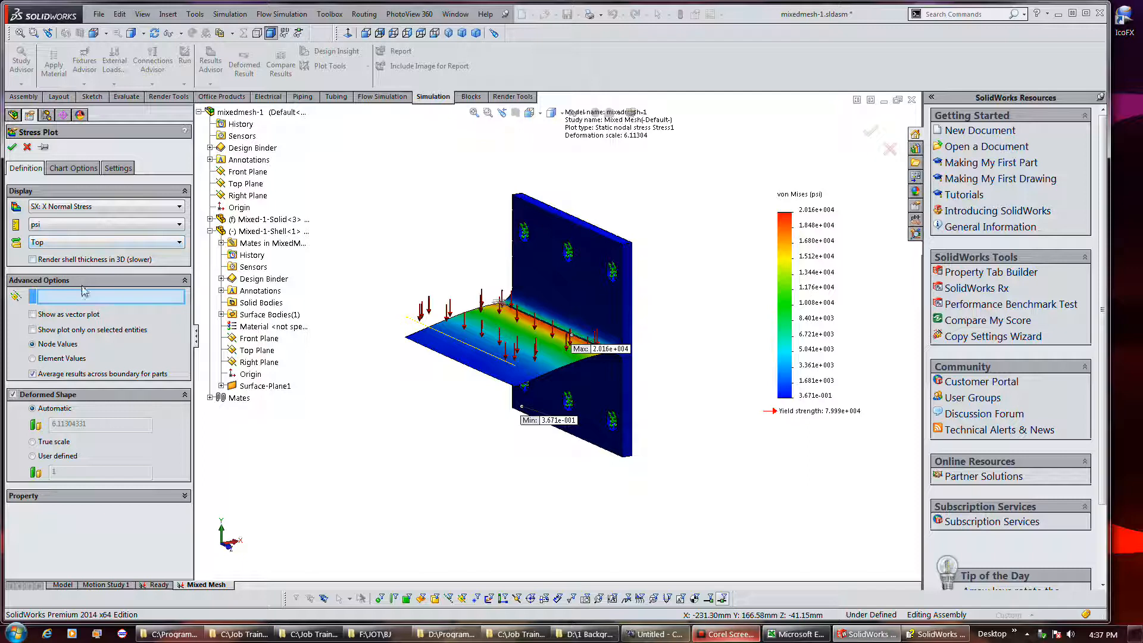
{"action": "mouse_move", "coordinate": [79, 433]}
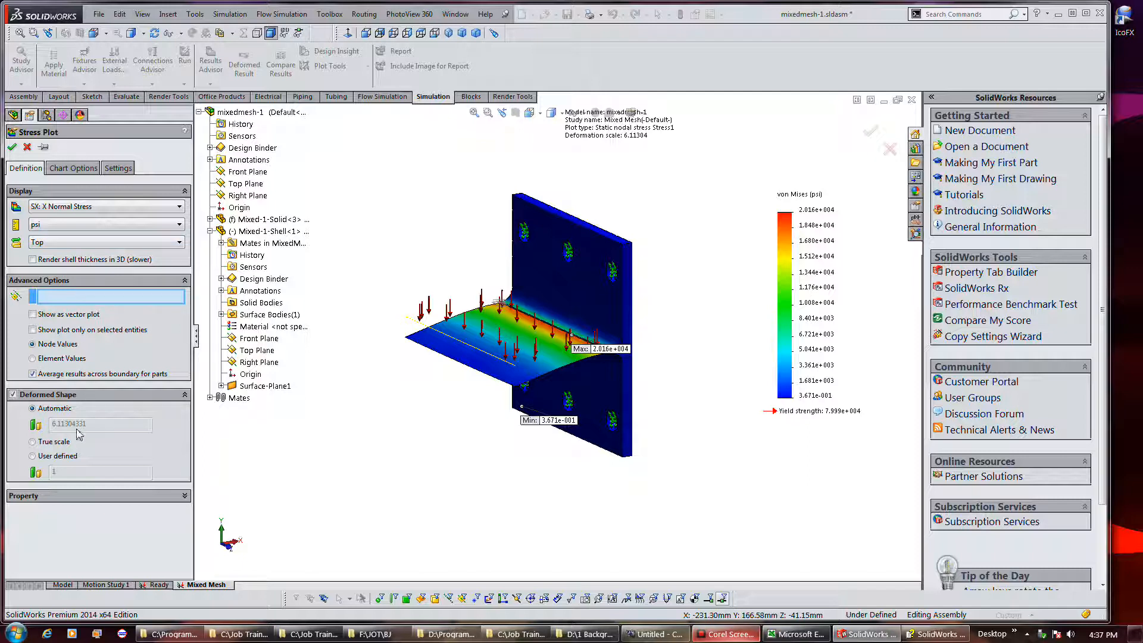
{"action": "left_click", "coordinate": [33, 456]}
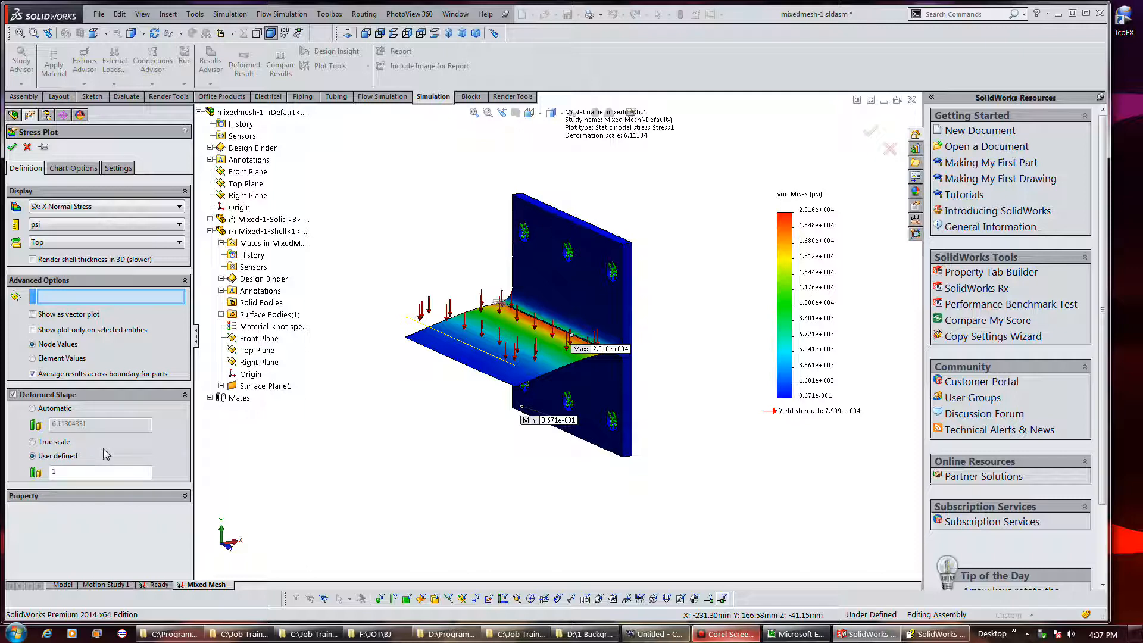
{"action": "mouse_move", "coordinate": [85, 473]}
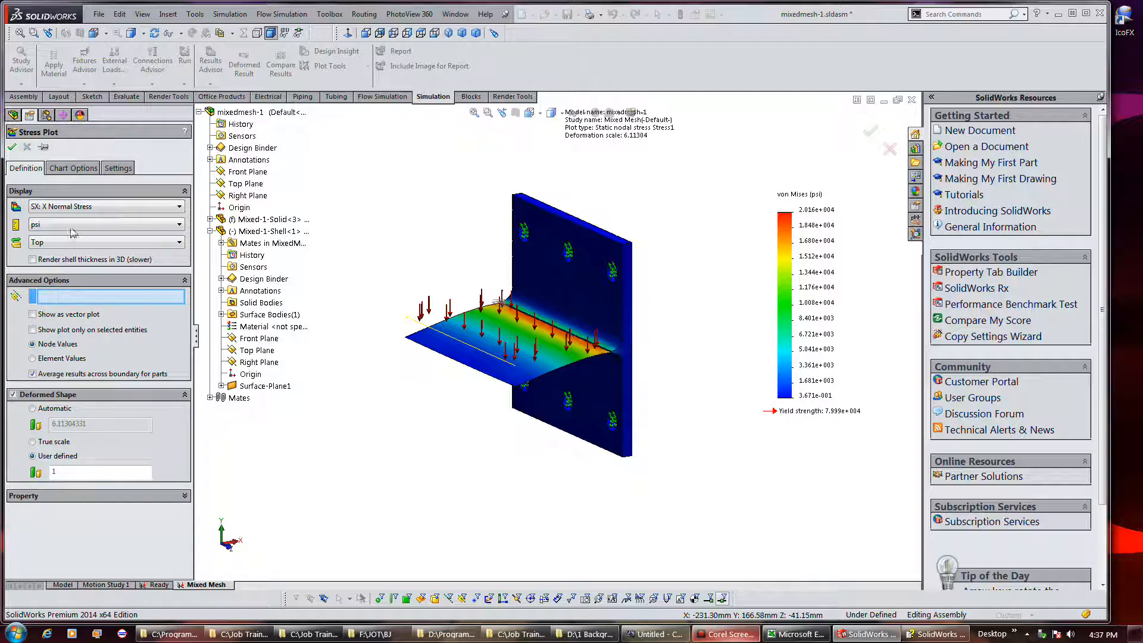
{"action": "left_click", "coordinate": [11, 148]}
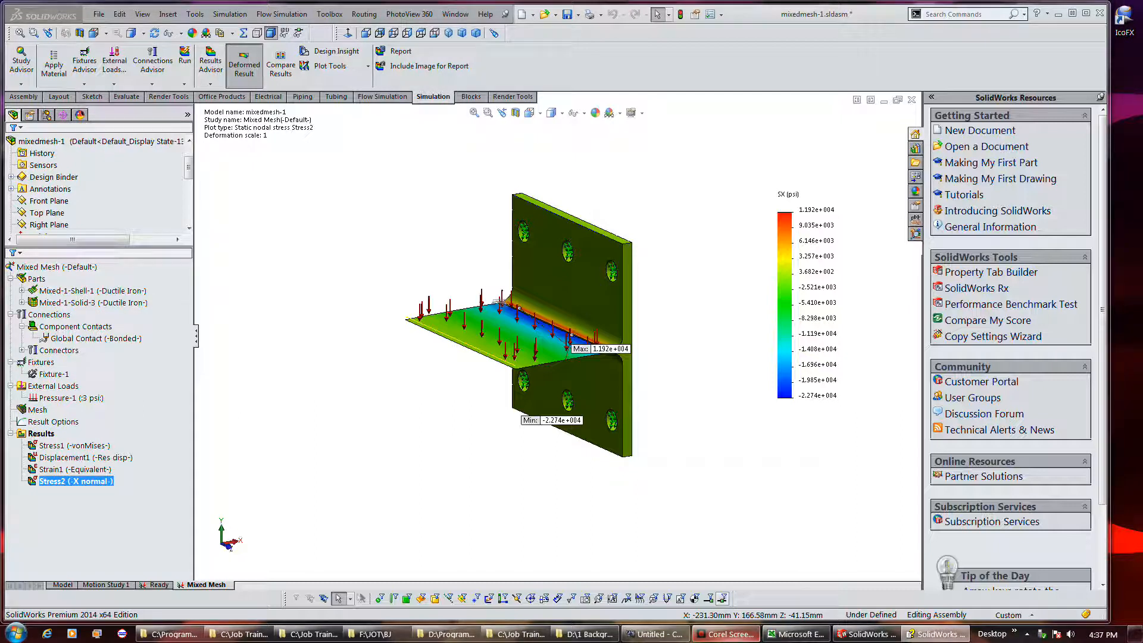
{"action": "mouse_move", "coordinate": [610, 477]}
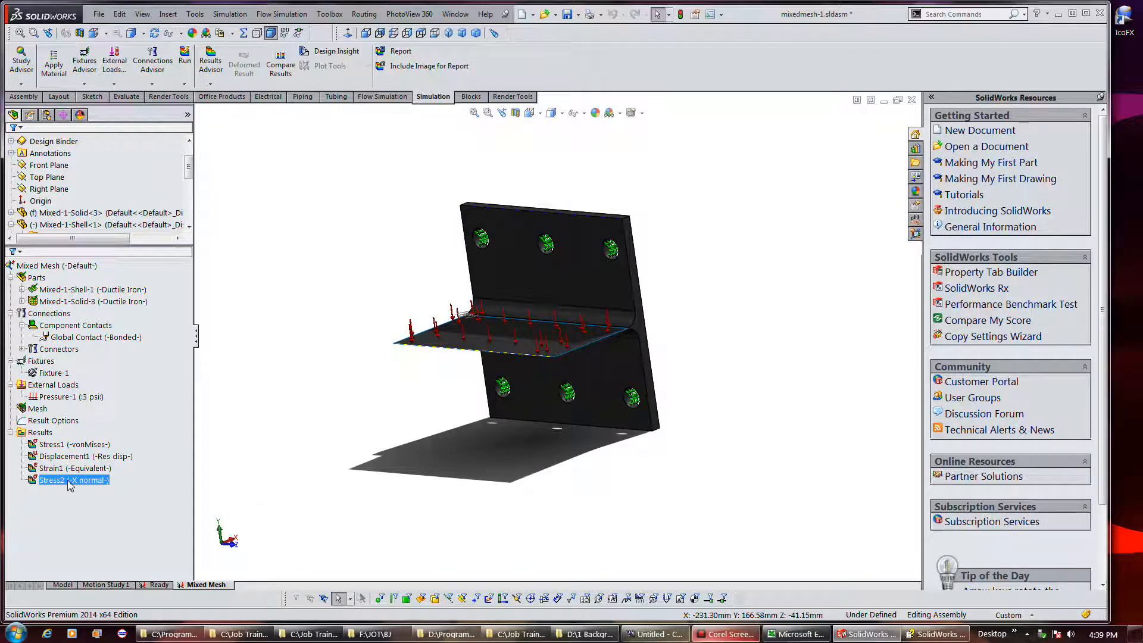
{"action": "double_click", "coordinate": [52, 480]}
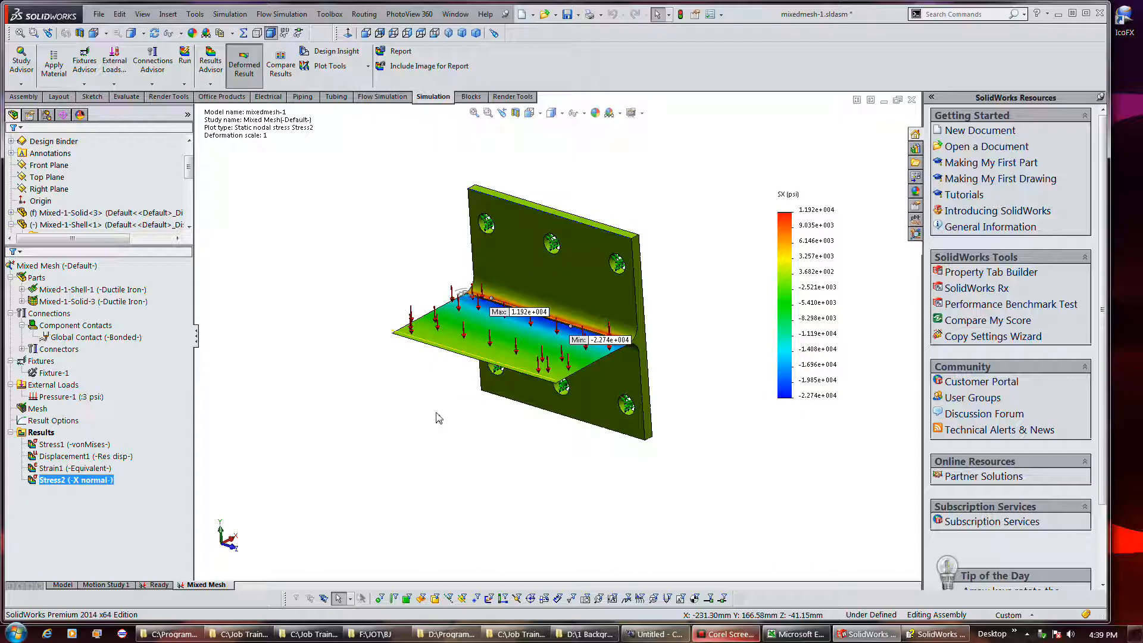
{"action": "mouse_move", "coordinate": [415, 433]}
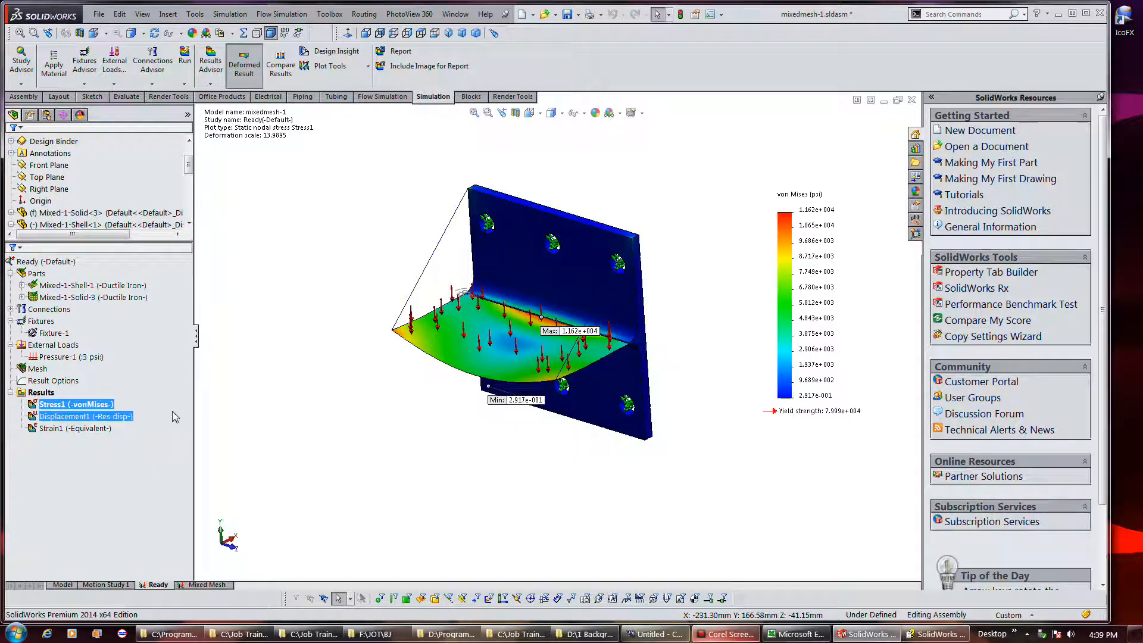
Start a new stress plot definition from the Ready study's Results folder.
{"action": "left_click", "coordinate": [311, 404]}
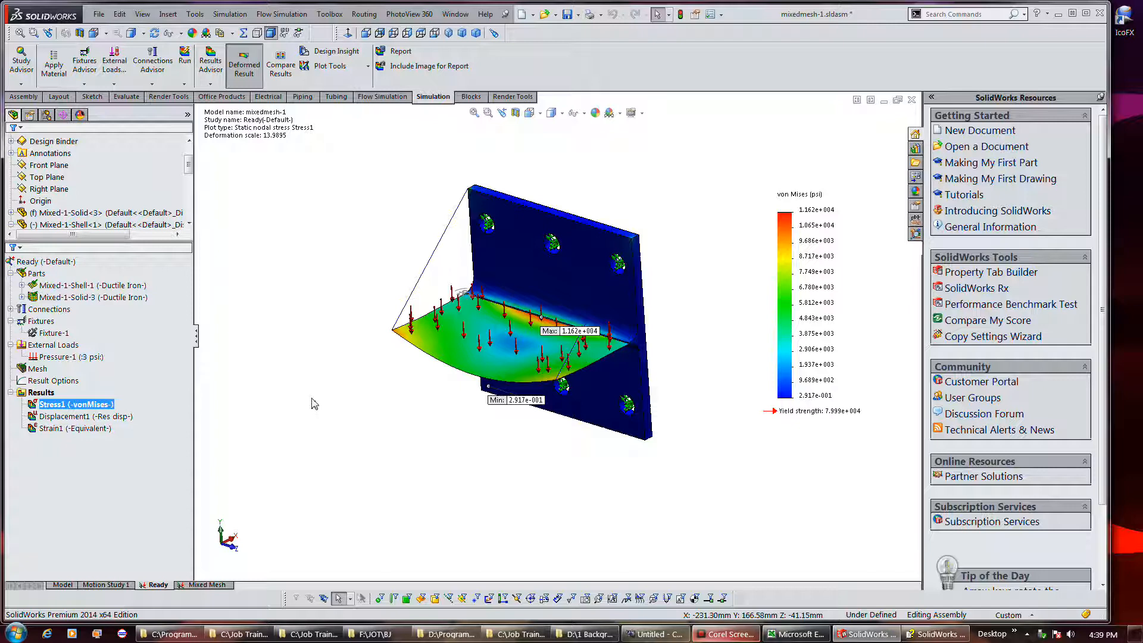
{"action": "left_click", "coordinate": [41, 392]}
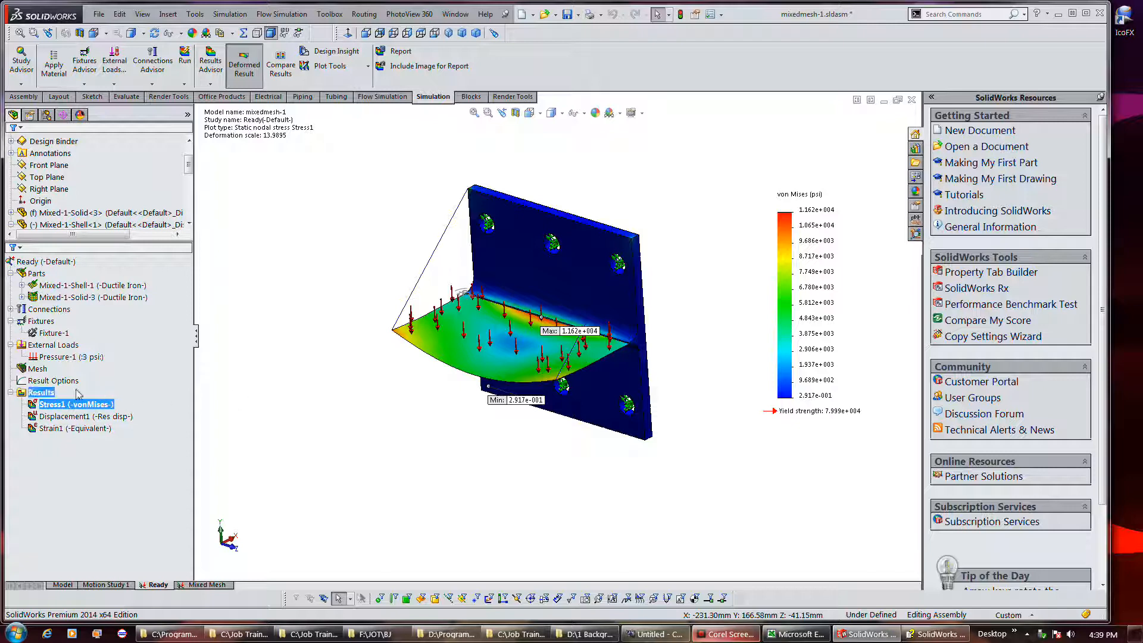
{"action": "right_click", "coordinate": [42, 392]}
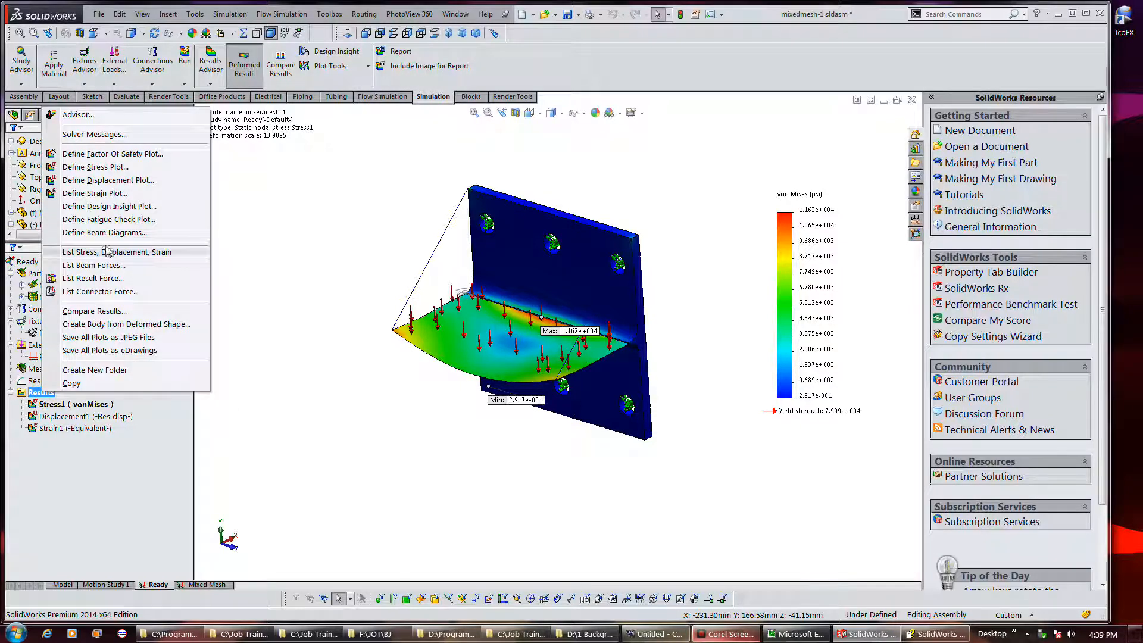
{"action": "mouse_move", "coordinate": [108, 219]}
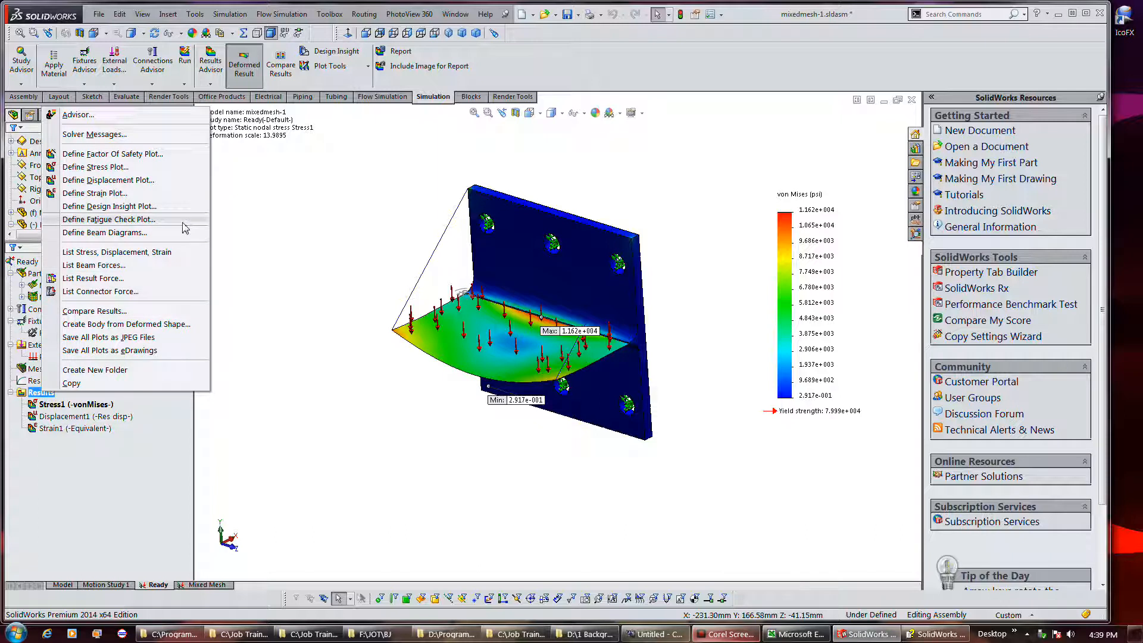
{"action": "mouse_move", "coordinate": [159, 175]}
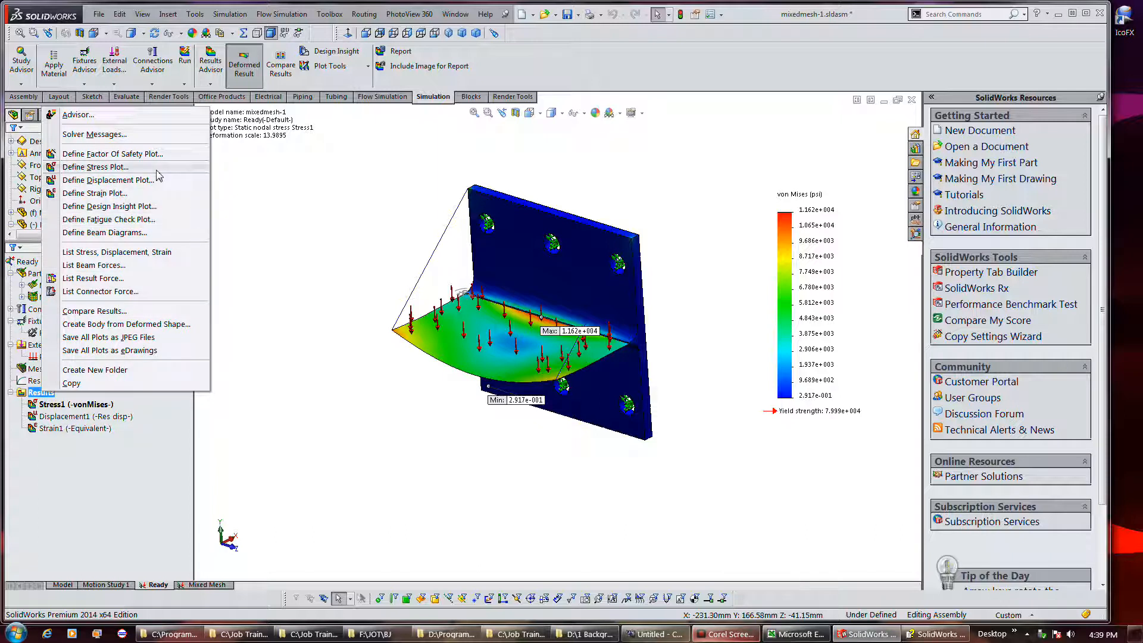
{"action": "left_click", "coordinate": [96, 167]}
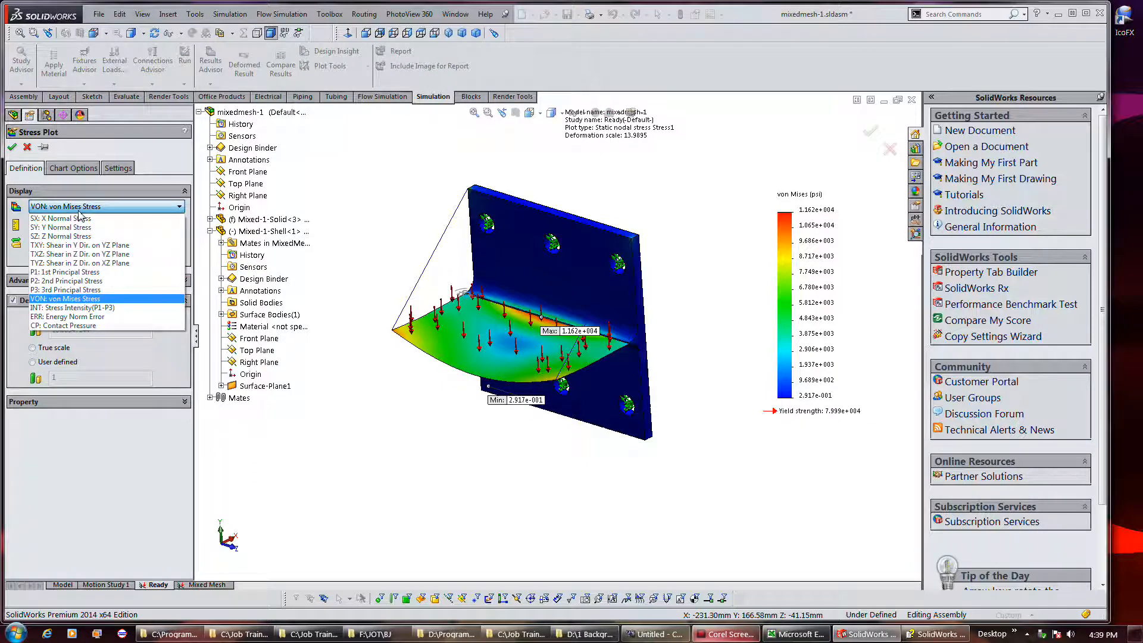
Choose SX: X Normal Stress with a user-defined deformation scale for the Ready plot.
{"action": "left_click", "coordinate": [66, 218]}
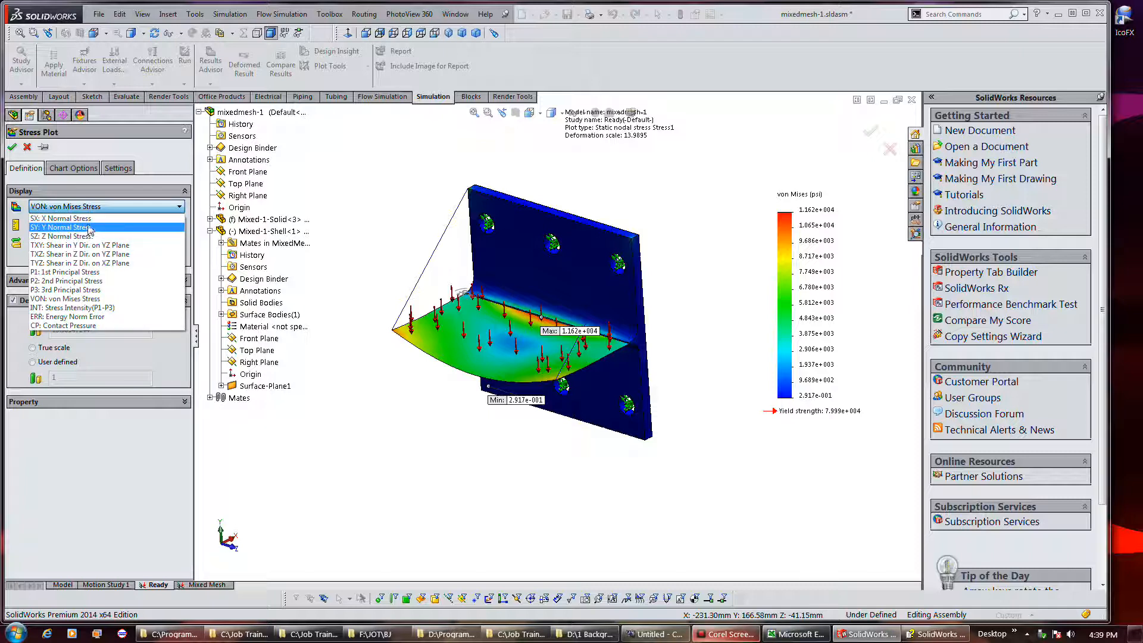
{"action": "left_click", "coordinate": [59, 217]}
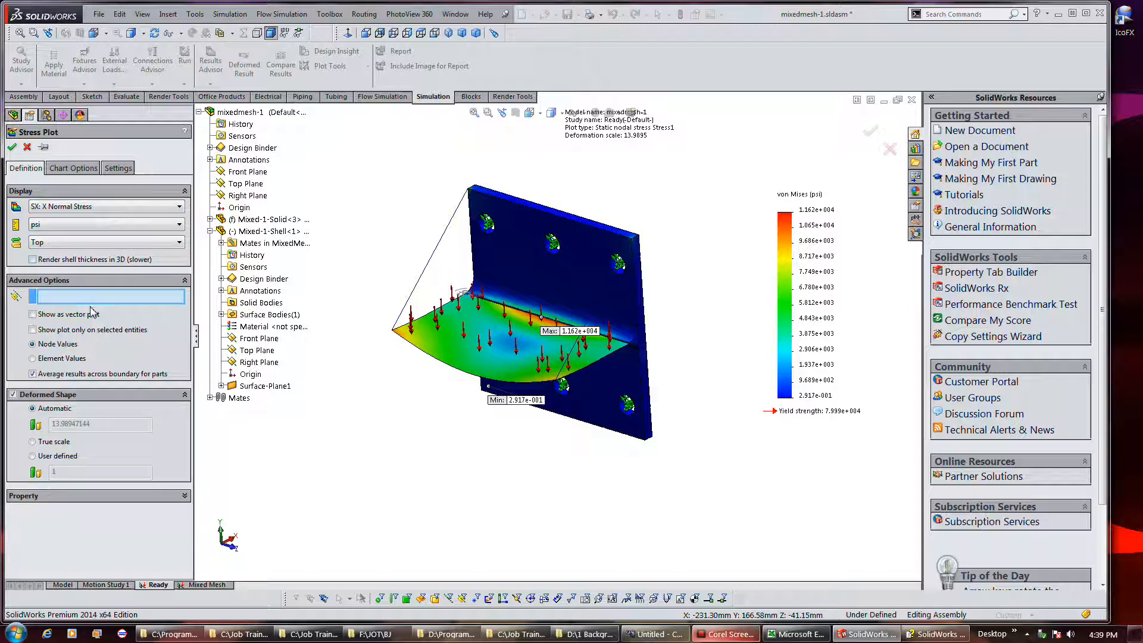
{"action": "mouse_move", "coordinate": [95, 314]}
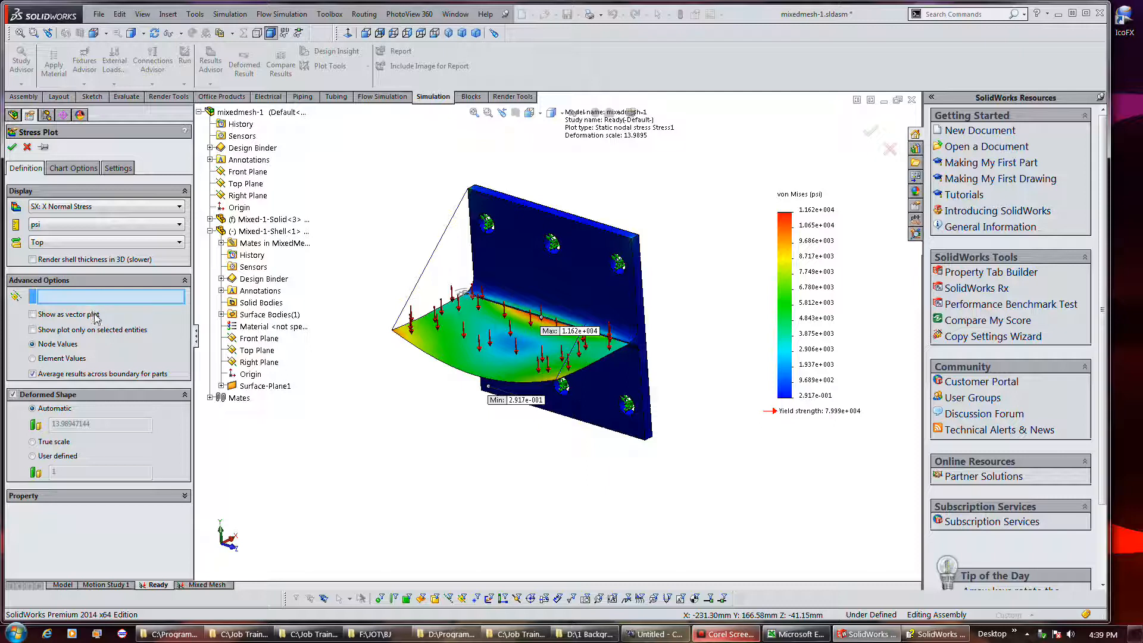
{"action": "mouse_move", "coordinate": [89, 424]}
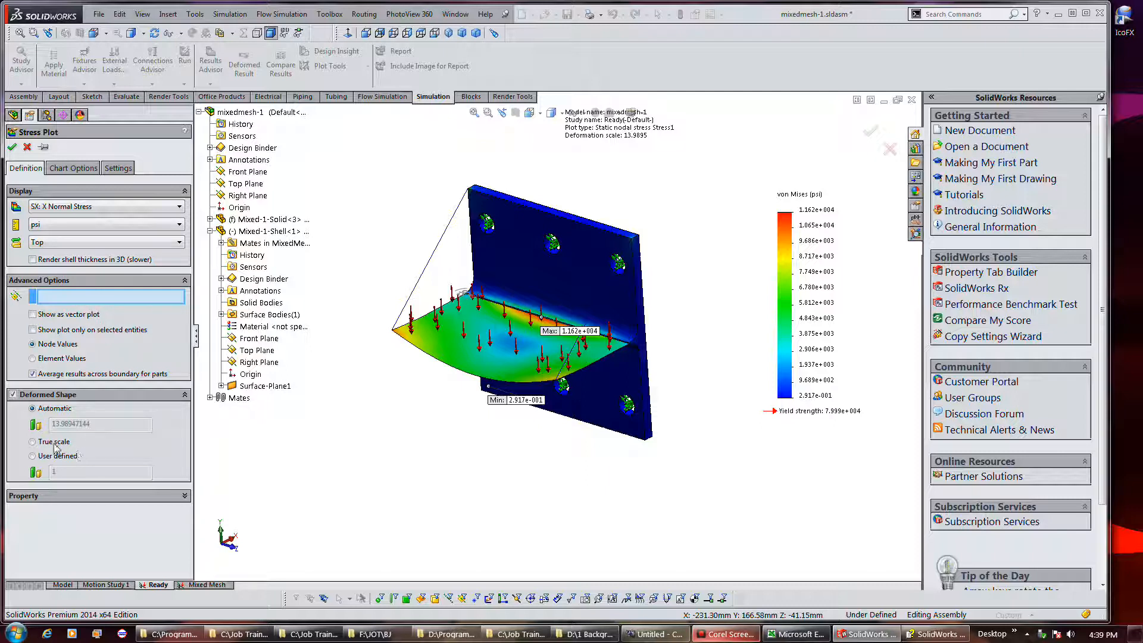
{"action": "left_click", "coordinate": [32, 442]}
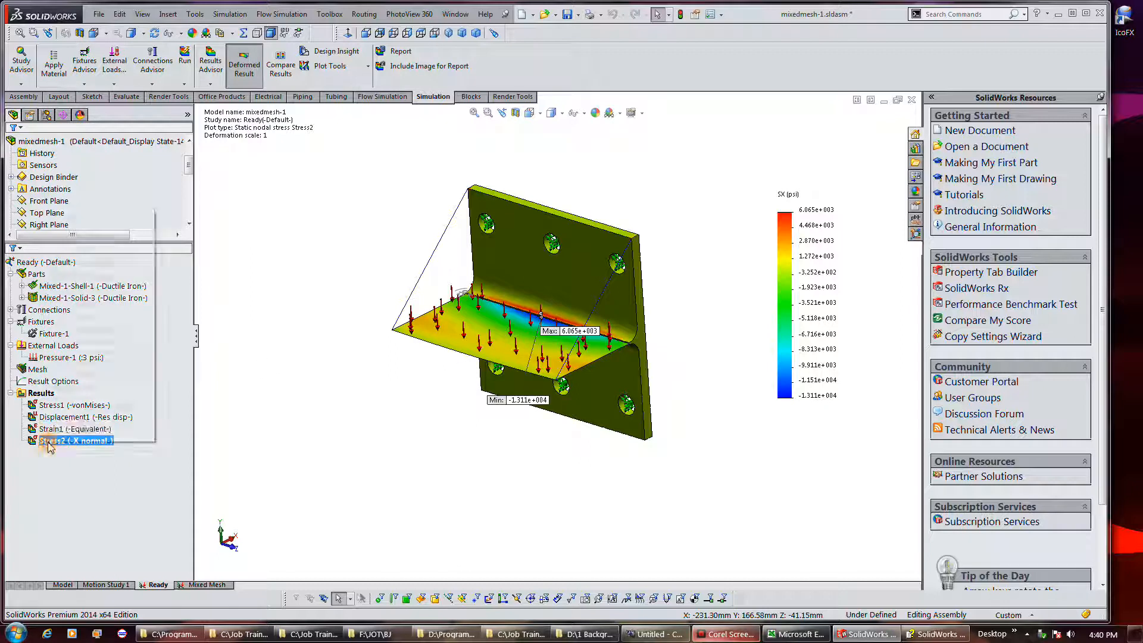
Set the Ready study's Stress2 plot to user-defined deformation scale 1 and confirm.
{"action": "right_click", "coordinate": [73, 439]}
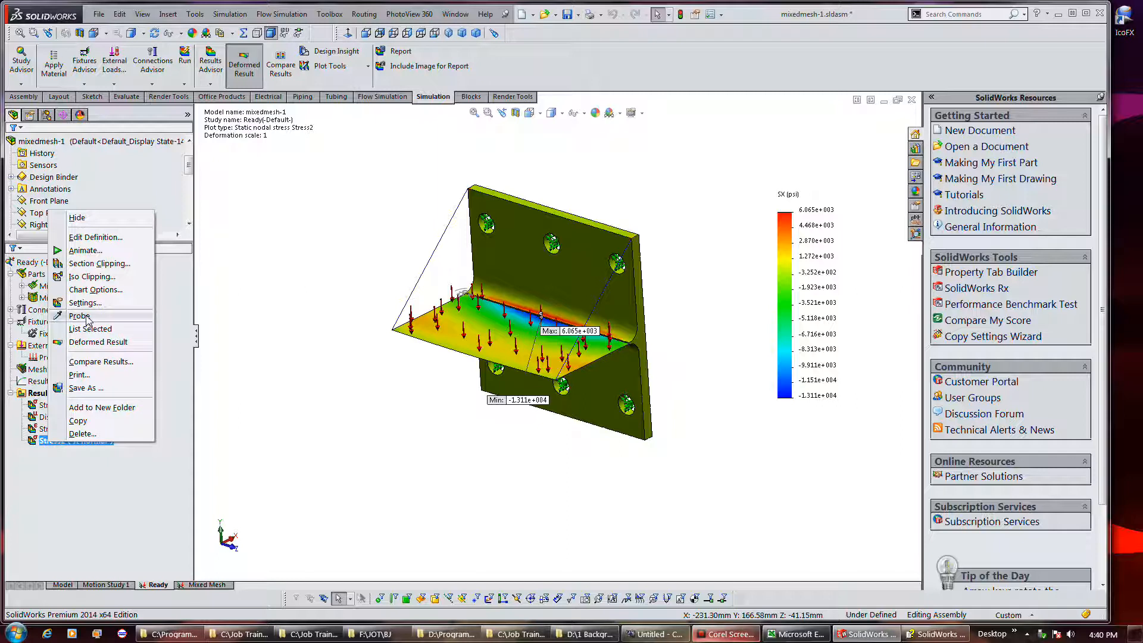
{"action": "mouse_move", "coordinate": [86, 302]}
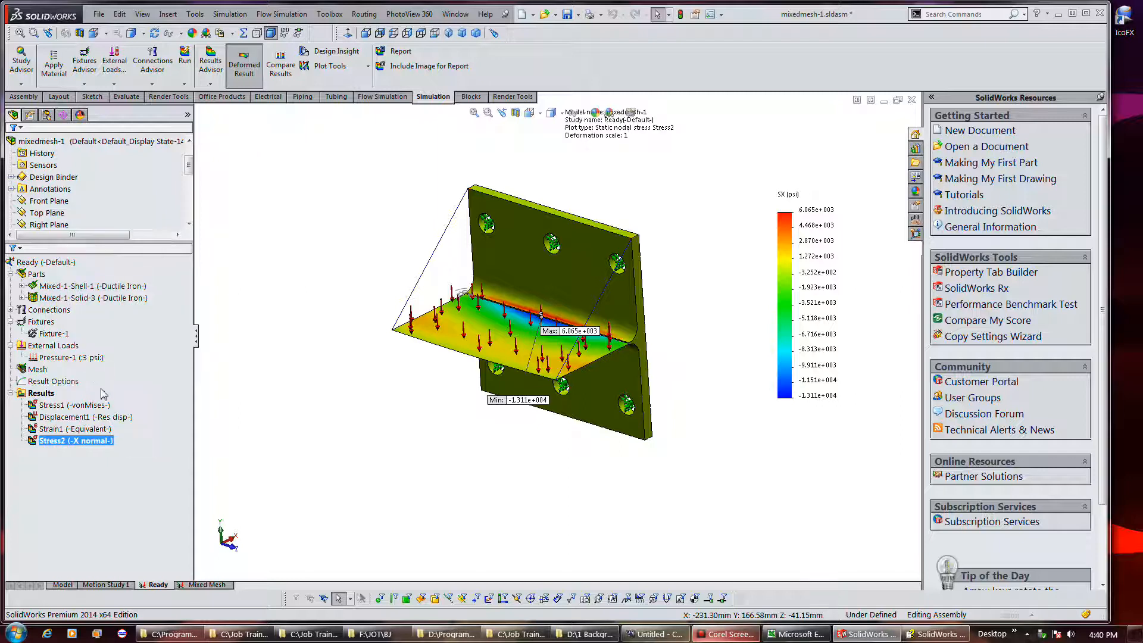
{"action": "double_click", "coordinate": [71, 440]}
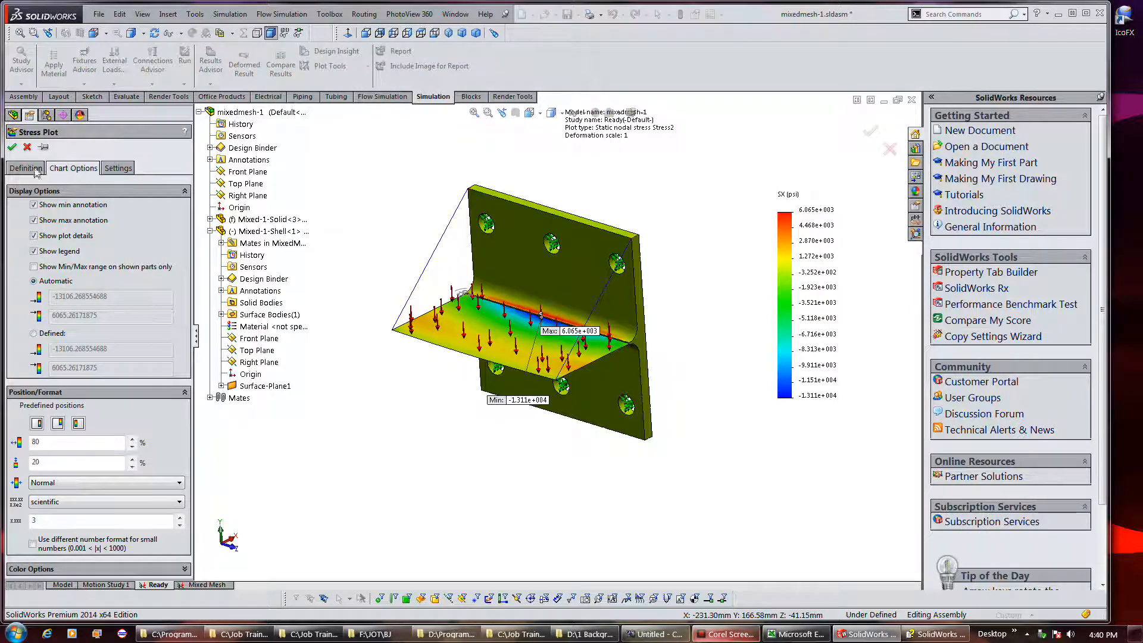
{"action": "left_click", "coordinate": [24, 168]}
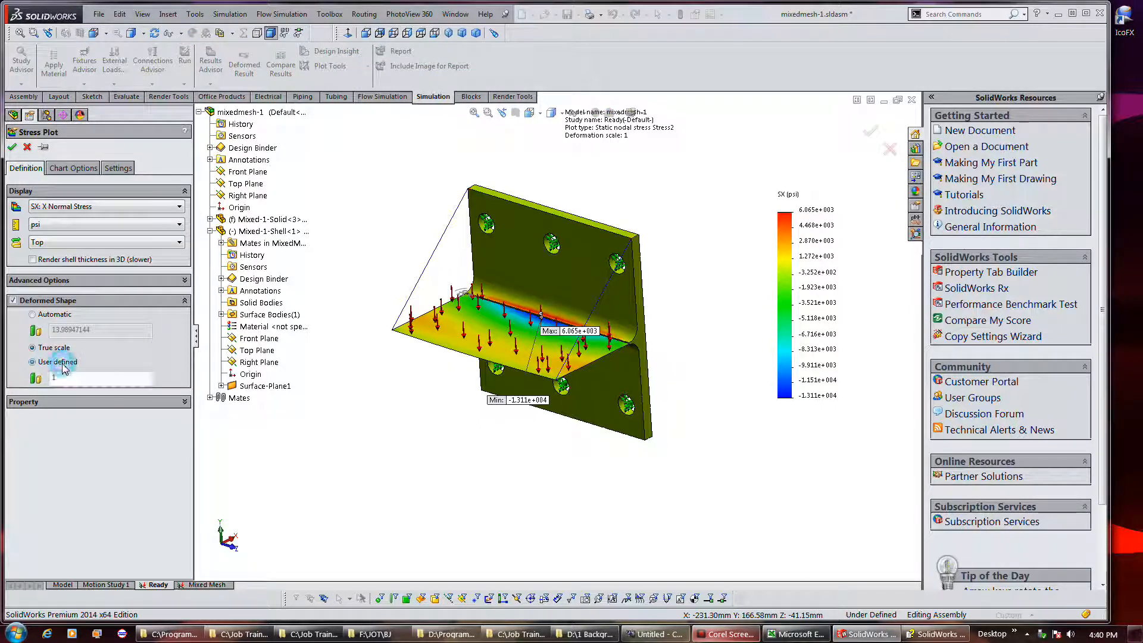
{"action": "left_click", "coordinate": [34, 362]}
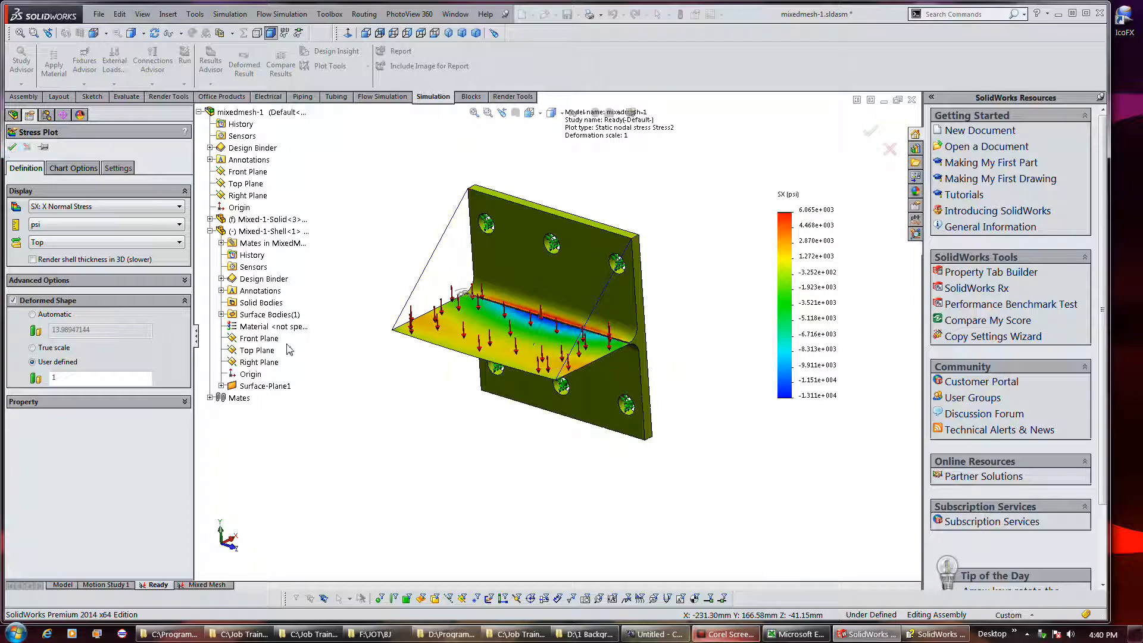
{"action": "left_click", "coordinate": [871, 131]}
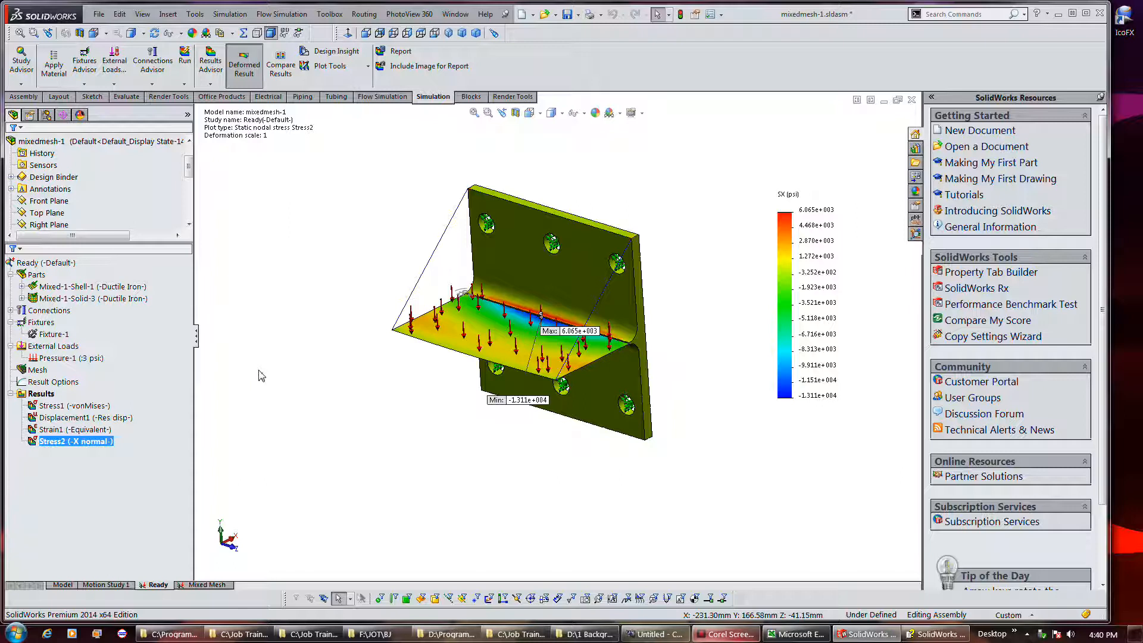
{"action": "mouse_move", "coordinate": [225, 379]}
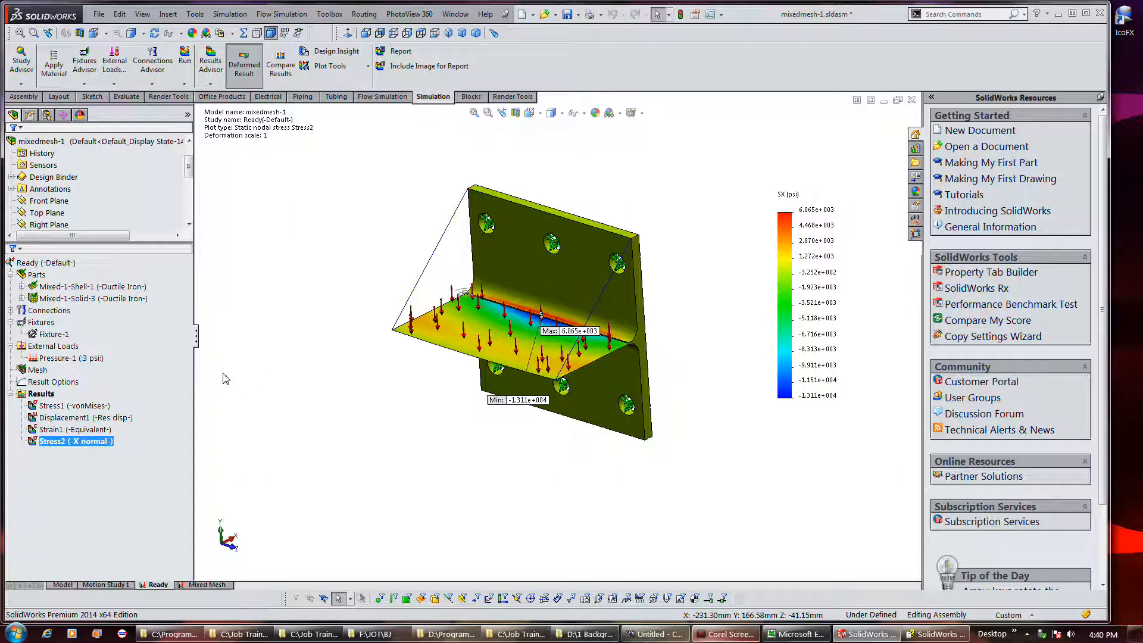
Reopen the Stress2 X normal stress plot definition for editing.
{"action": "right_click", "coordinate": [75, 440]}
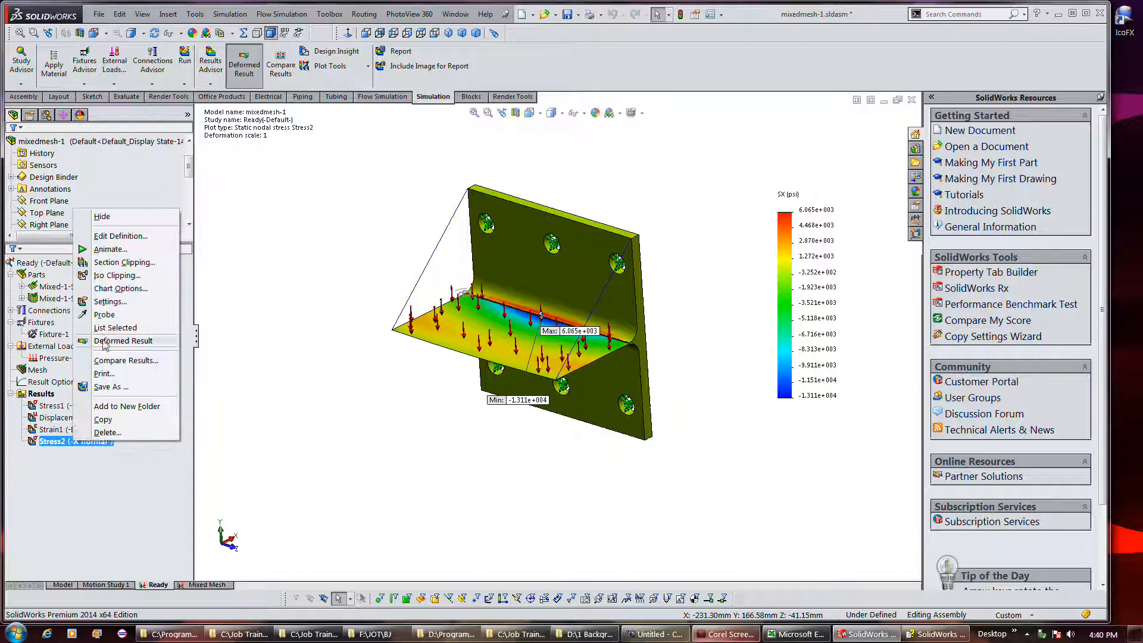
{"action": "mouse_move", "coordinate": [121, 236]}
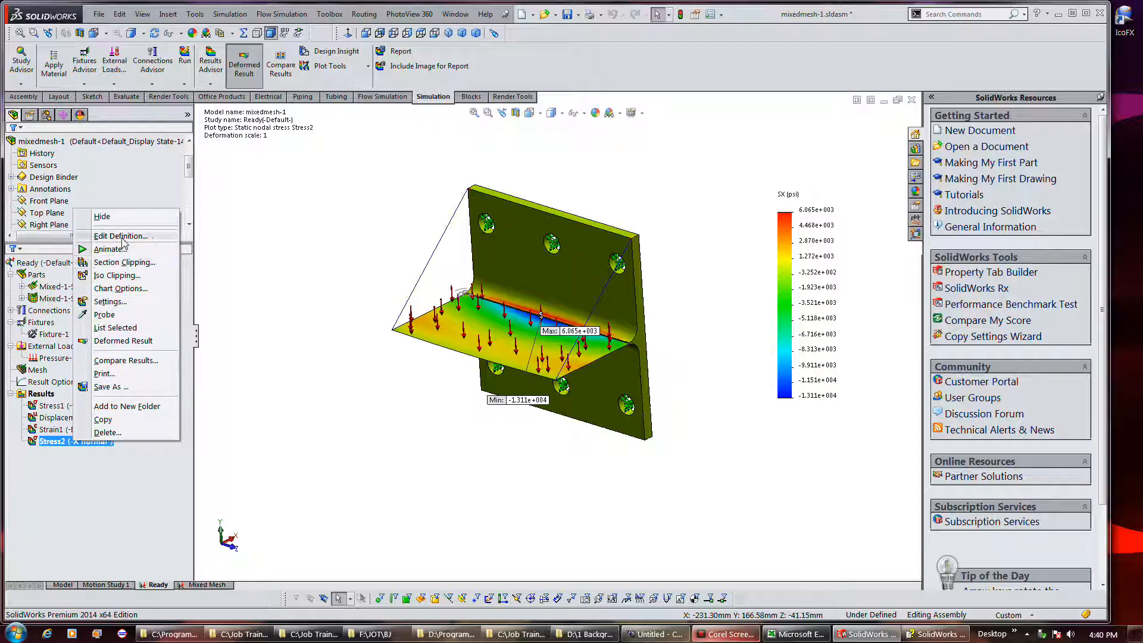
{"action": "left_click", "coordinate": [122, 235]}
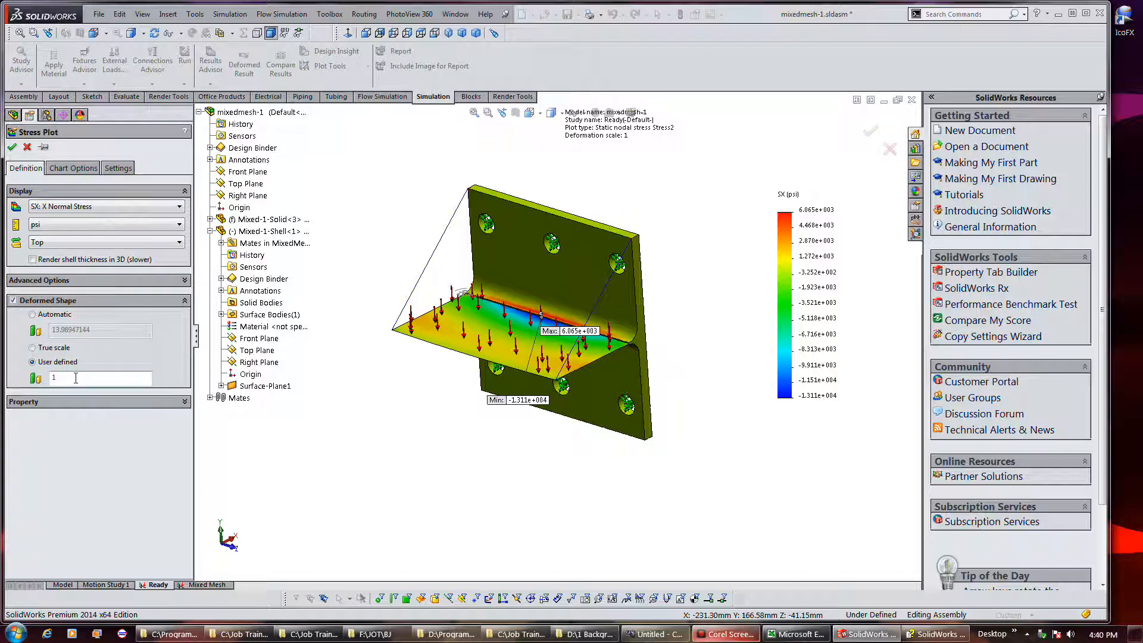
{"action": "mouse_move", "coordinate": [117, 384]}
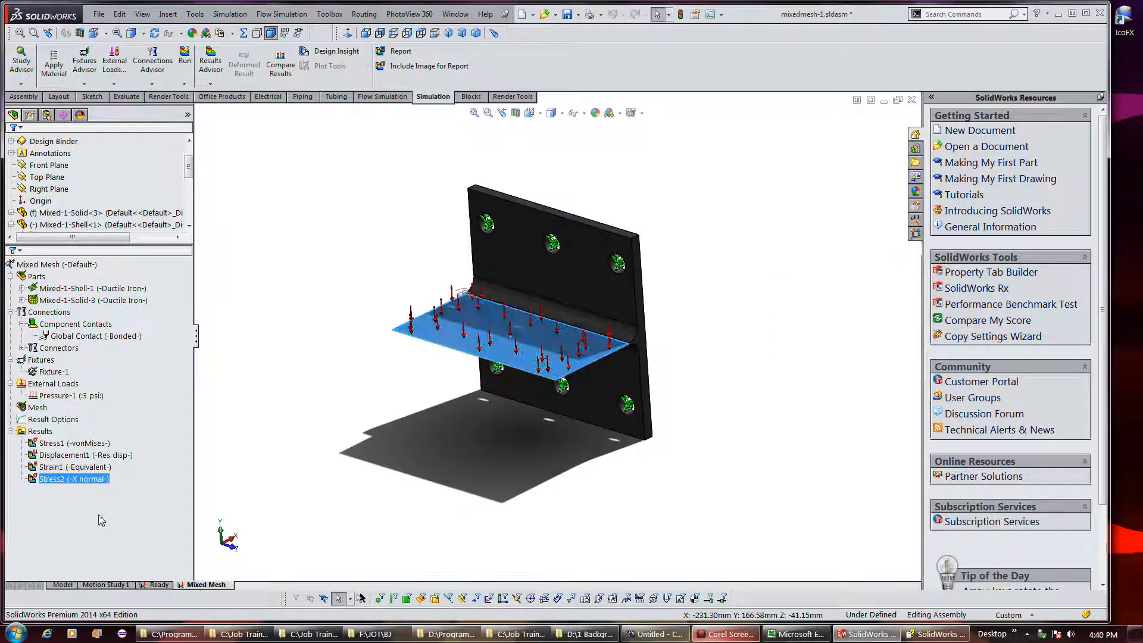
Show the Mixed Mesh study's Stress1 von Mises plot, peaking near 20,160 psi.
{"action": "left_click", "coordinate": [73, 466]}
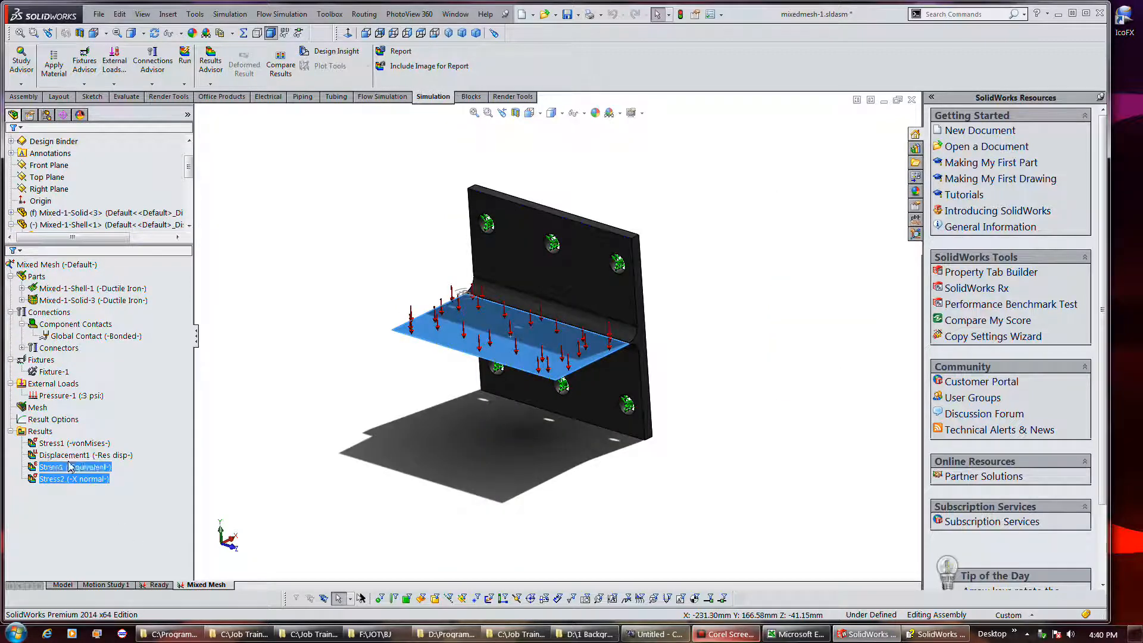
{"action": "double_click", "coordinate": [51, 443]}
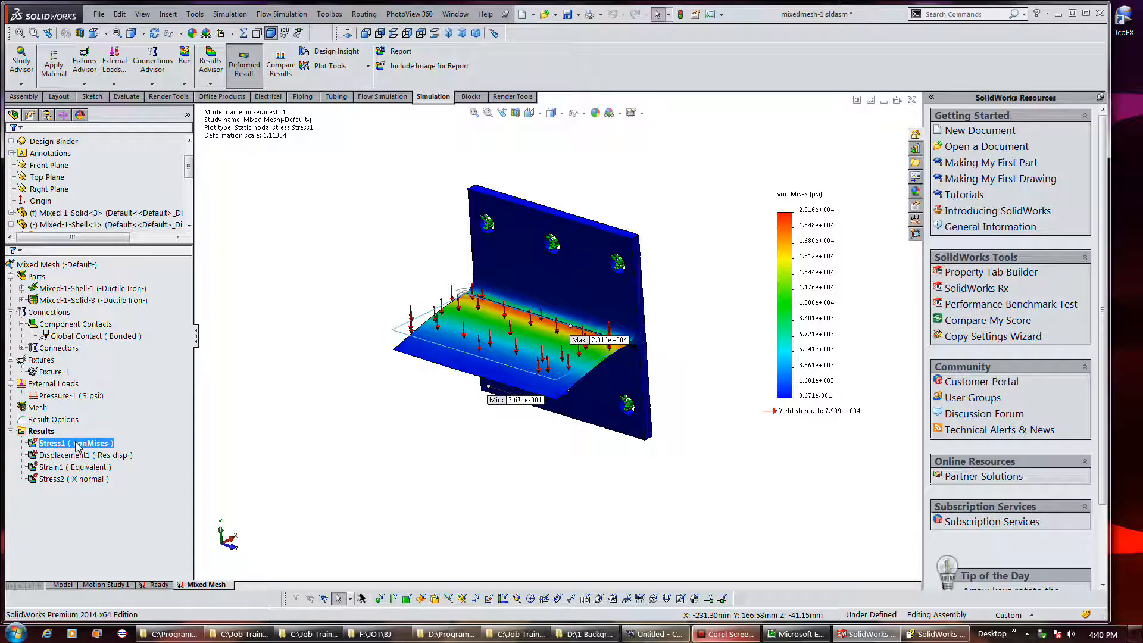
{"action": "mouse_move", "coordinate": [466, 455]}
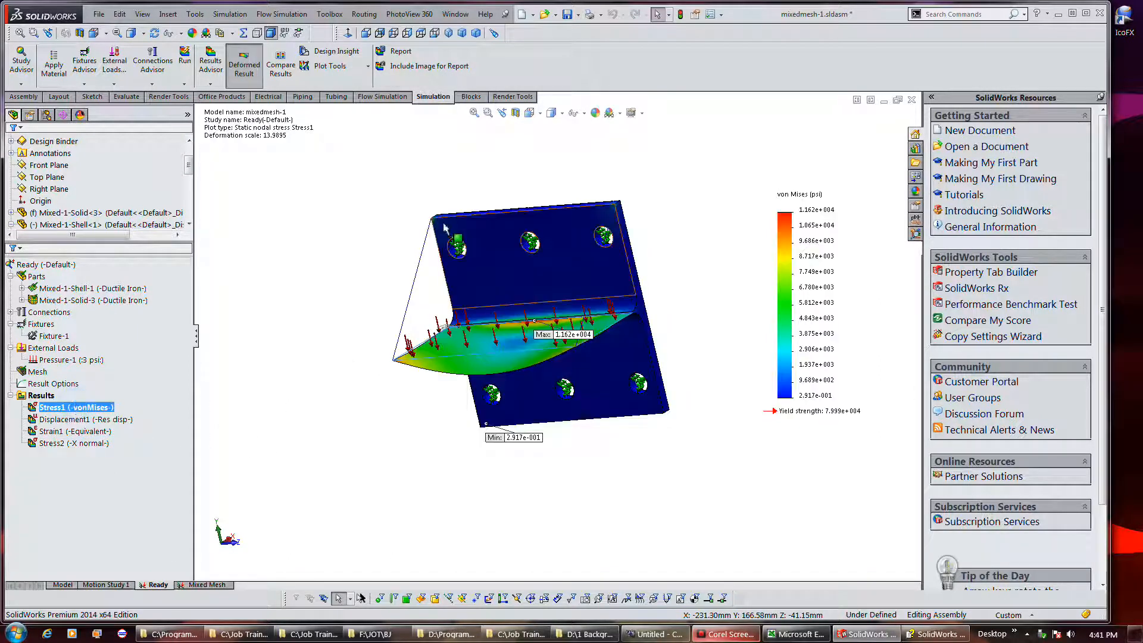
{"action": "mouse_move", "coordinate": [762, 314]}
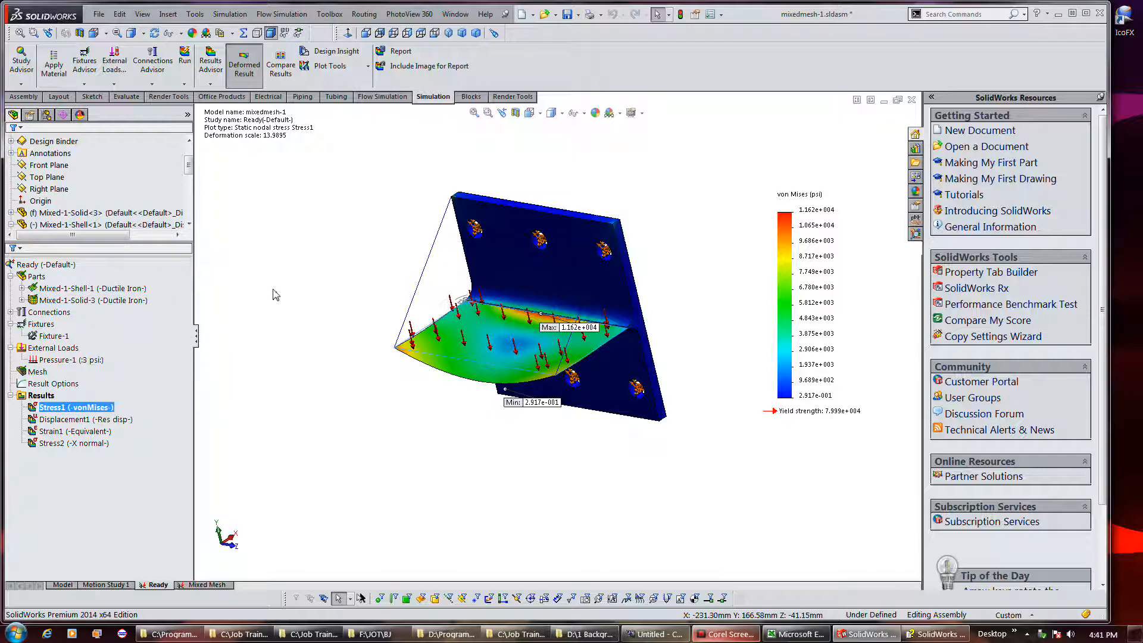
{"action": "mouse_move", "coordinate": [352, 389]}
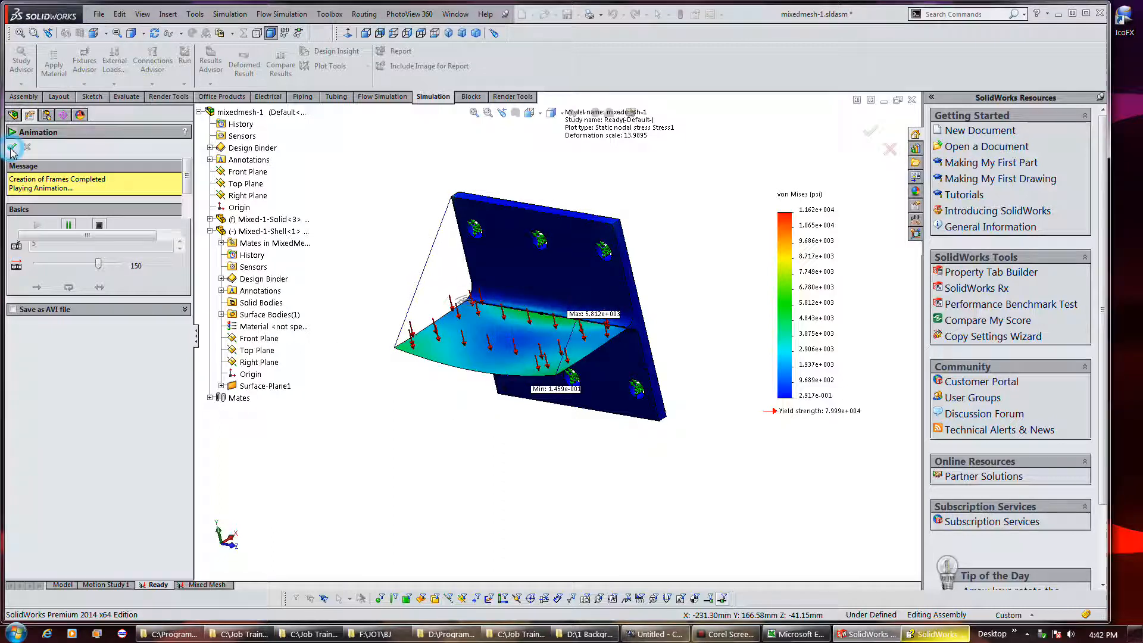
Set the Ready study's von Mises plot to true-scale deformation.
{"action": "right_click", "coordinate": [51, 405]}
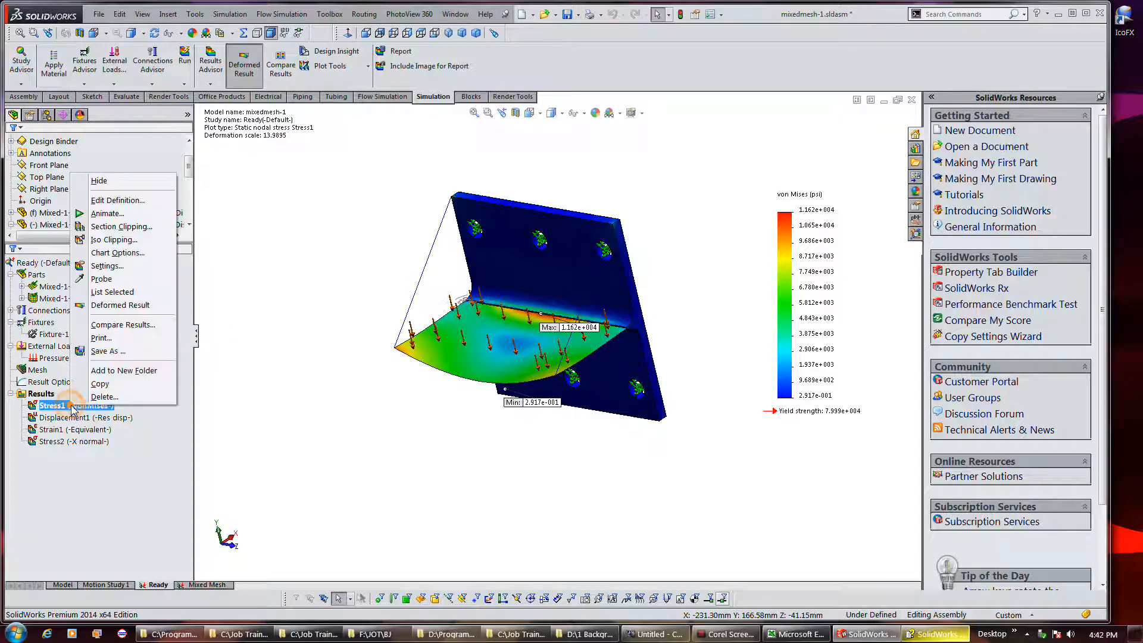
{"action": "mouse_move", "coordinate": [107, 266]}
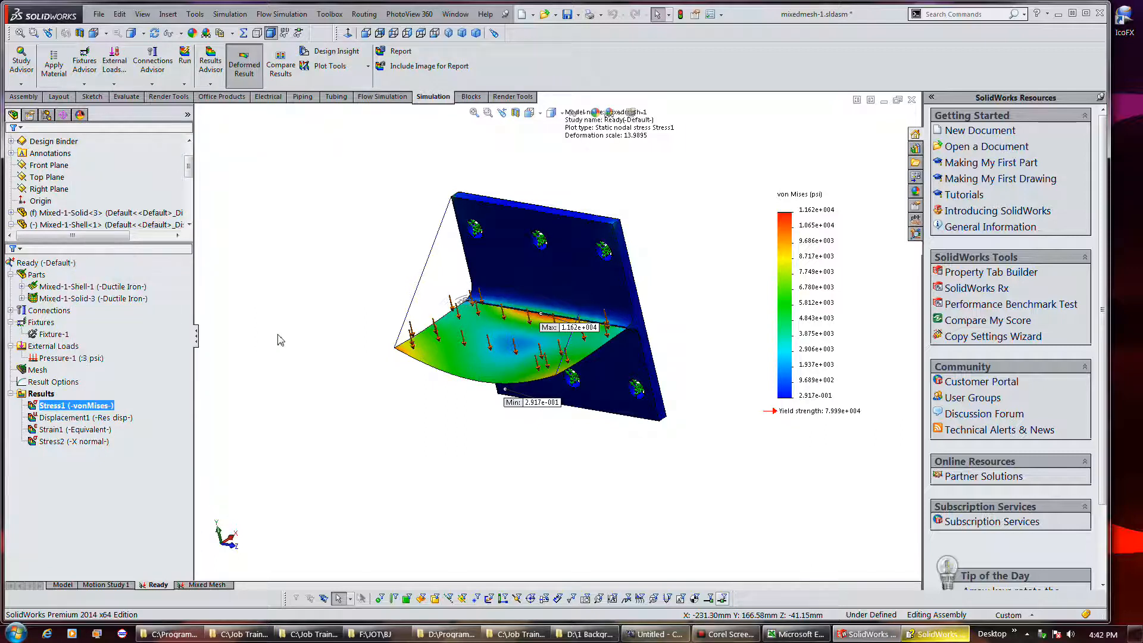
{"action": "double_click", "coordinate": [76, 405]}
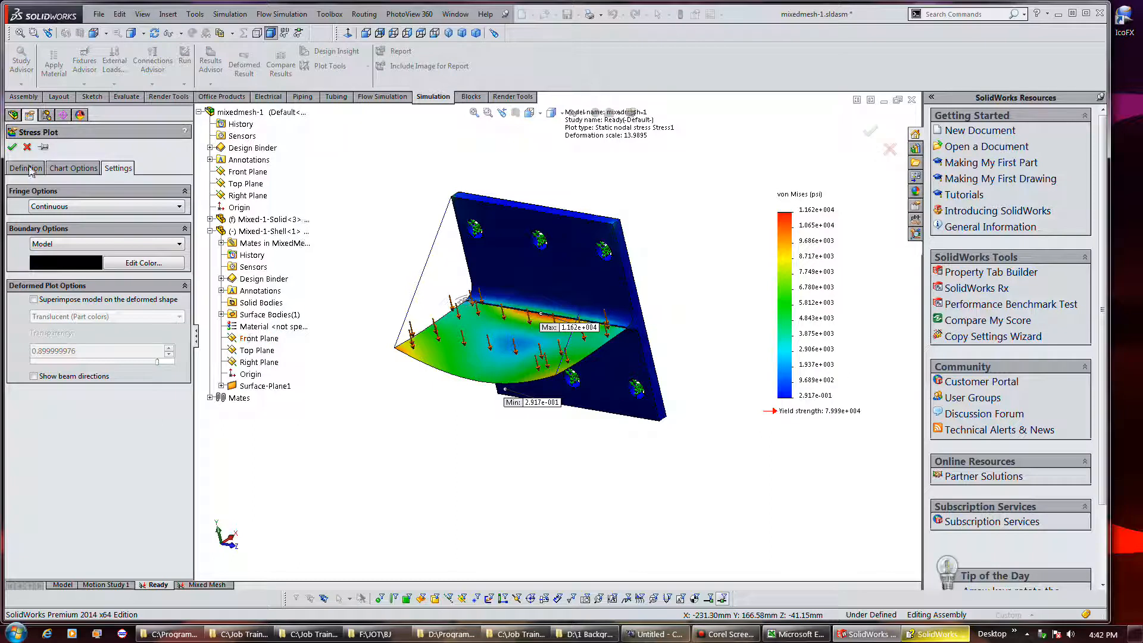
{"action": "left_click", "coordinate": [24, 168]}
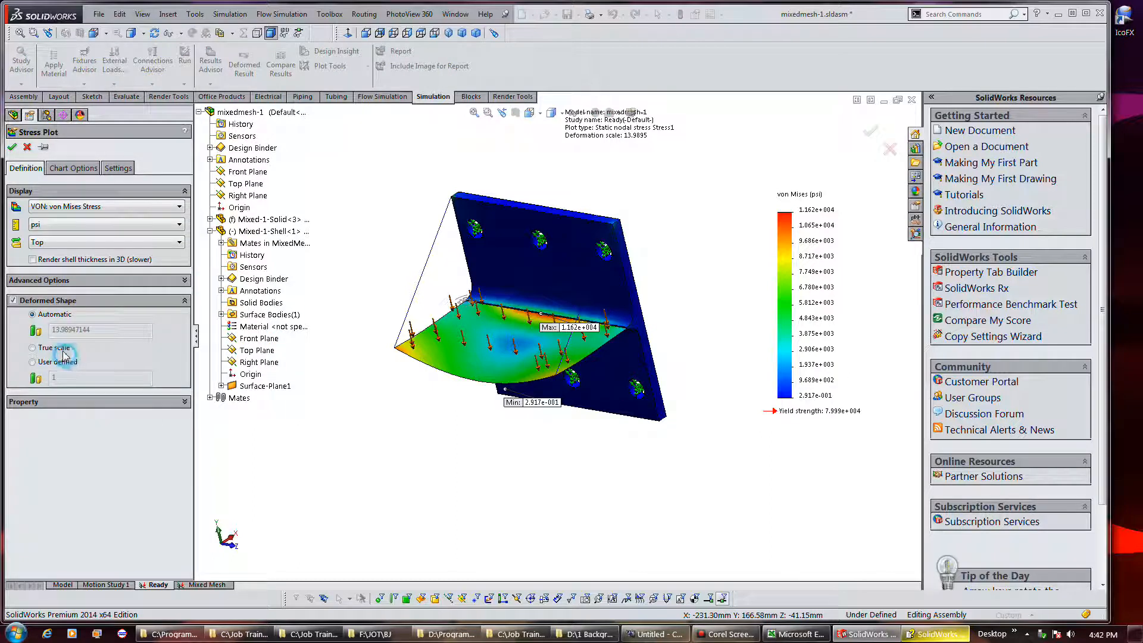
{"action": "left_click", "coordinate": [32, 346]}
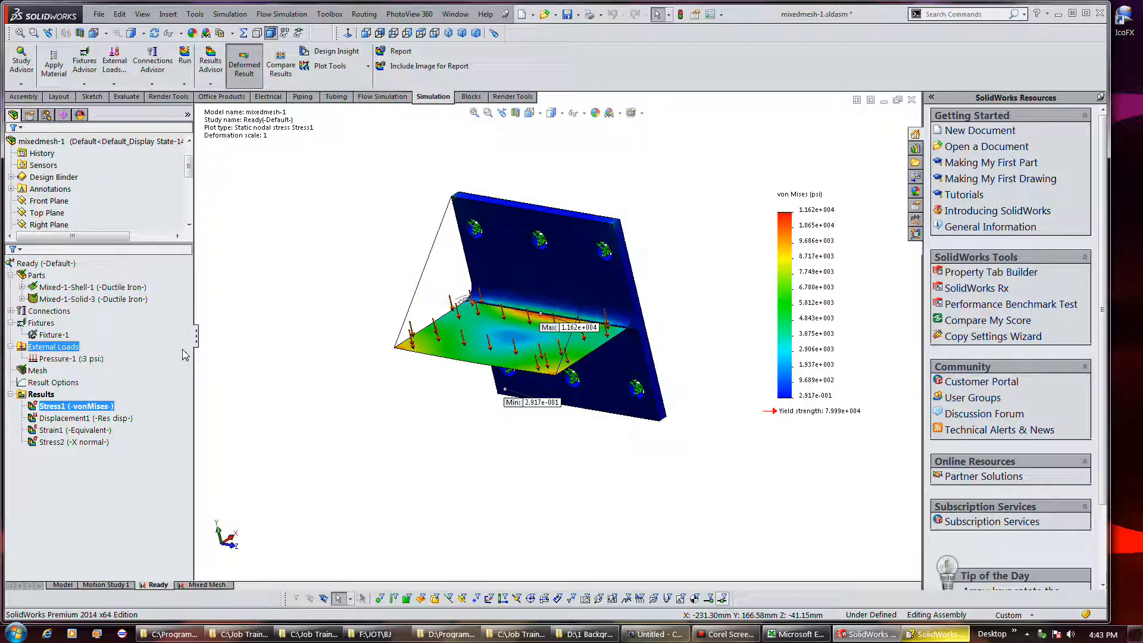
Animate the Ready von Mises plot, close it, and return to the Mixed Mesh study.
{"action": "right_click", "coordinate": [73, 406]}
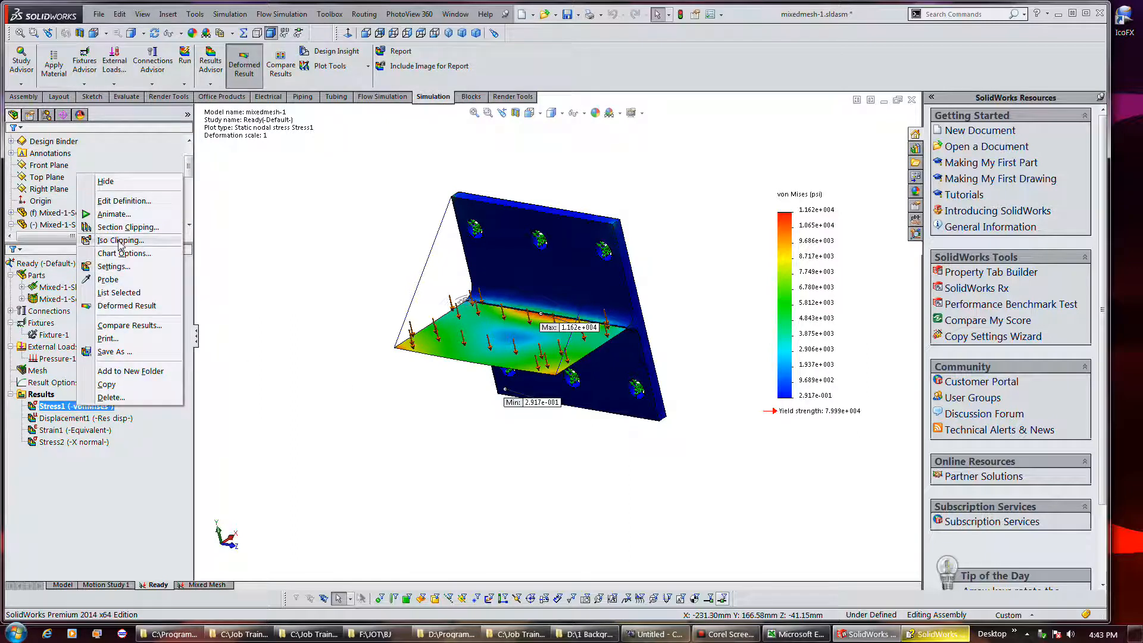
{"action": "left_click", "coordinate": [114, 213]}
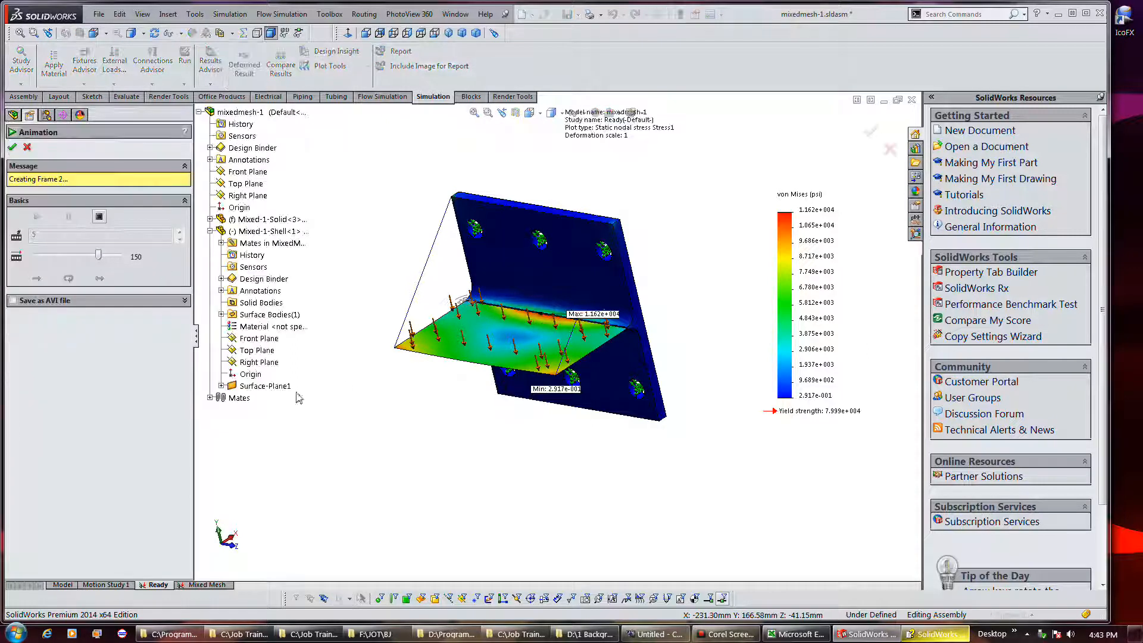
{"action": "left_click", "coordinate": [37, 225]}
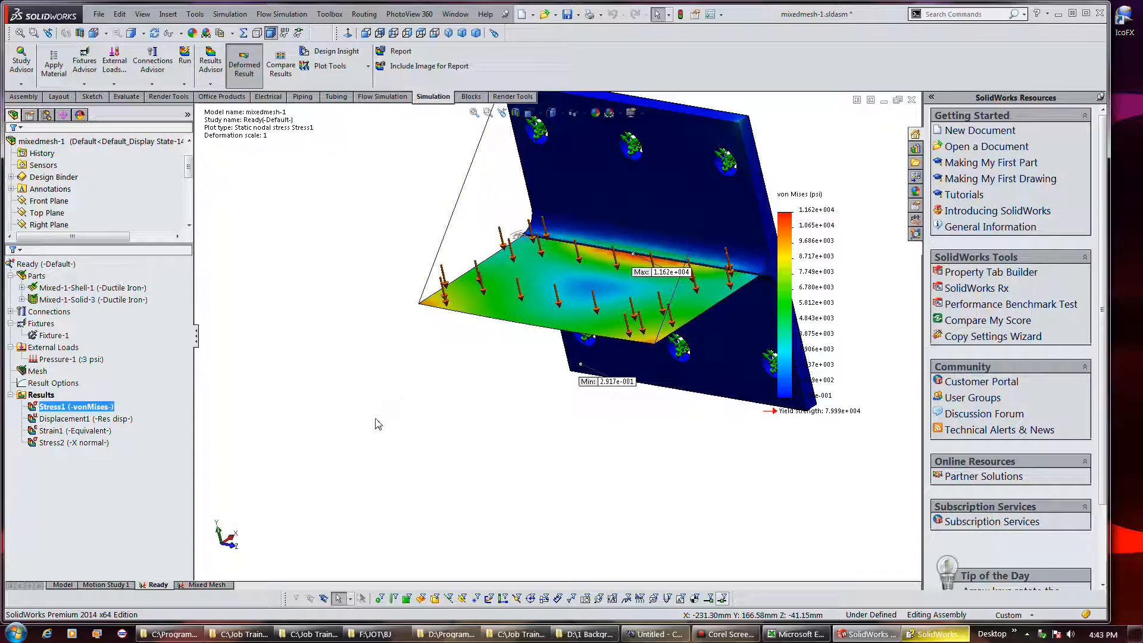
{"action": "left_click", "coordinate": [244, 64]}
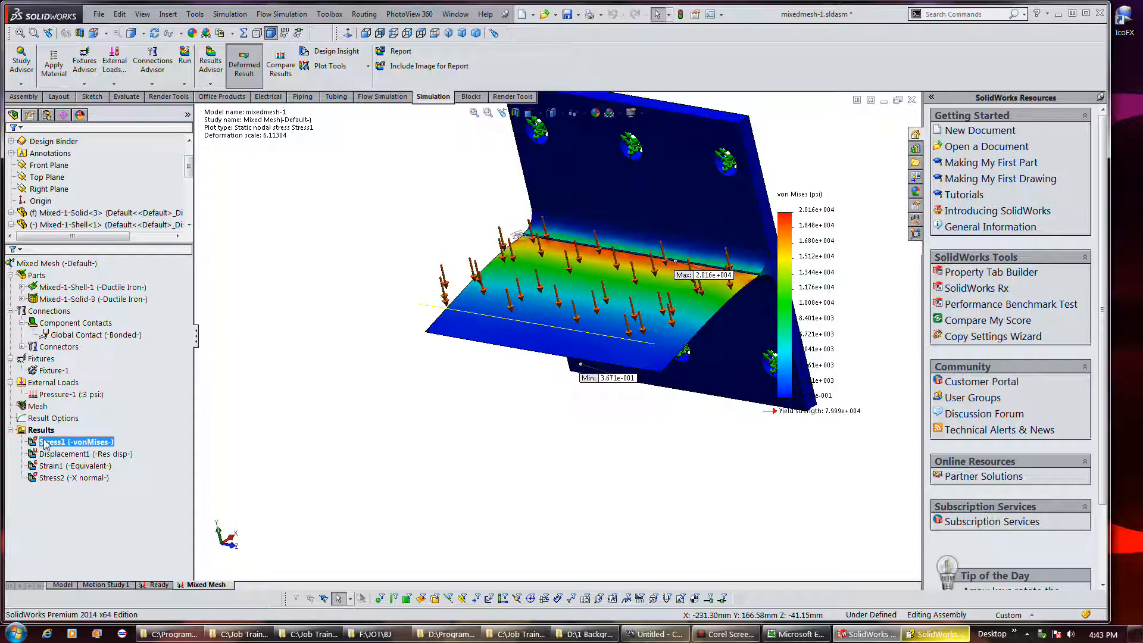
Animate the Mixed Mesh von Mises plot and stop the playback.
{"action": "right_click", "coordinate": [75, 441]}
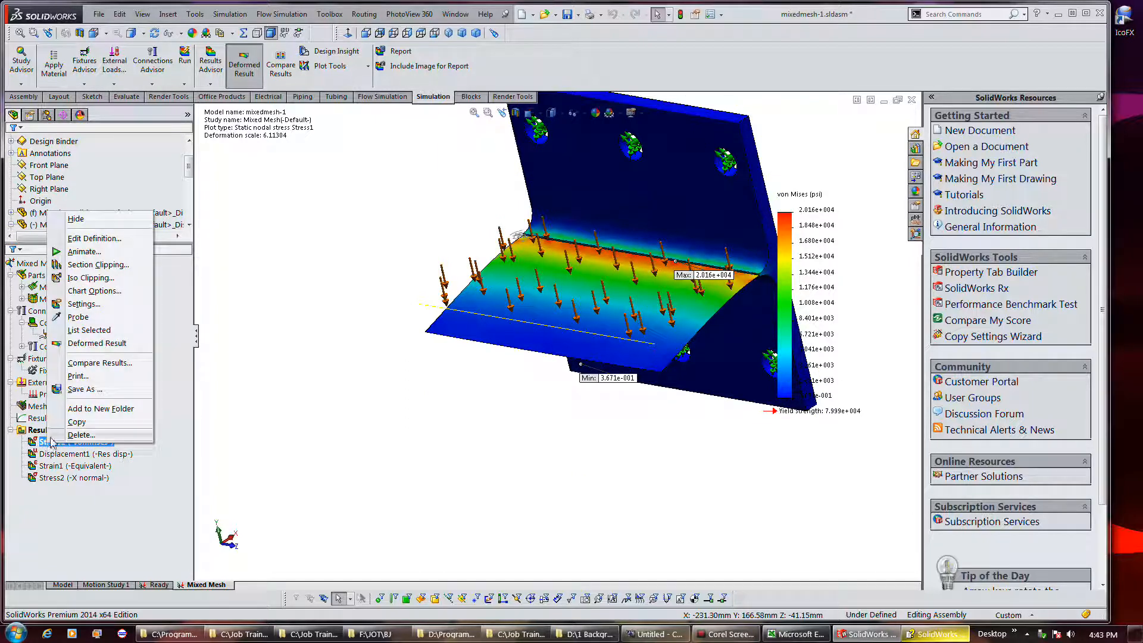
{"action": "left_click", "coordinate": [83, 251]}
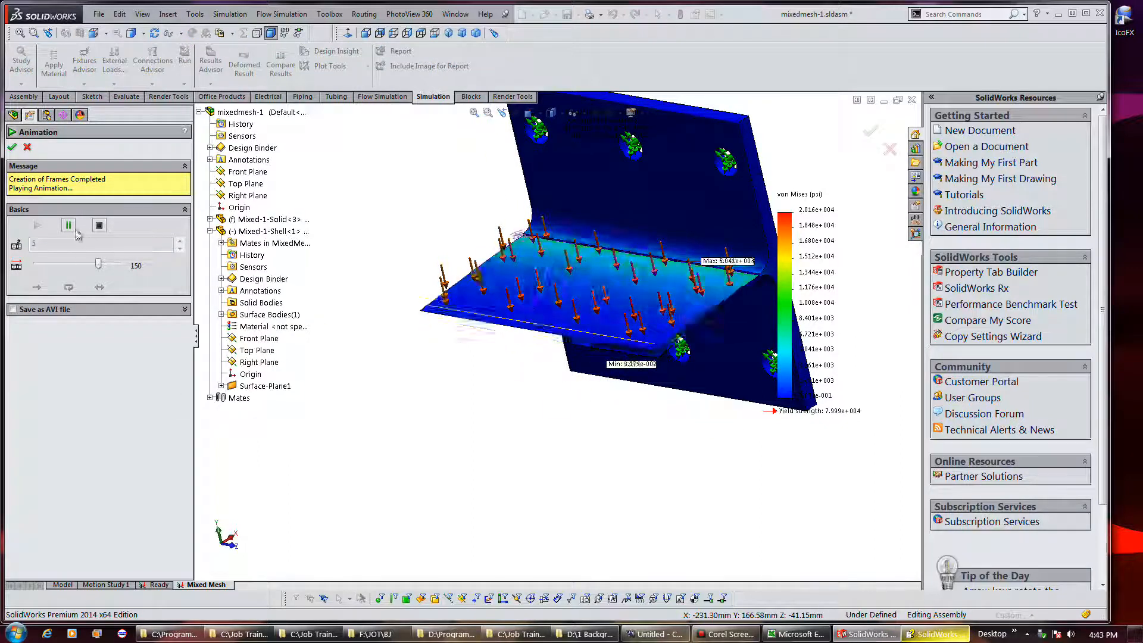
{"action": "left_click", "coordinate": [68, 225]}
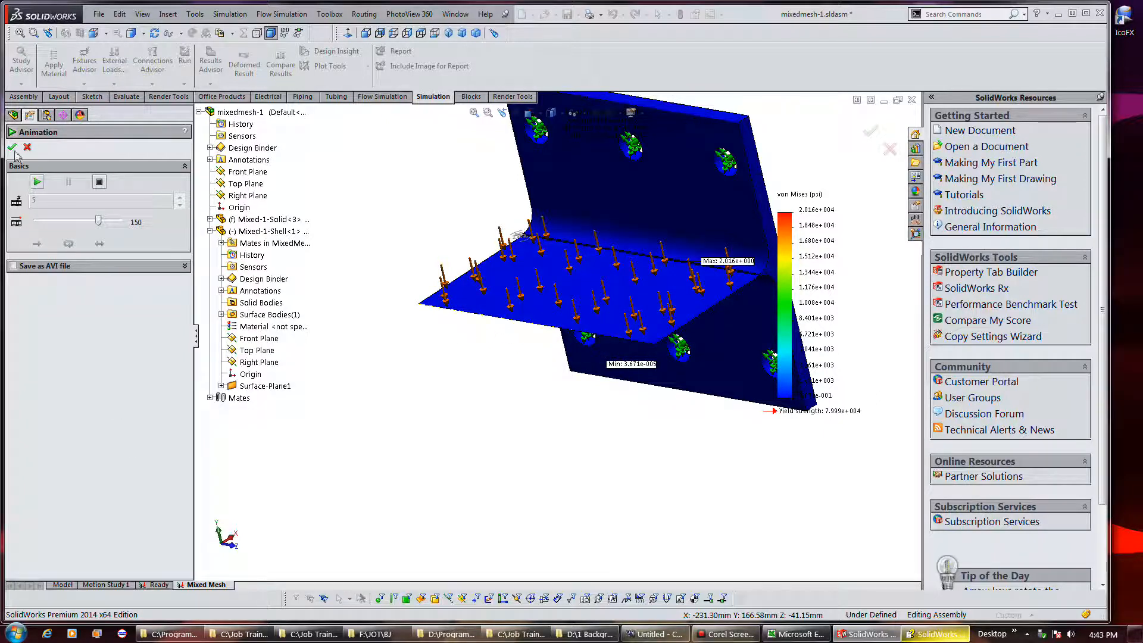
{"action": "right_click", "coordinate": [76, 443]}
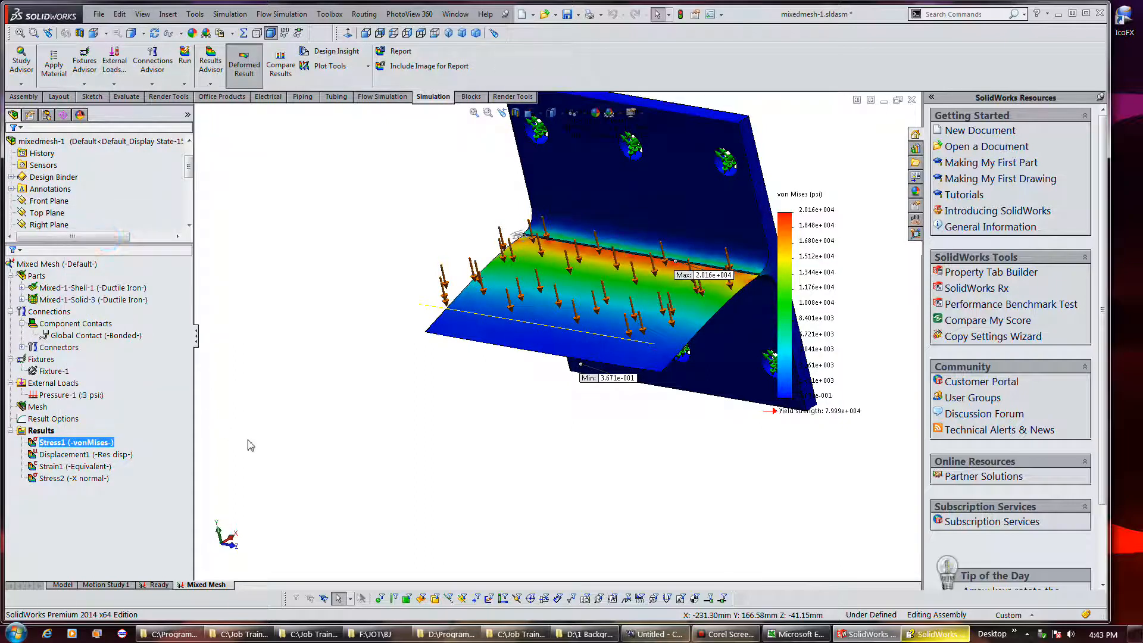
Switch the Mixed Mesh von Mises plot to true-scale deformation and animate it again.
{"action": "double_click", "coordinate": [76, 442]}
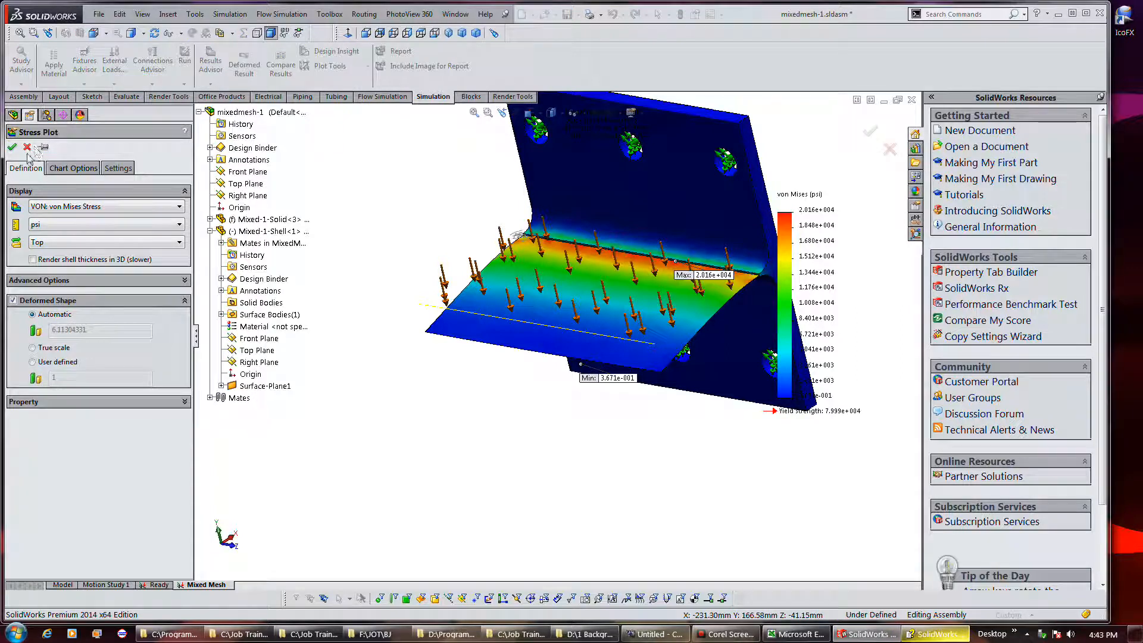
{"action": "left_click", "coordinate": [34, 346]}
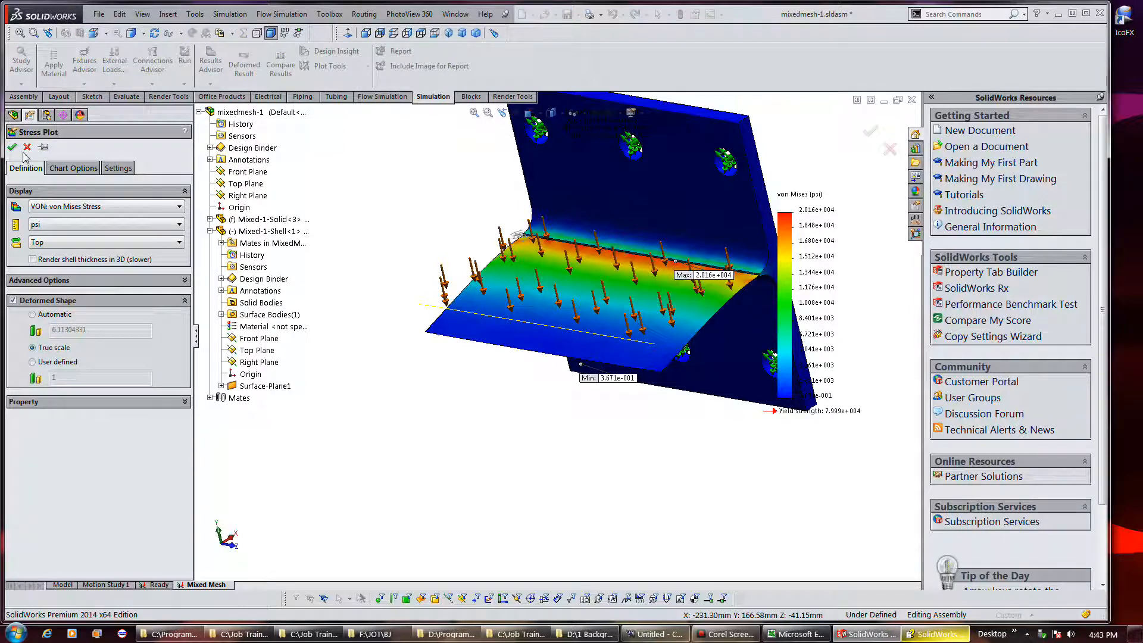
{"action": "left_click", "coordinate": [12, 148]}
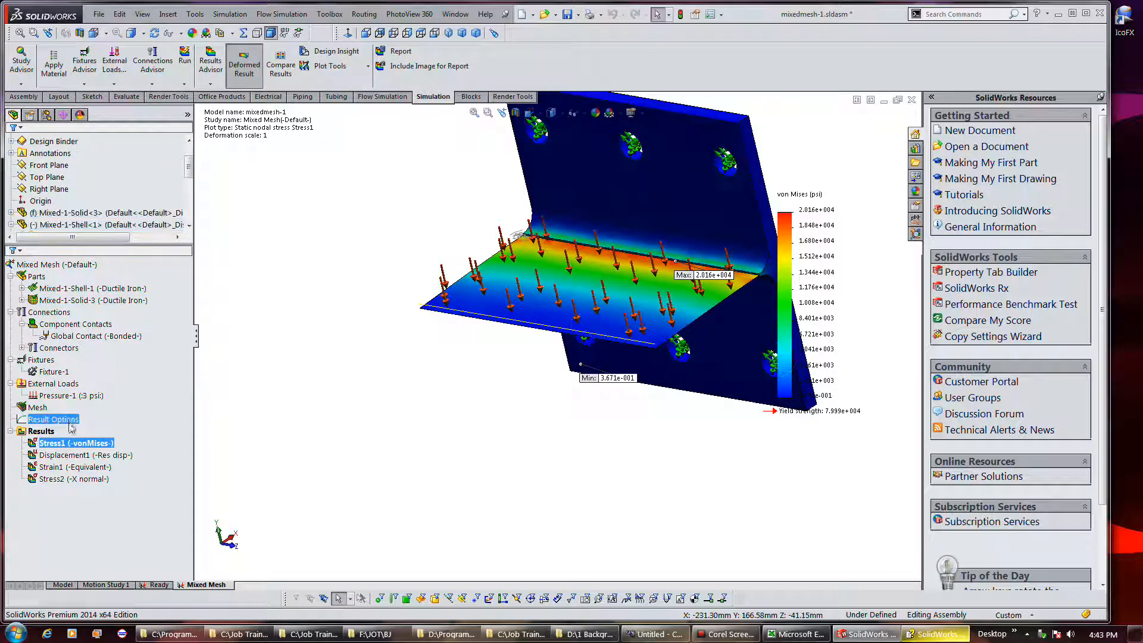
{"action": "right_click", "coordinate": [76, 443]}
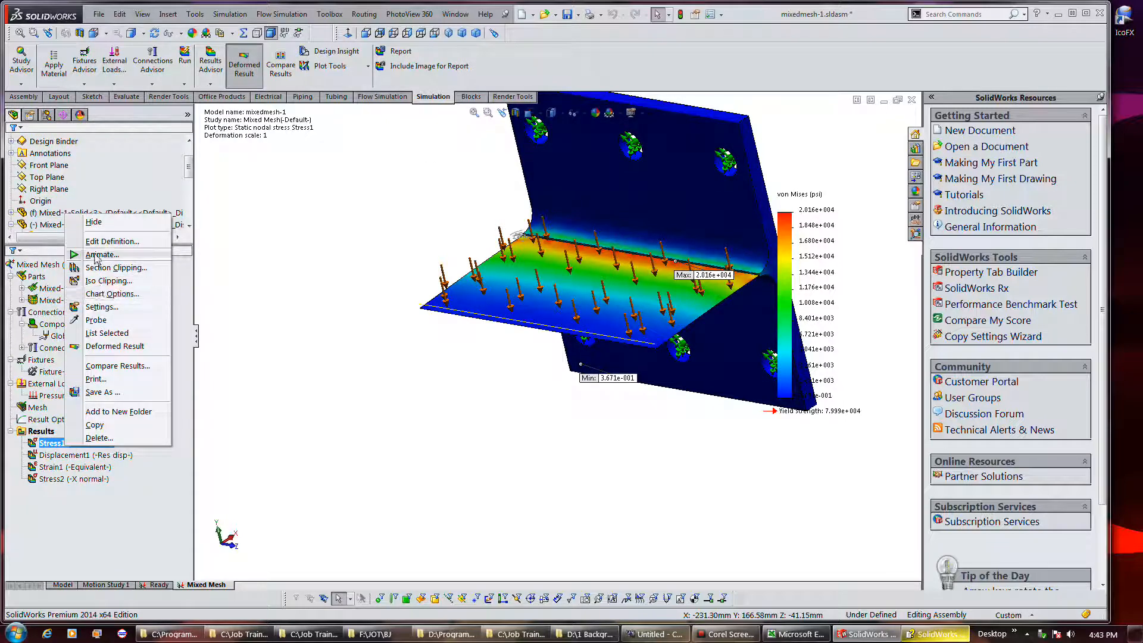
{"action": "left_click", "coordinate": [104, 255]}
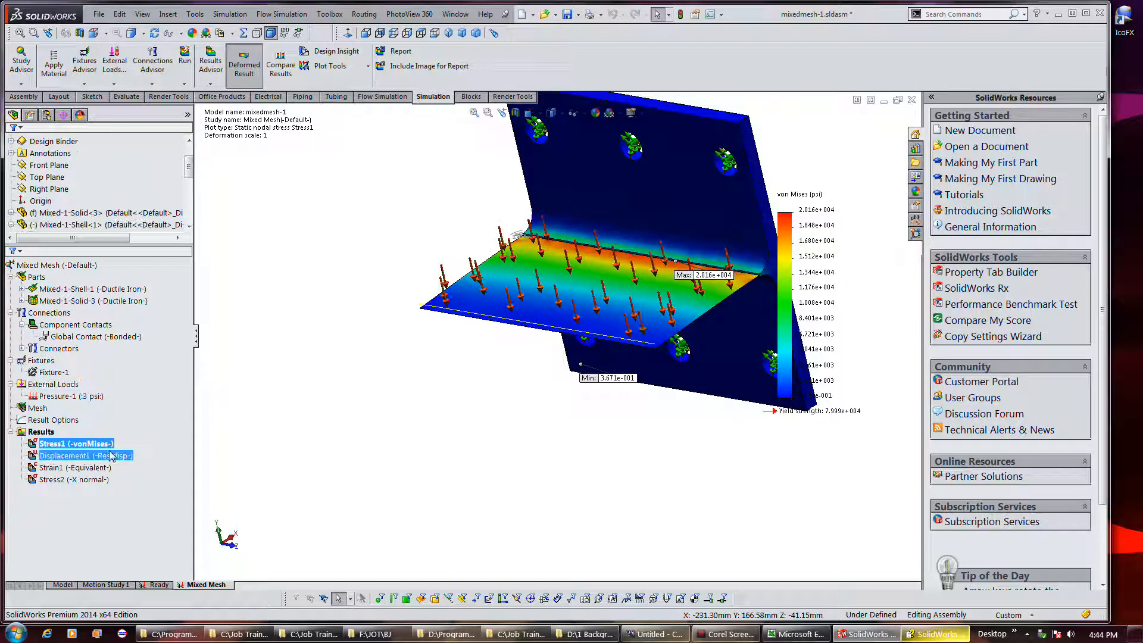
{"action": "left_click", "coordinate": [75, 443]}
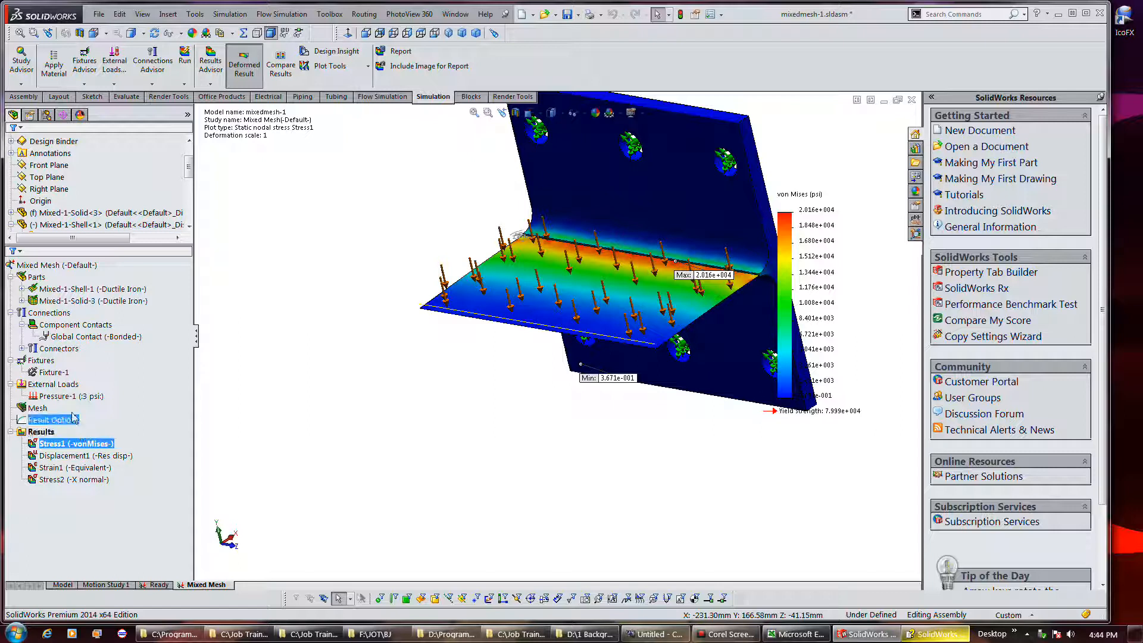
{"action": "left_click", "coordinate": [69, 395]}
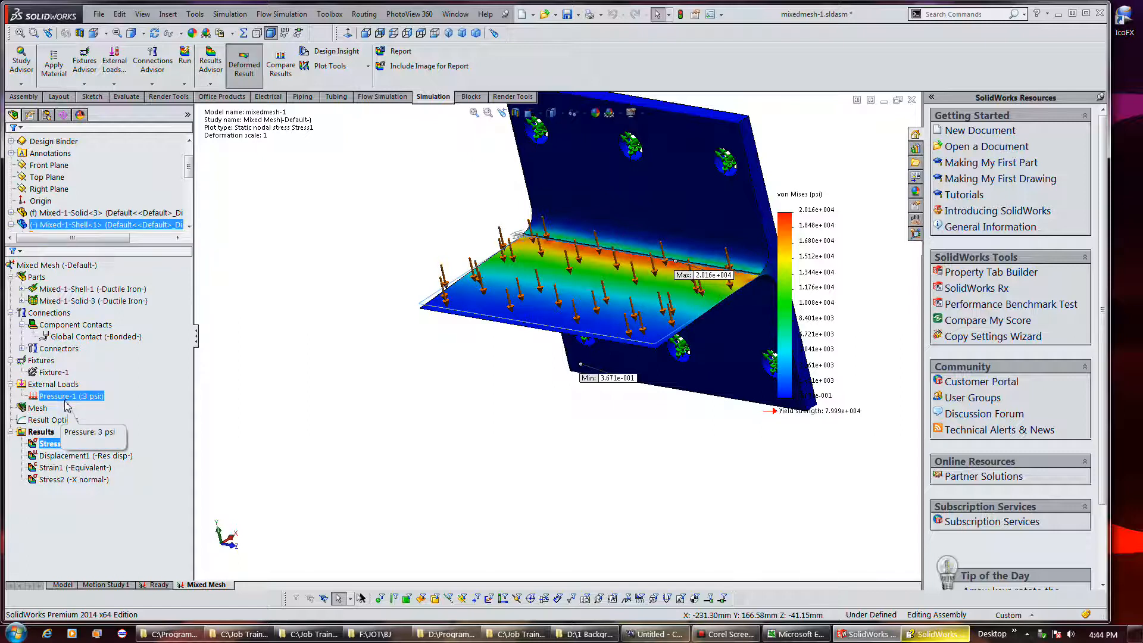
{"action": "left_click", "coordinate": [37, 407]}
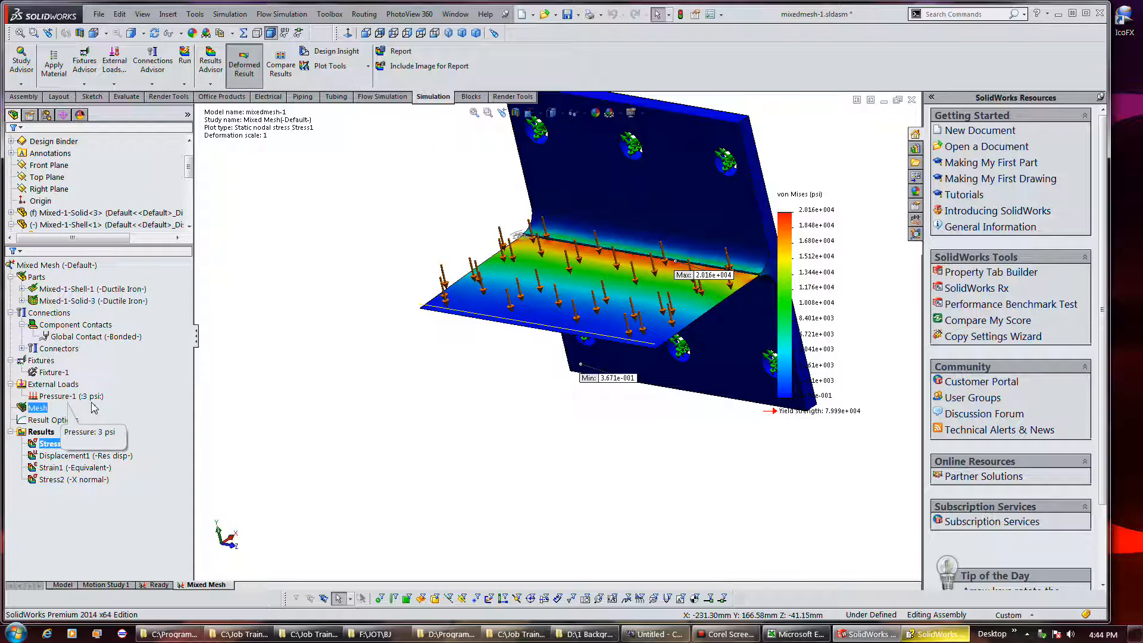
{"action": "left_click", "coordinate": [76, 443]}
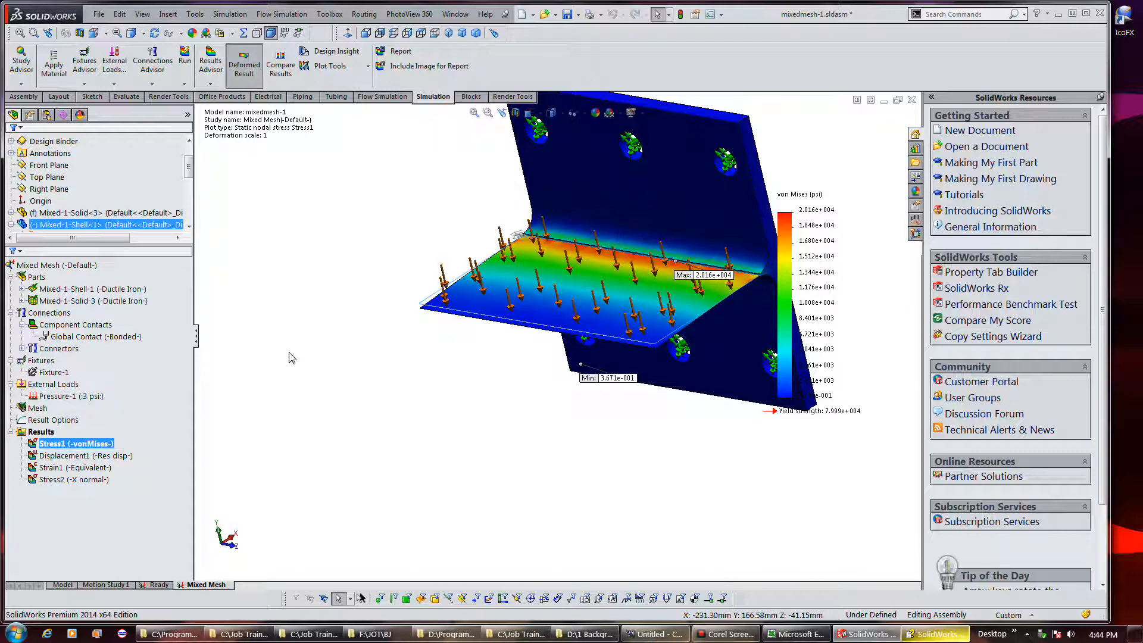
{"action": "mouse_move", "coordinate": [345, 366]}
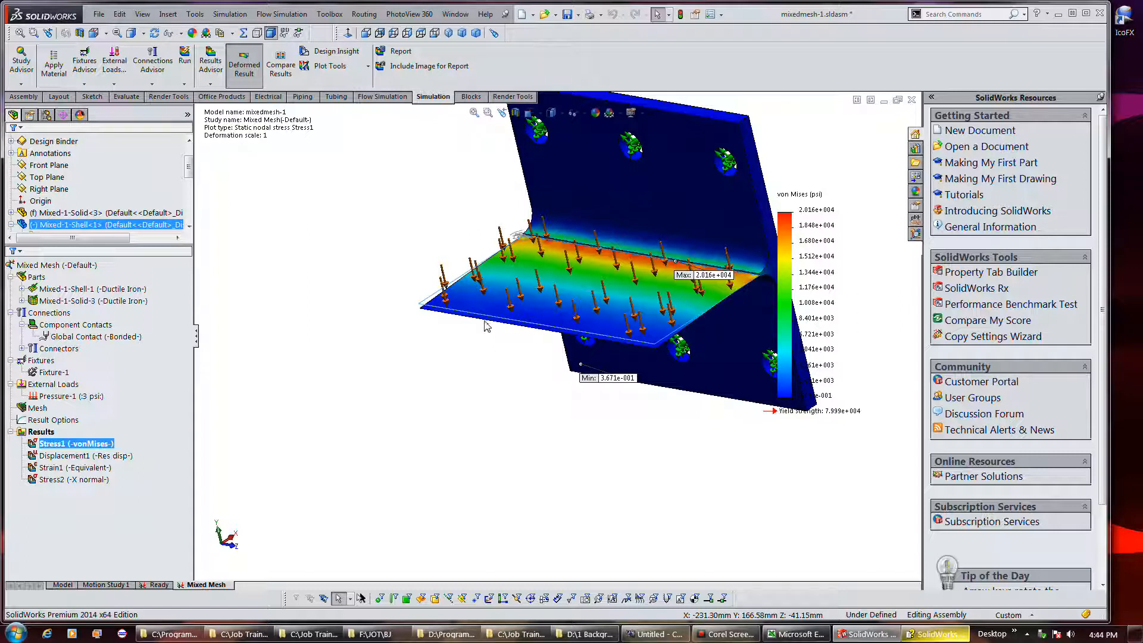
{"action": "left_click", "coordinate": [58, 349]}
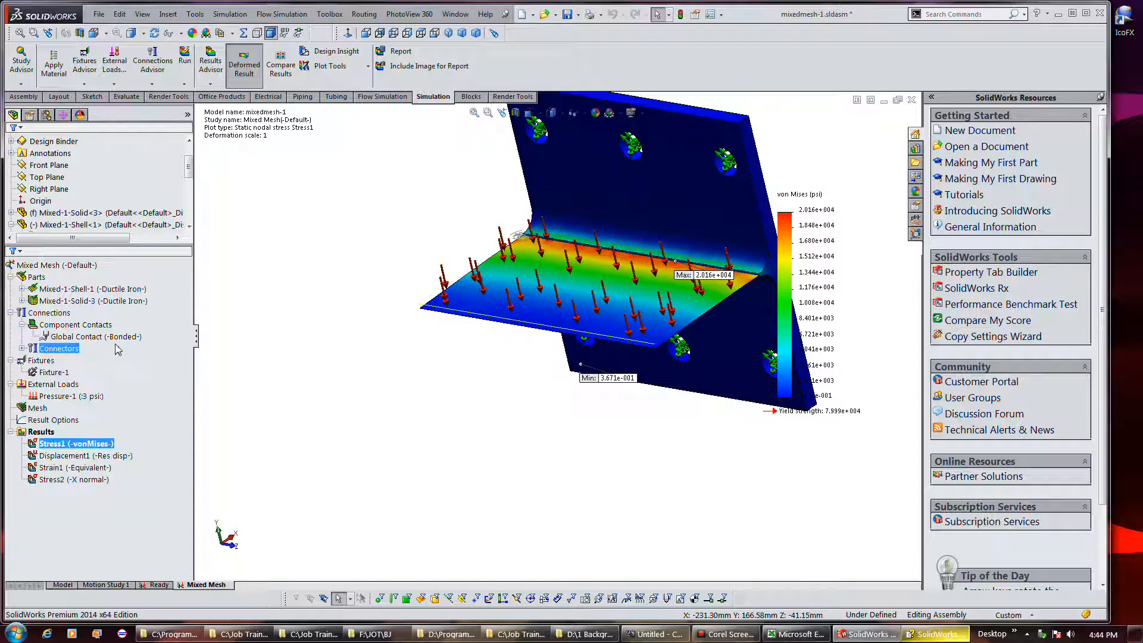